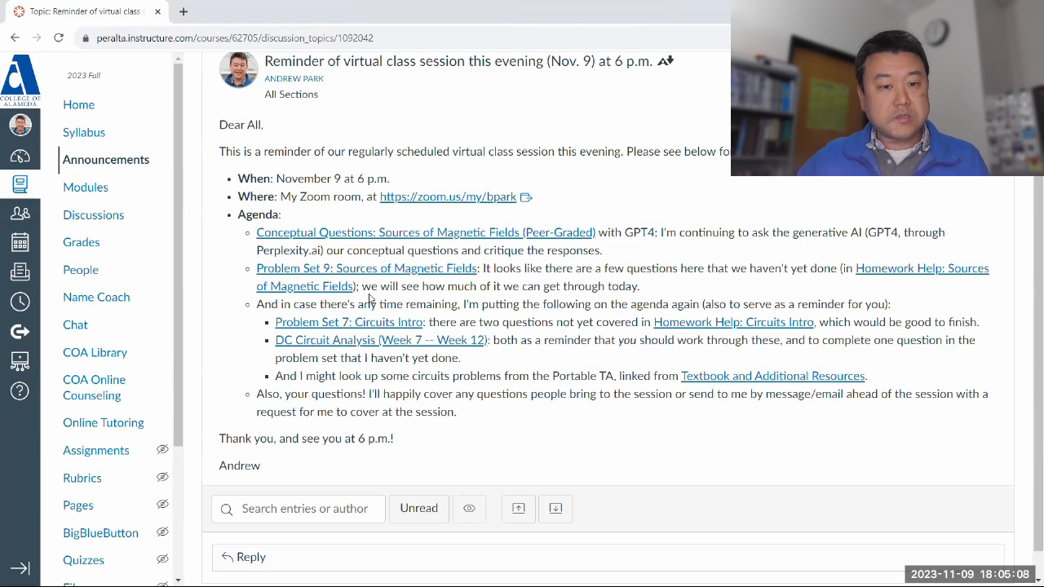
Step: Open the Conceptual Questions: Sources of Magnetic Fields assignment from the Canvas announcement
left_click_drag(257, 267, 365, 285)
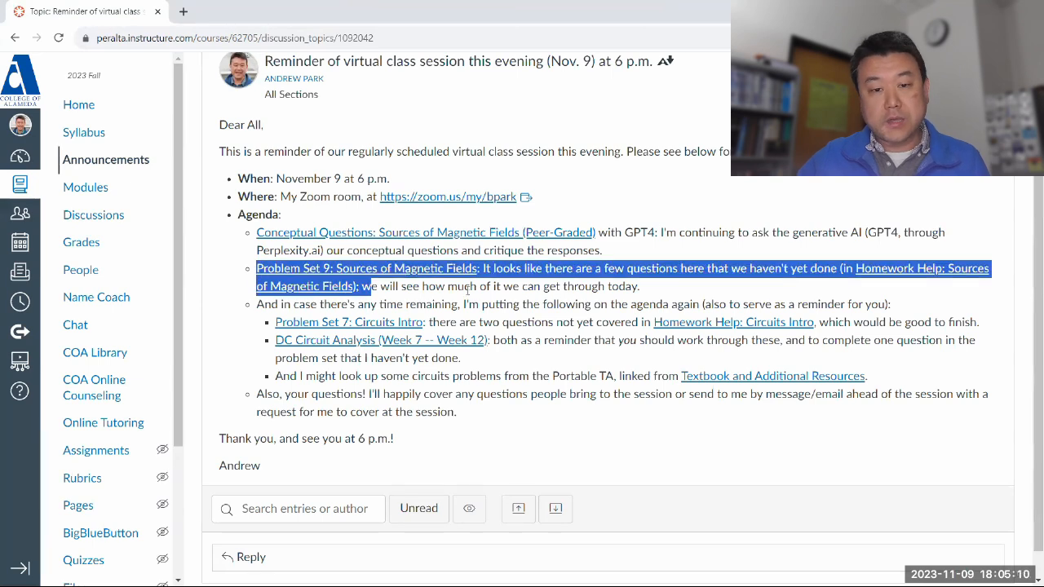
left_click(424, 232)
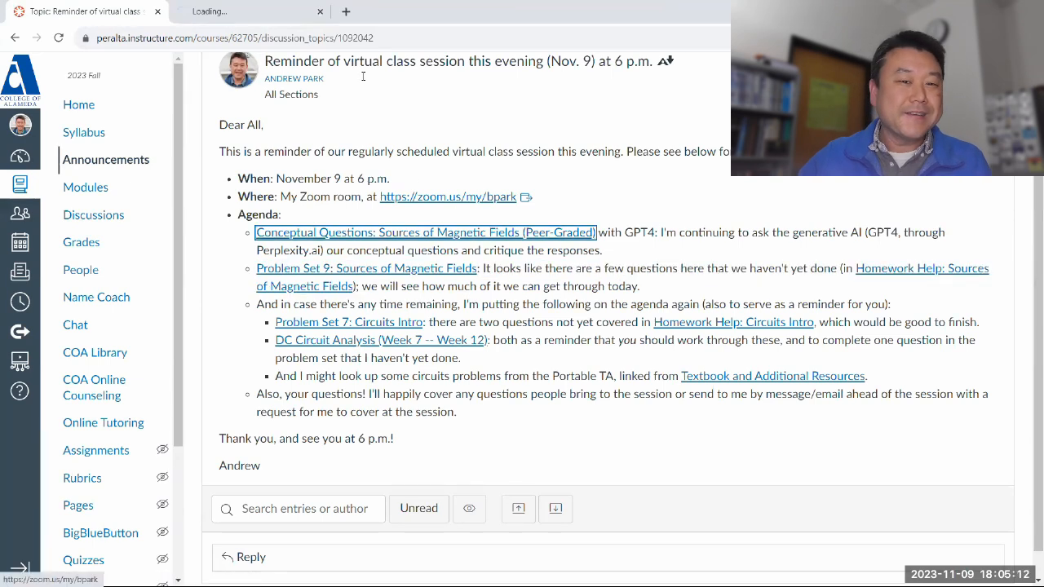
Step: Load perplexity.ai in a new browser window beside Canvas
left_click(424, 231)
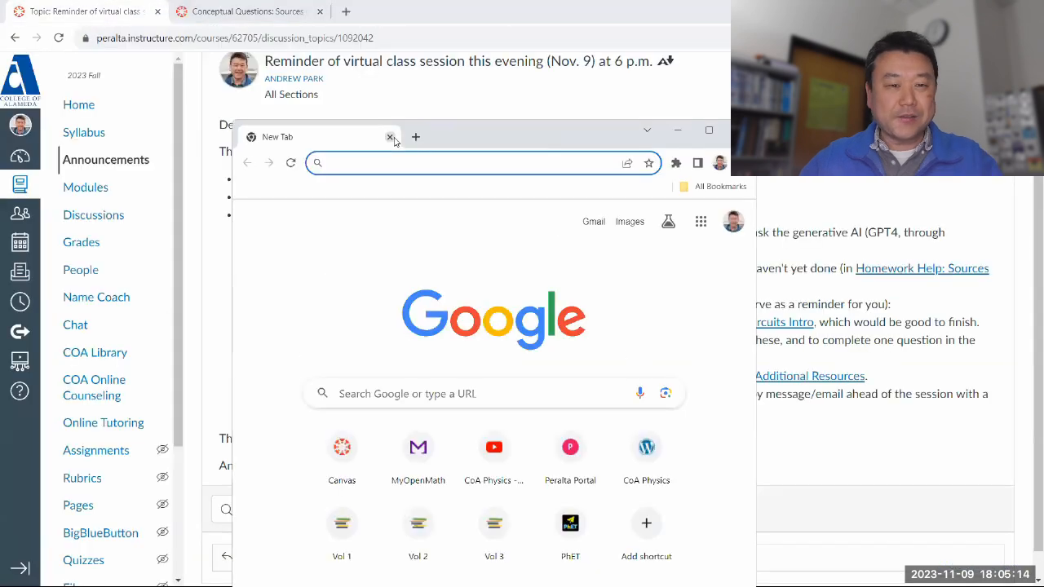
type("perplexity.ai")
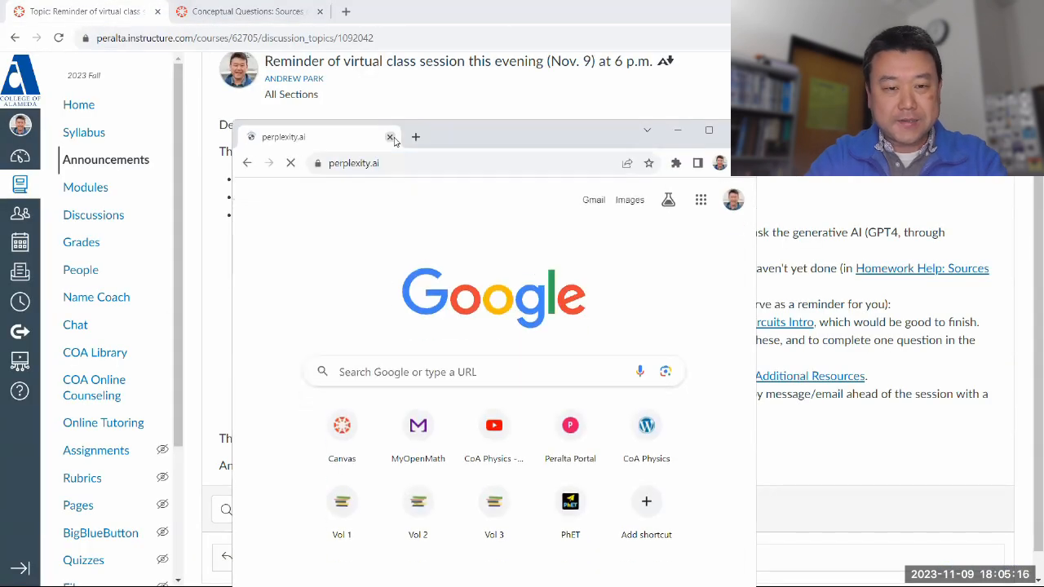
left_click(392, 137)
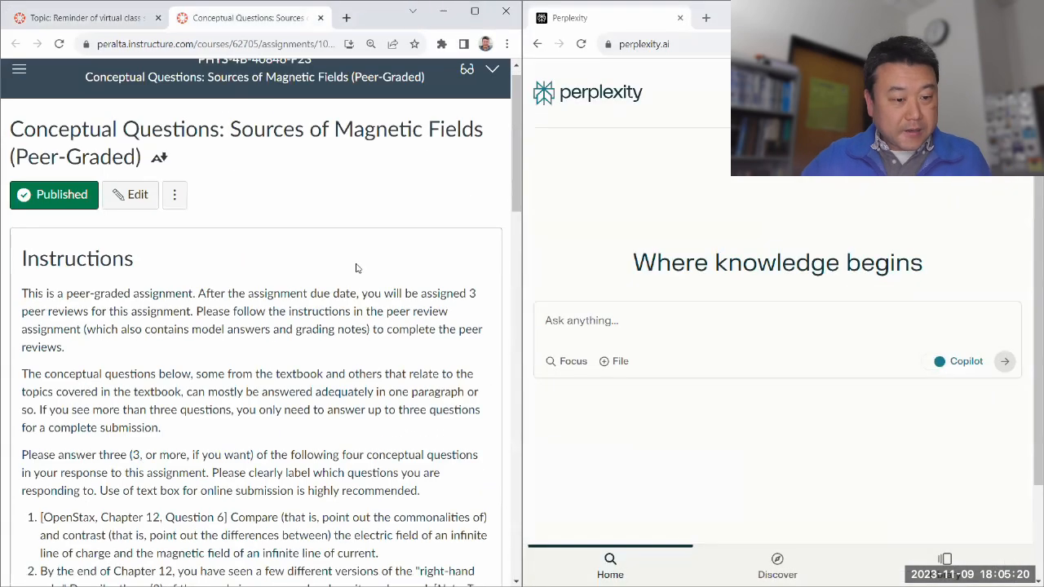
Step: Copy question 1 on infinite line charge versus line current fields into Perplexity's Ask anything box
scroll("down", 3)
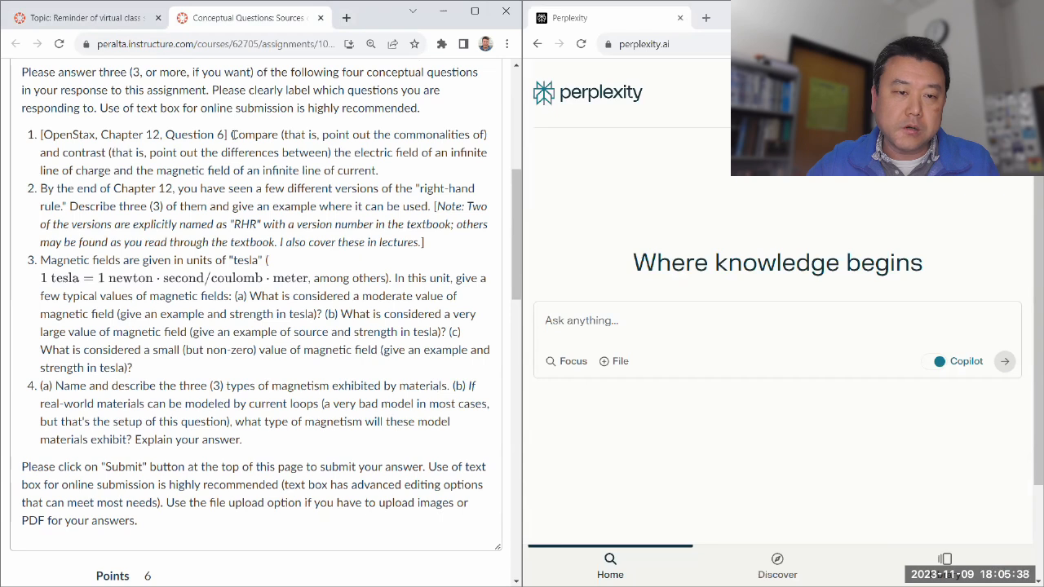
left_click_drag(232, 134, 378, 171)
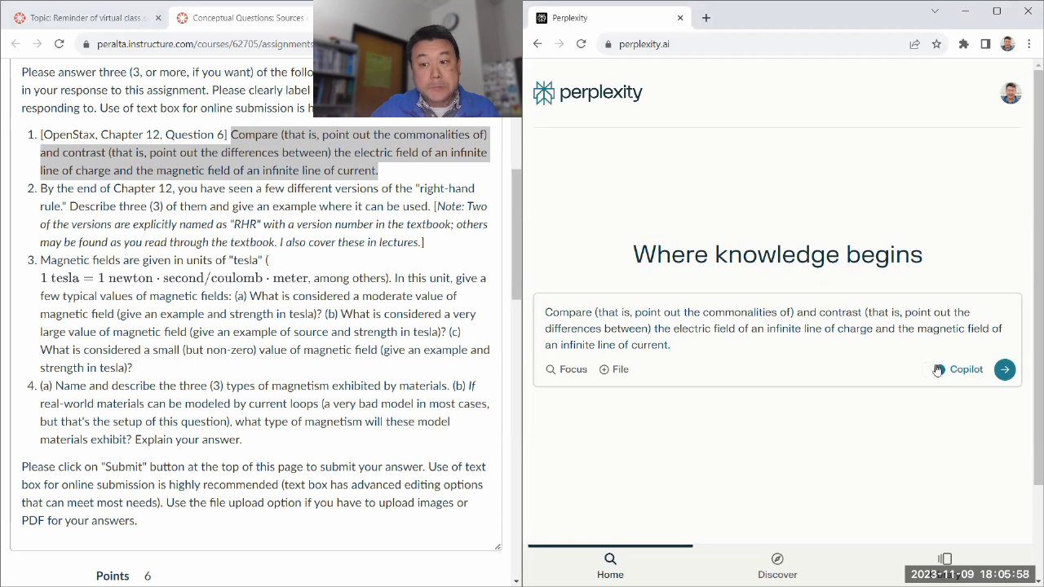
Step: Submit the first question and read Perplexity's sourced comparison of the two fields
left_click(1005, 369)
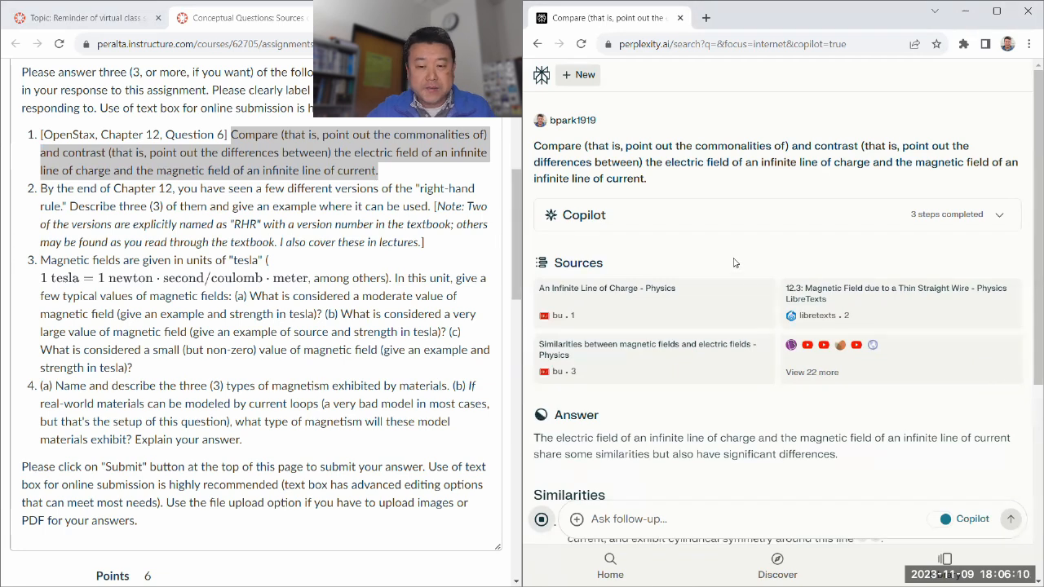
scroll("down", 3)
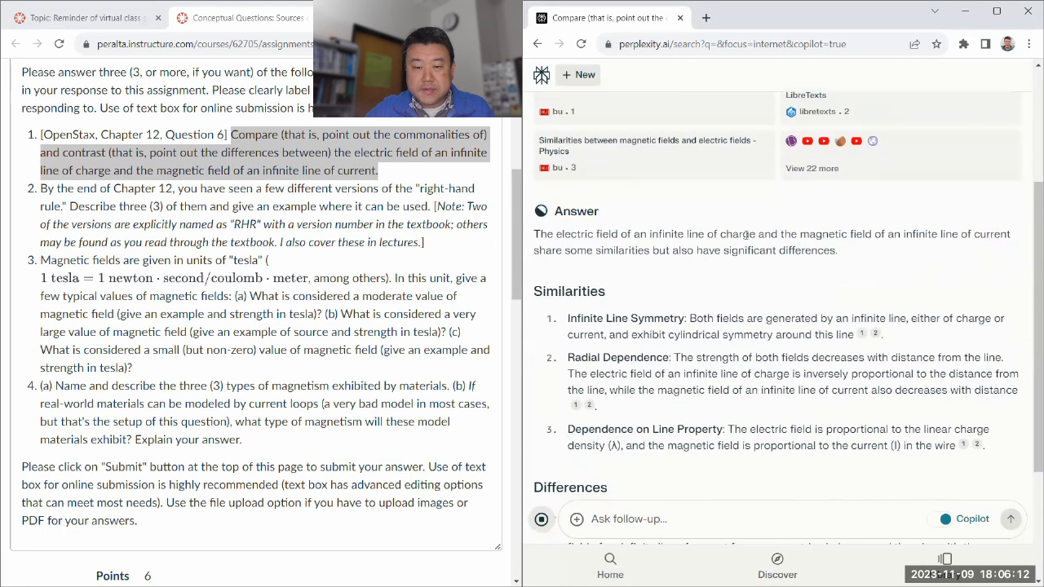
scroll("down", 3)
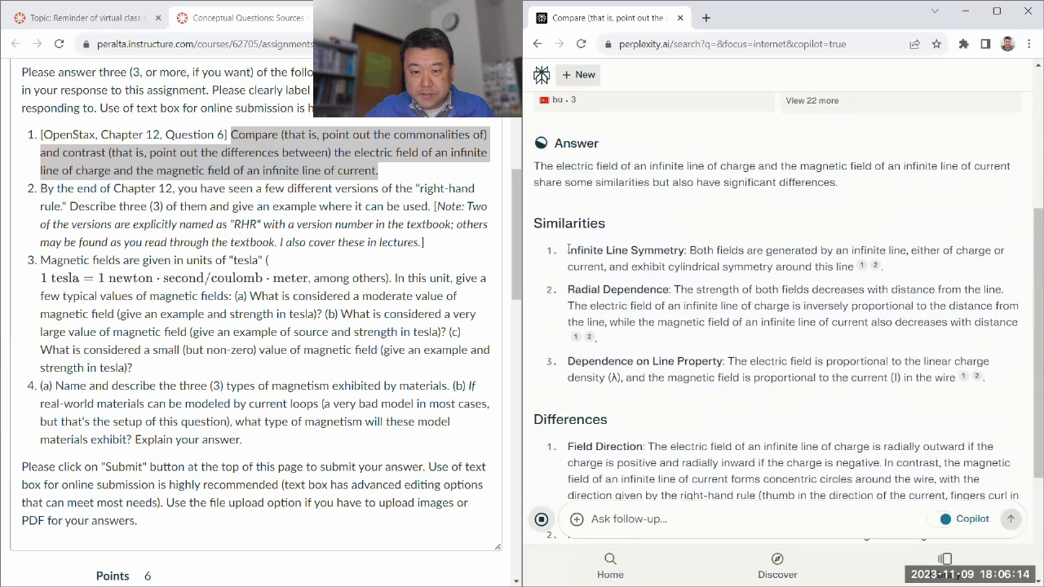
double_click(626, 251)
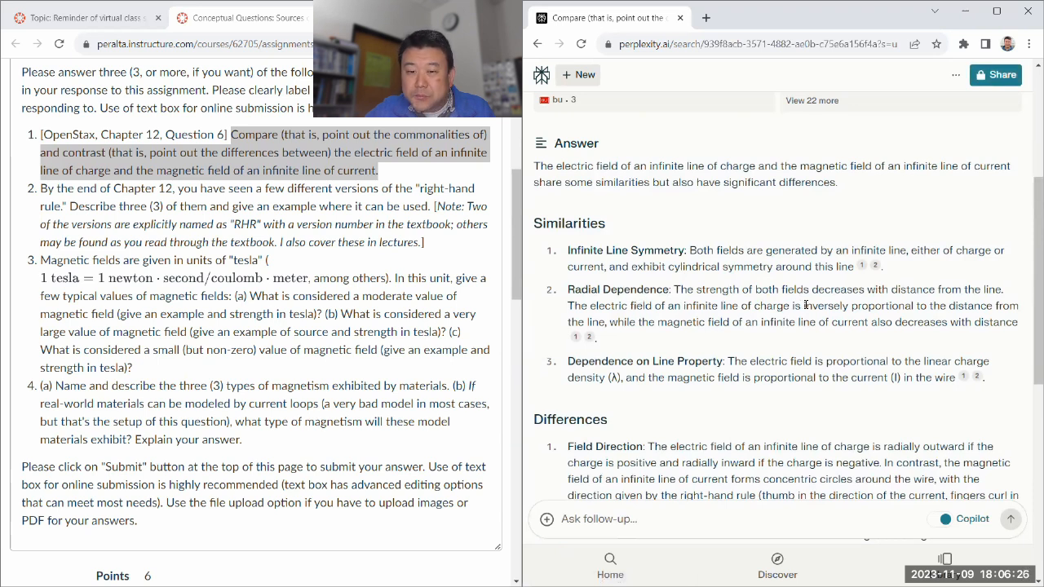
Step: Highlight the Dependence on Line Property point among the listed differences
double_click(857, 307)
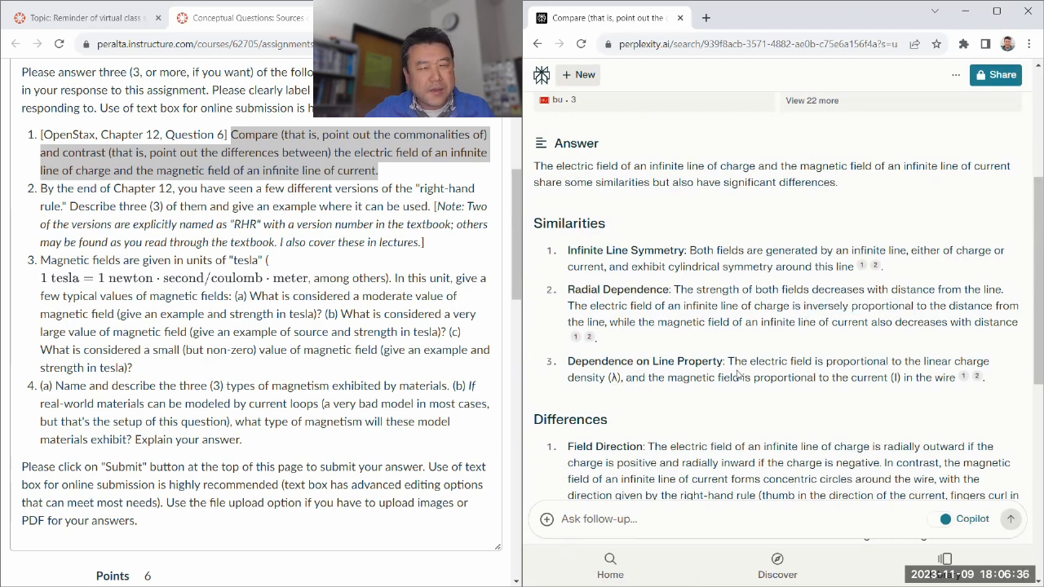
left_click_drag(728, 362, 690, 378)
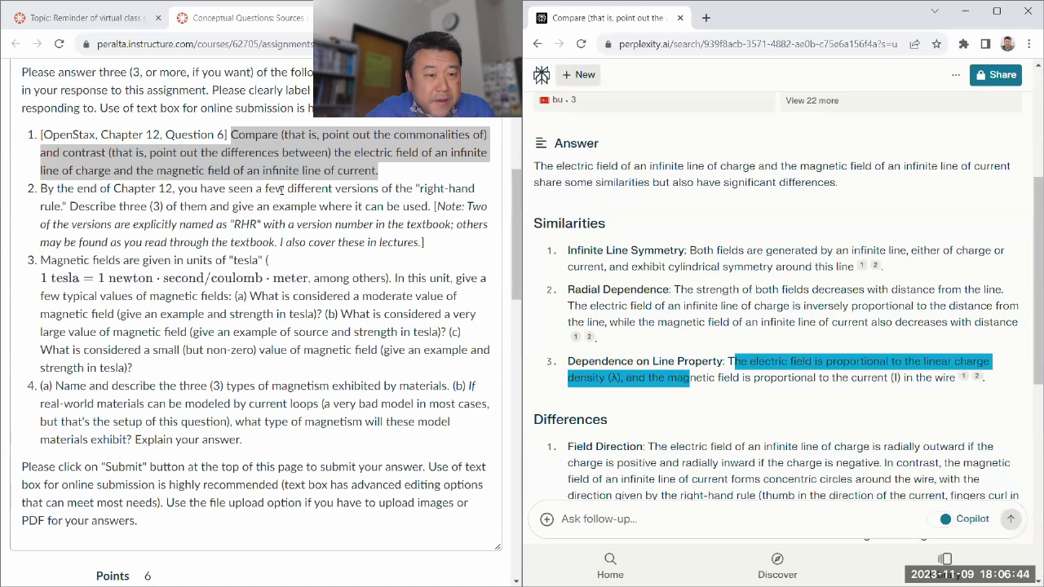
scroll("down", 3)
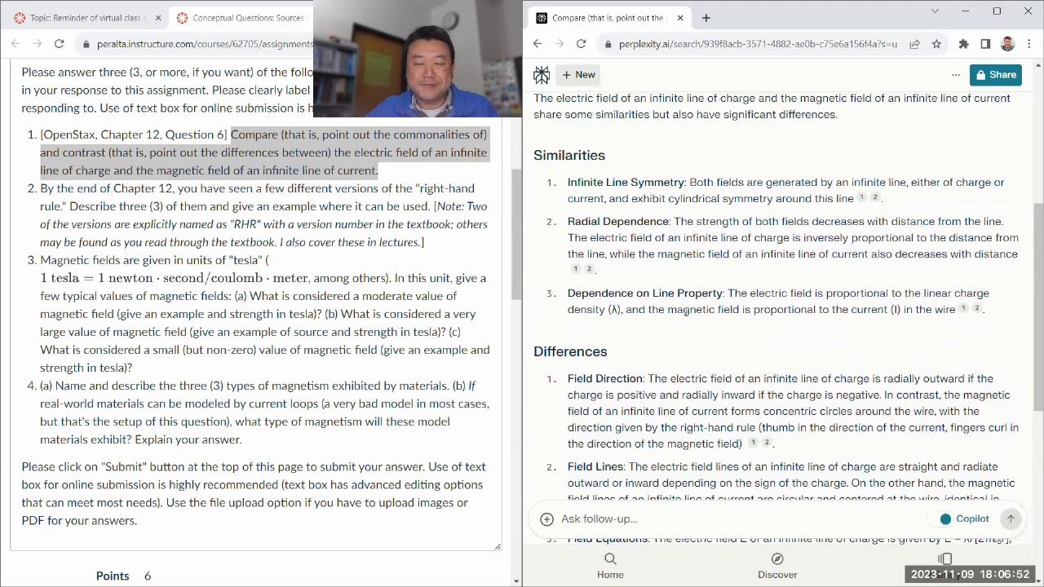
scroll("down", 3)
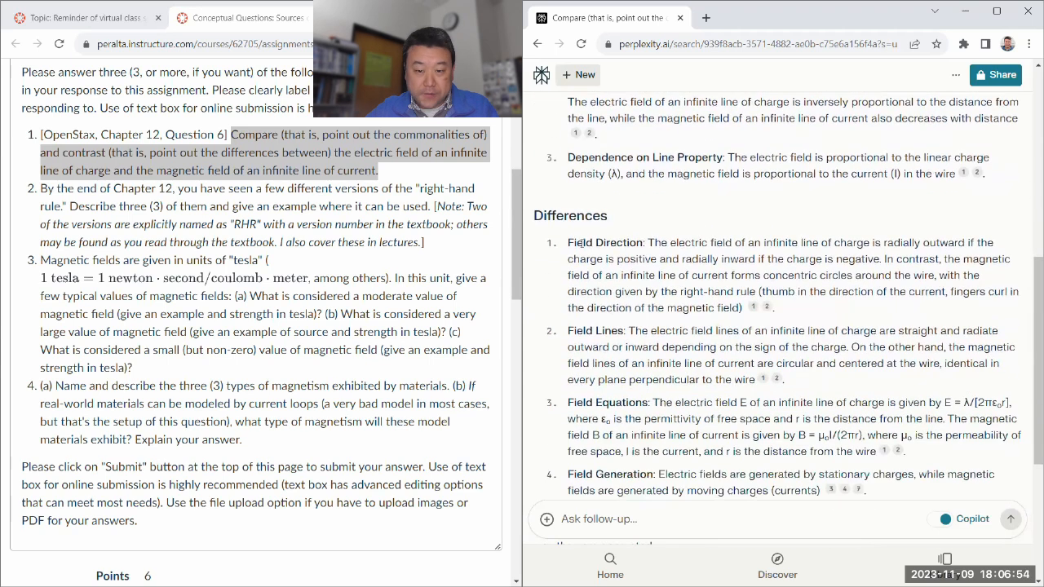
left_click_drag(568, 241, 672, 306)
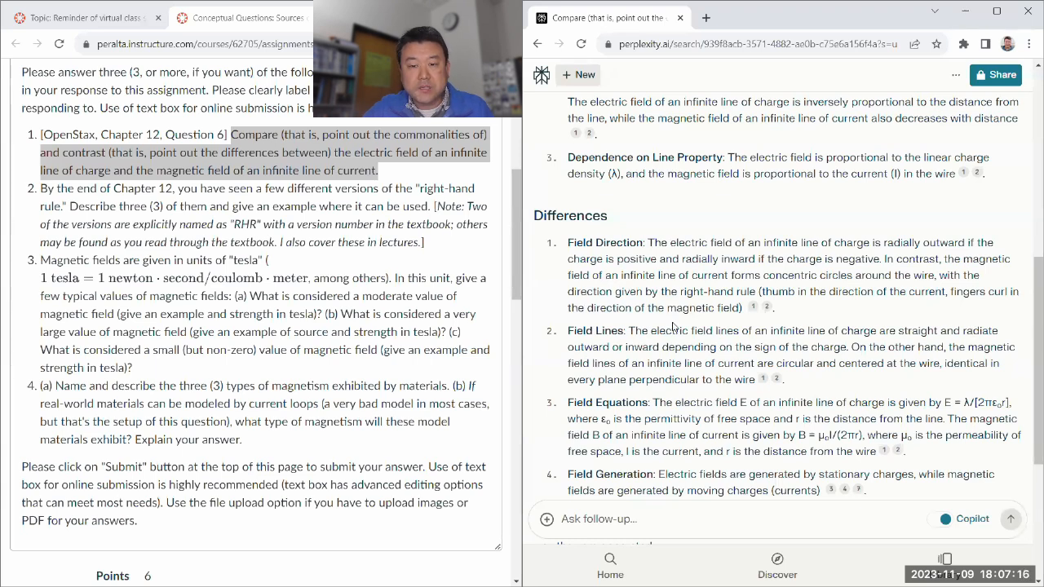
scroll("down", 3)
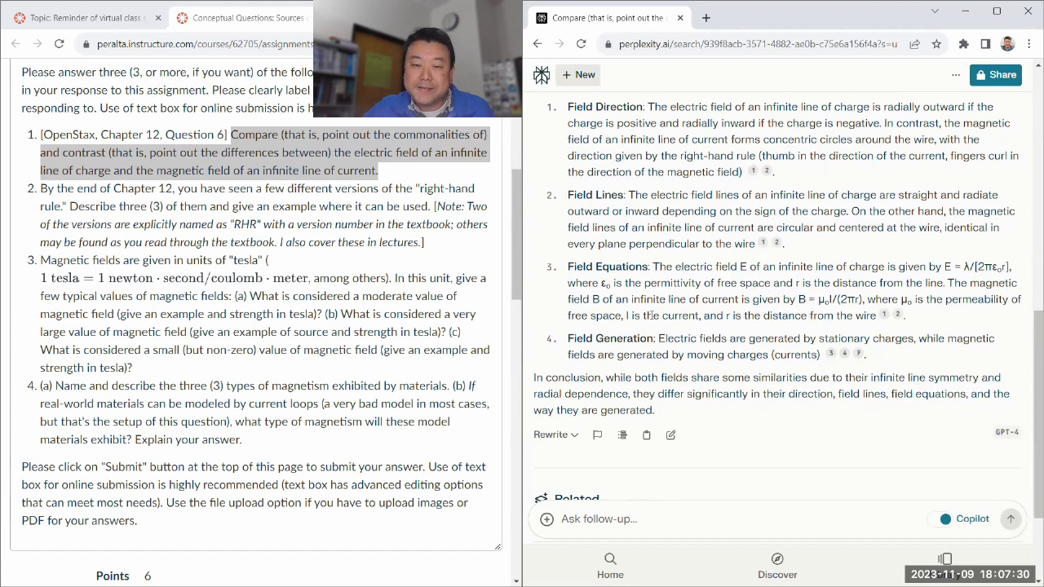
scroll("down", 3)
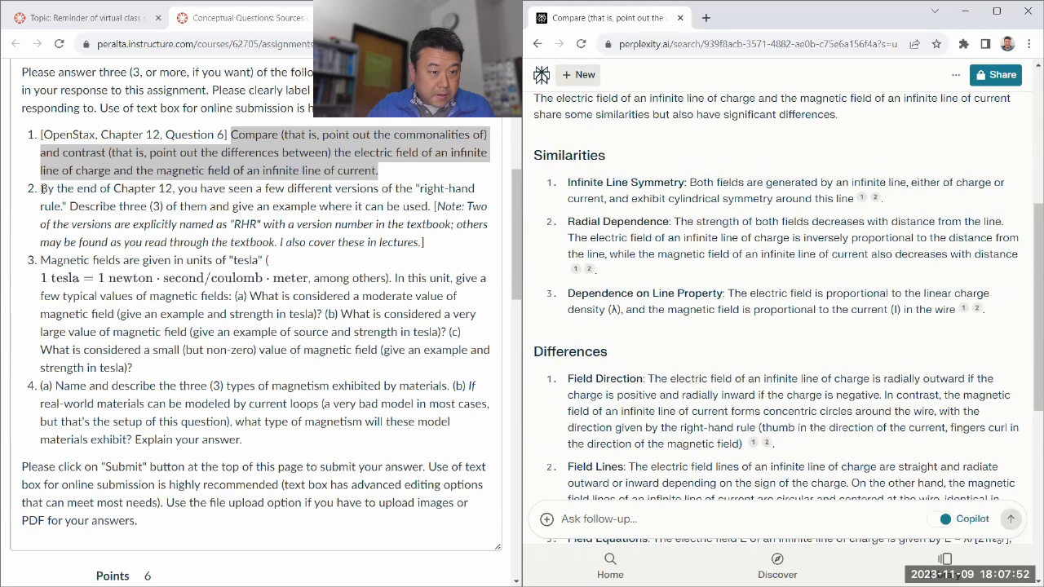
Step: Submit question 2 on right-hand rules as a follow-up and begin entering OpenStax University Physics, Volume 2 as the textbook
left_click_drag(39, 190, 424, 241)
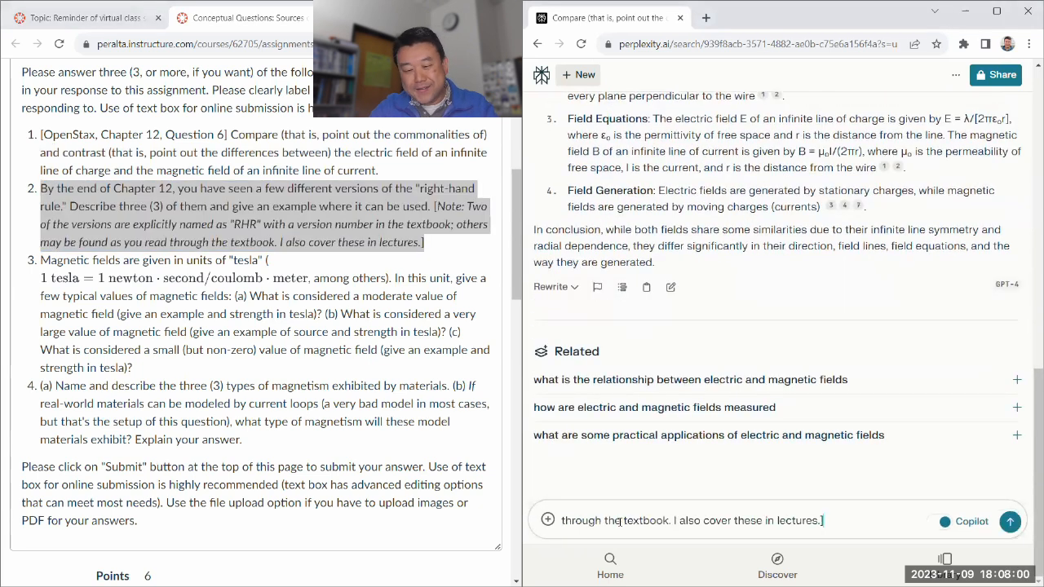
left_click(1009, 522)
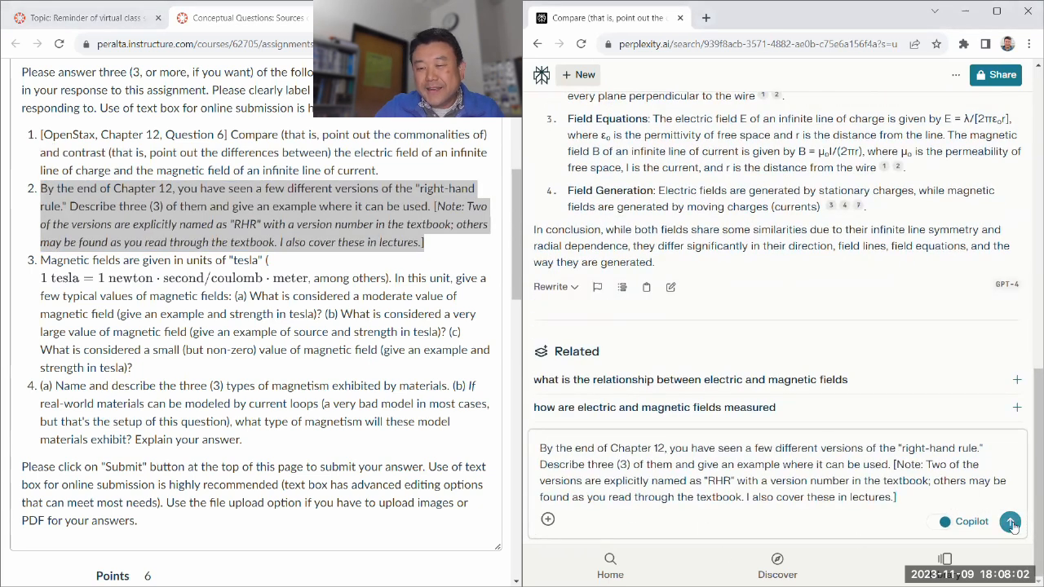
left_click(1012, 522)
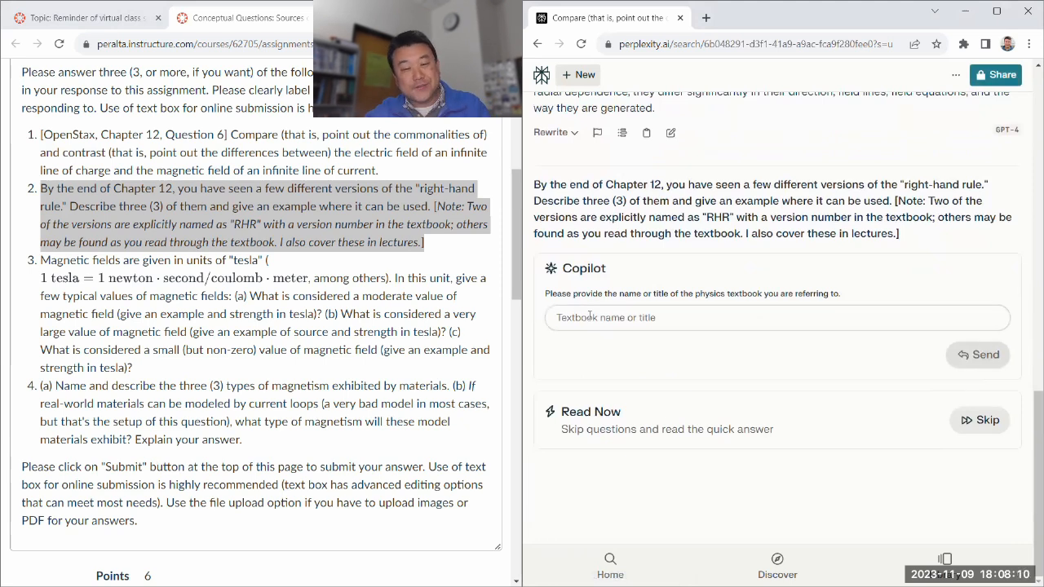
type("Op")
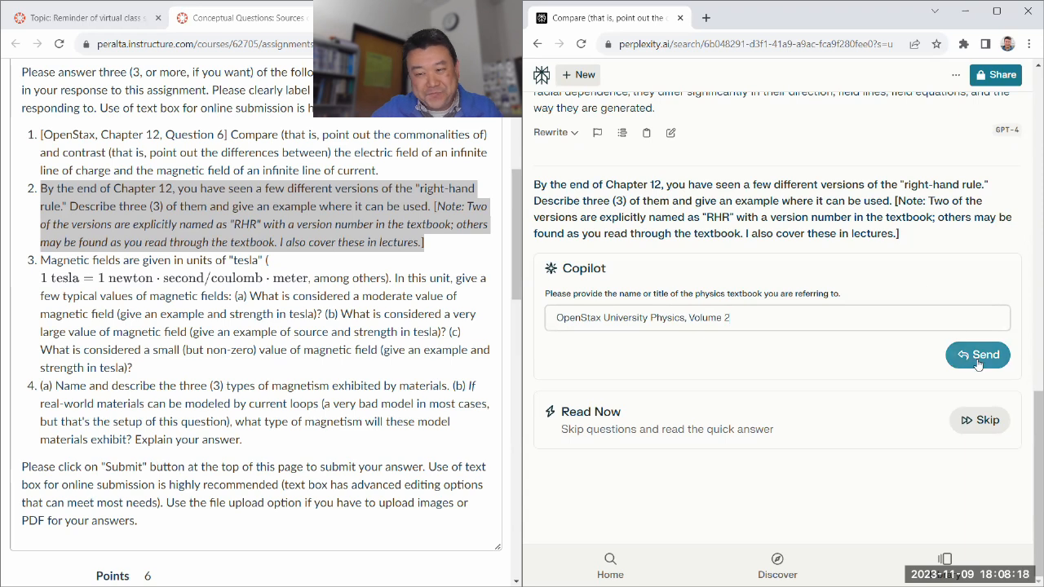
left_click(977, 354)
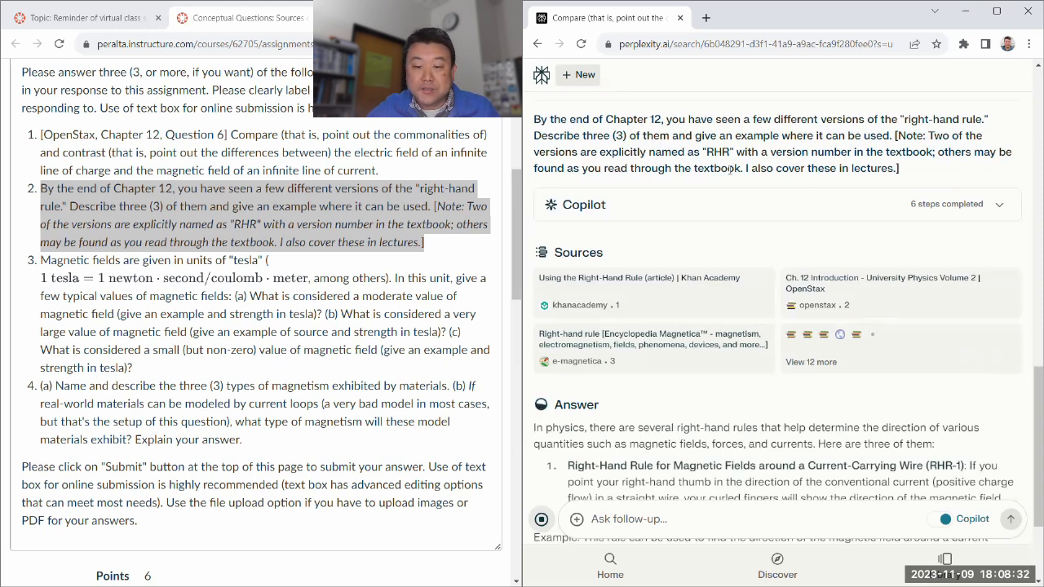
scroll("down", 3)
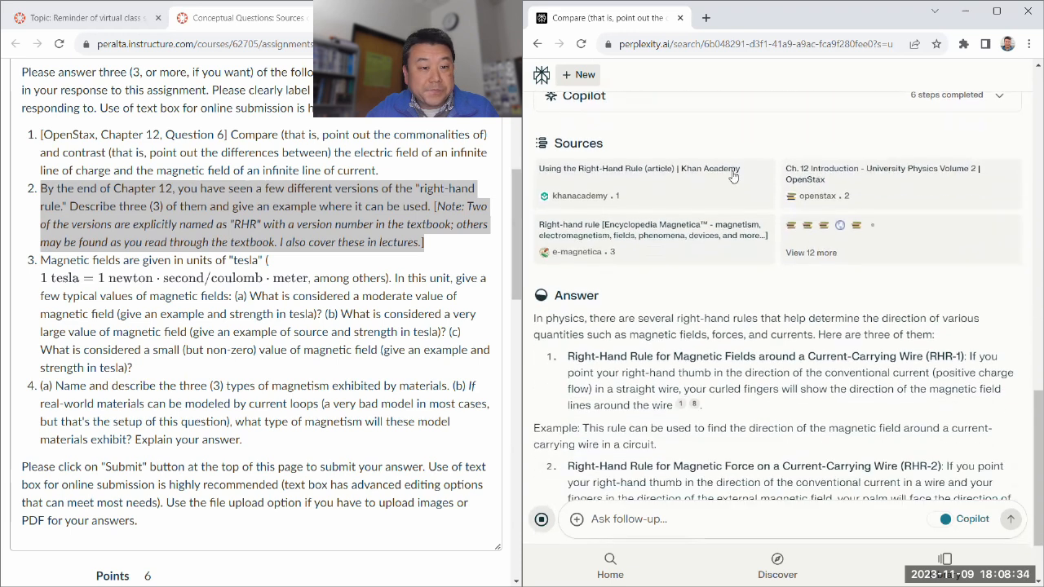
scroll("down", 3)
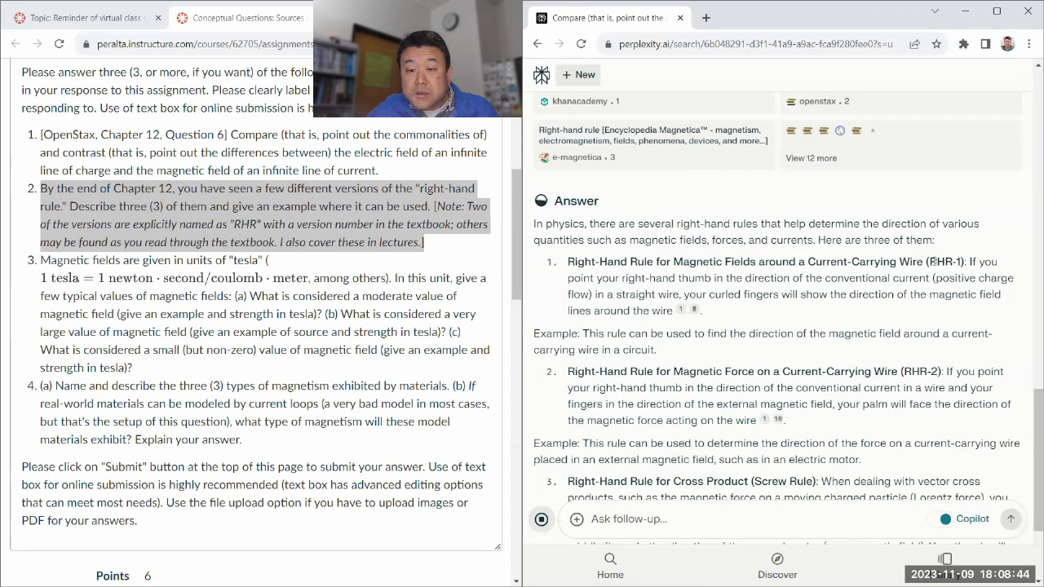
double_click(943, 261)
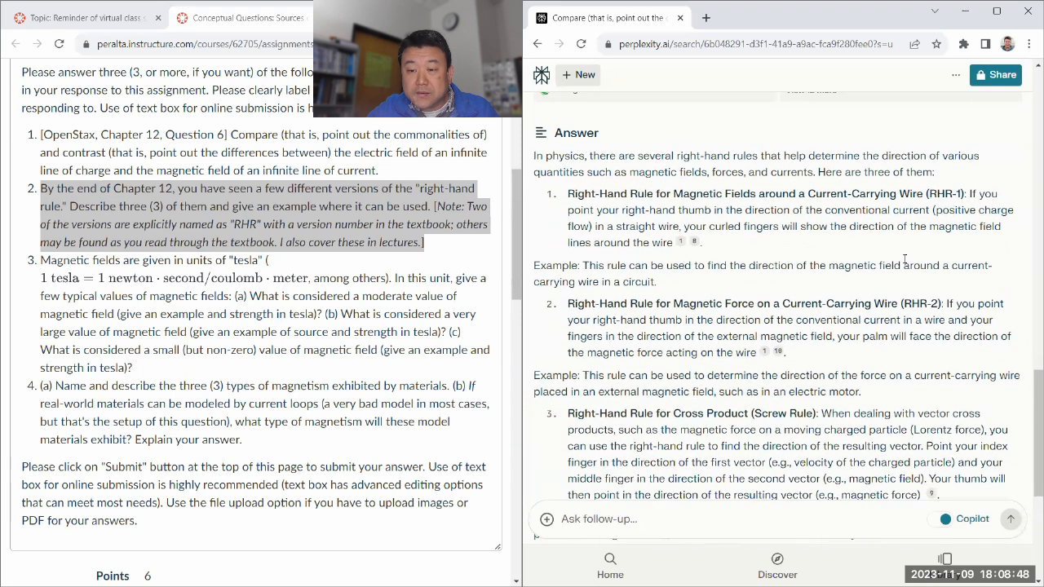
mouse_move(684, 316)
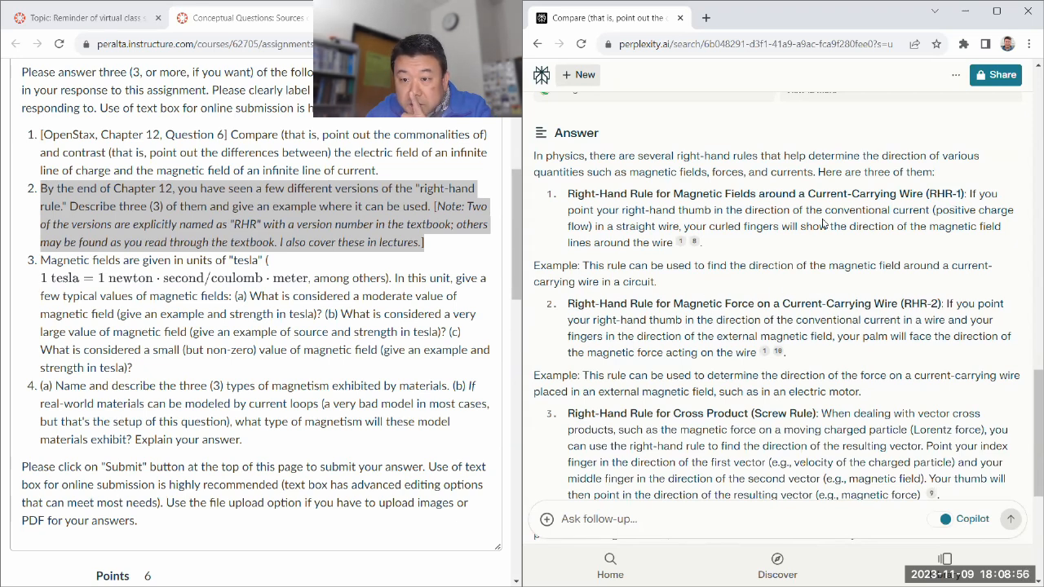
left_click_drag(564, 194, 675, 241)
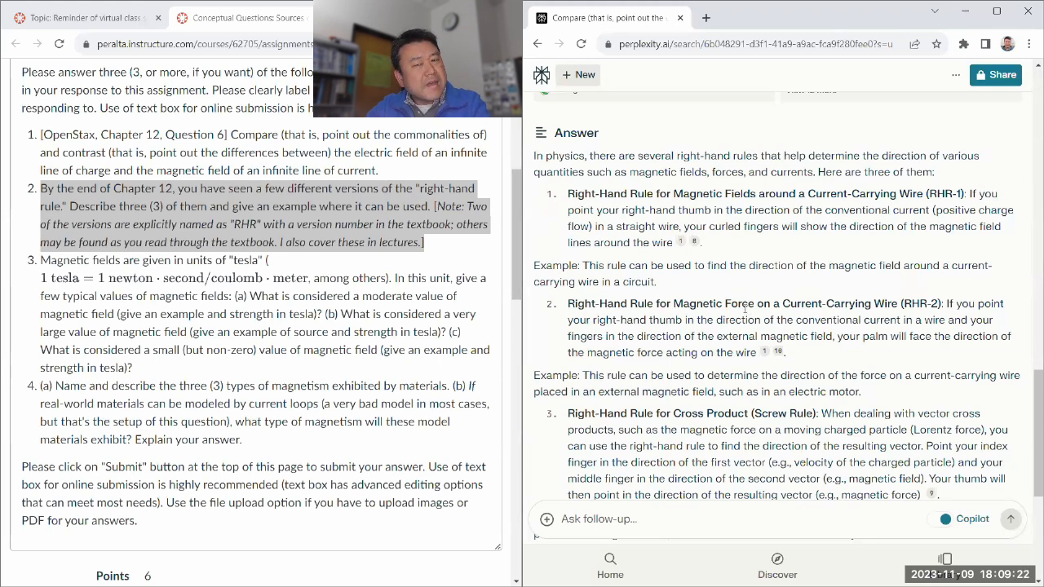
scroll("down", 3)
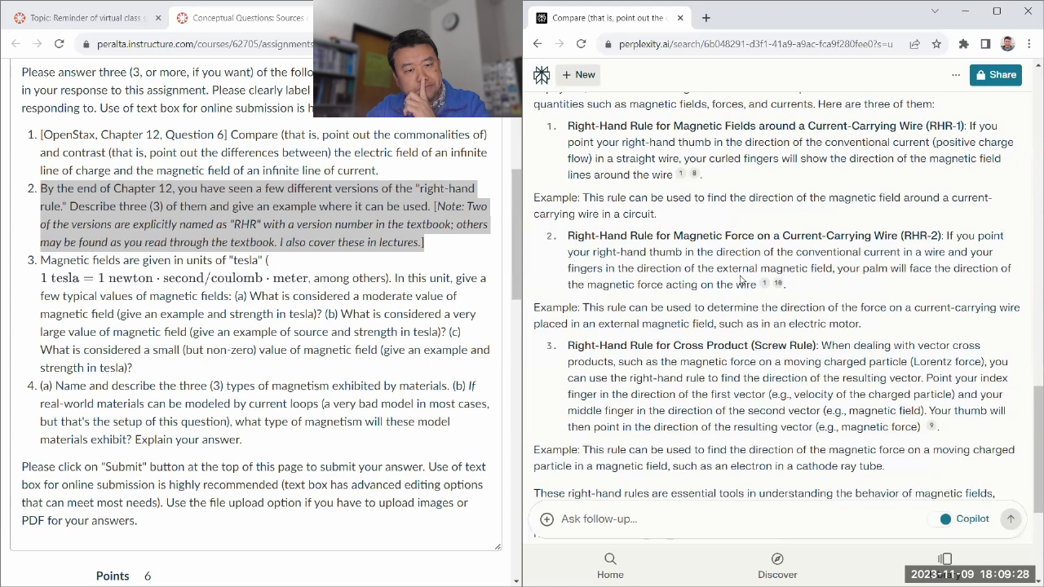
mouse_move(763, 323)
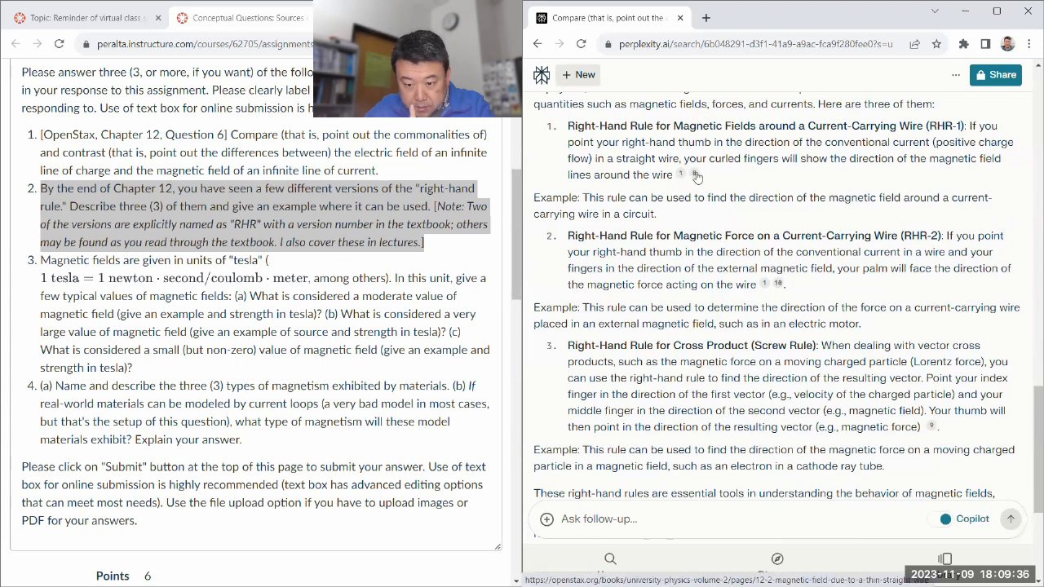
Step: Open the cited OpenStax University Physics 12.2 source in a new tab and scan it
left_click(695, 173)
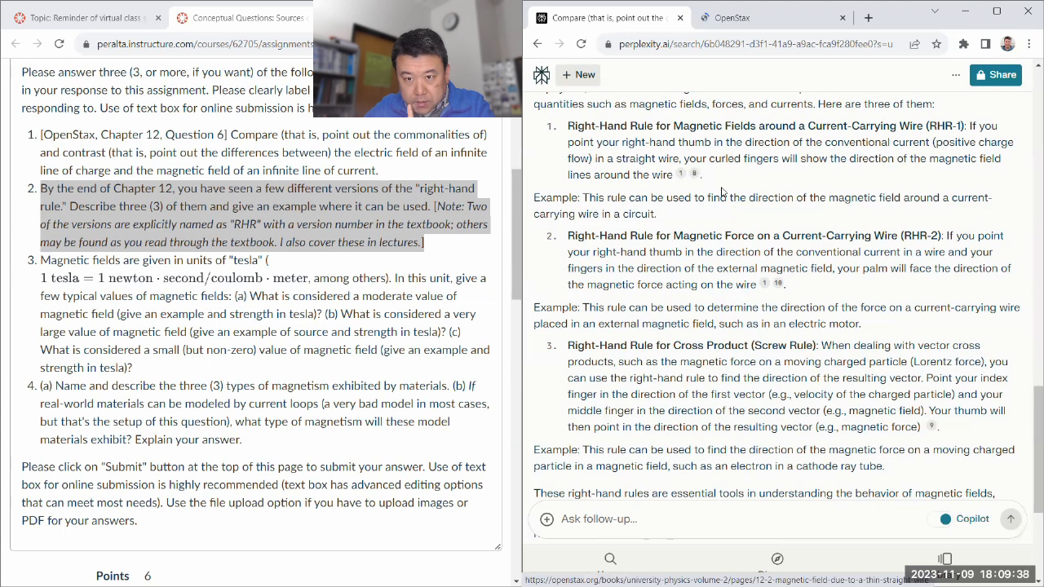
left_click(779, 285)
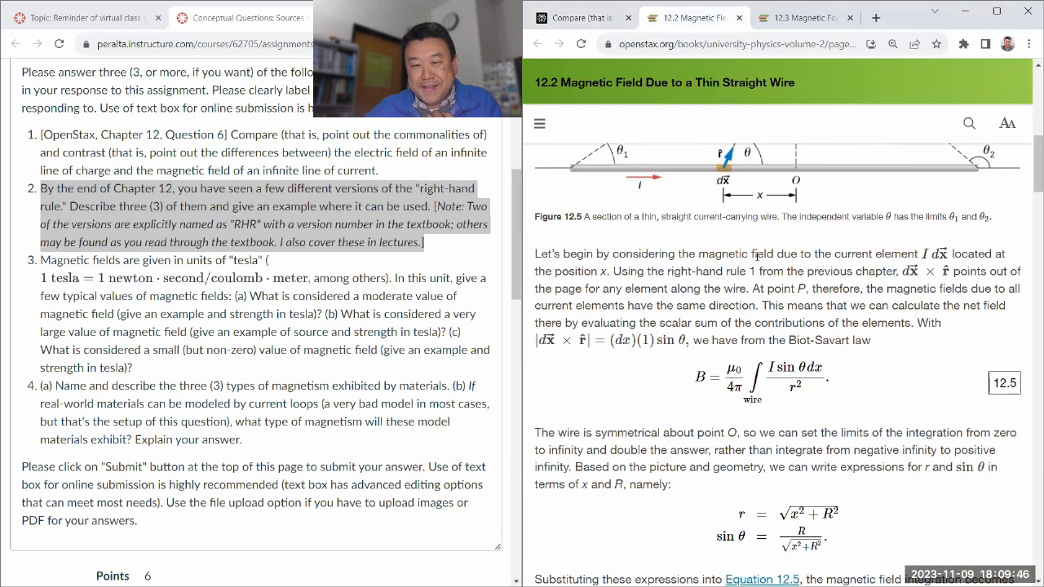
scroll("down", 3)
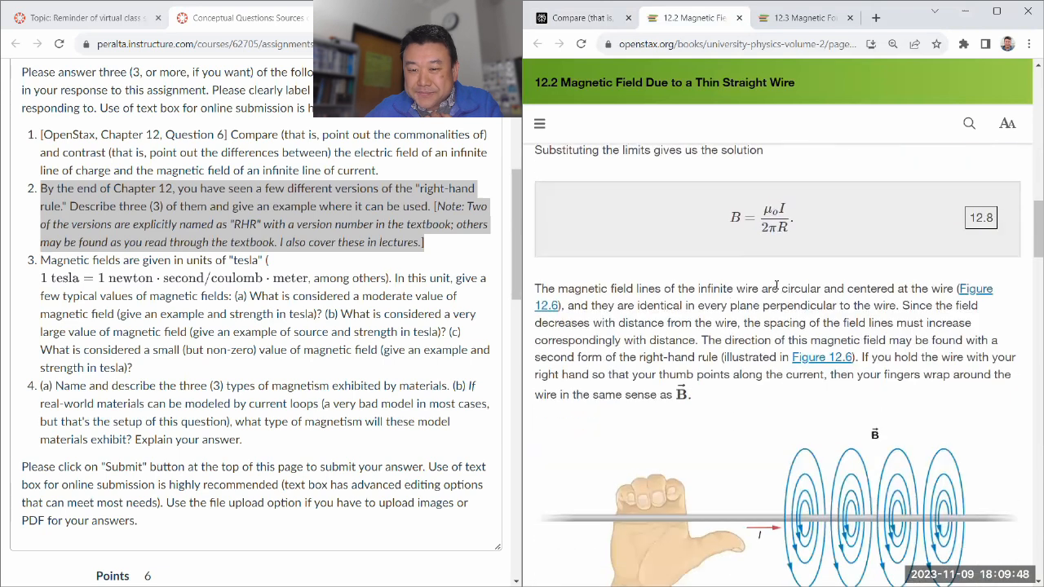
scroll("down", 3)
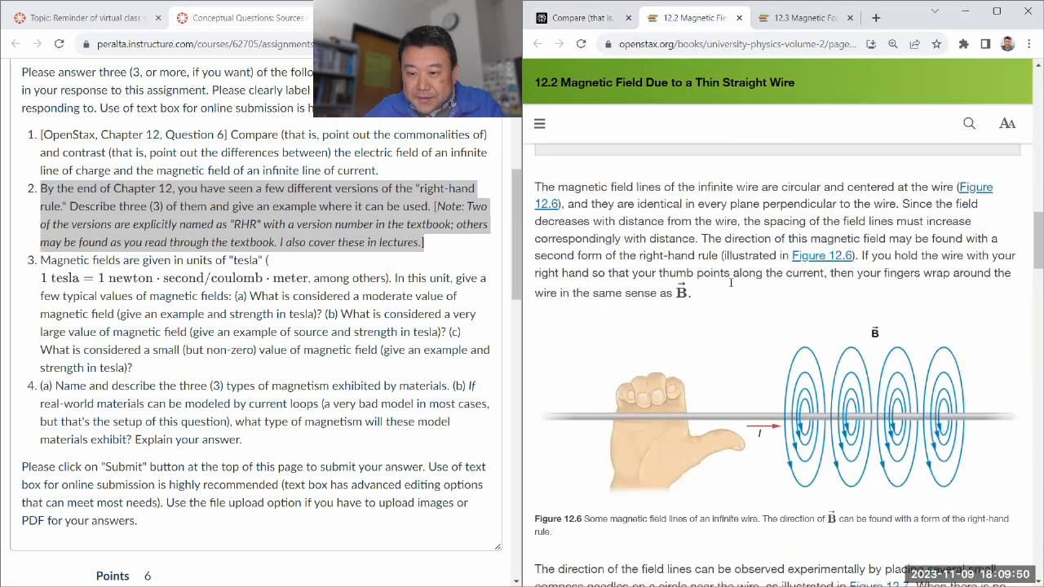
Step: Search the textbook for 'rhr-1' and open the section 11.2 result
key("ctrl+f")
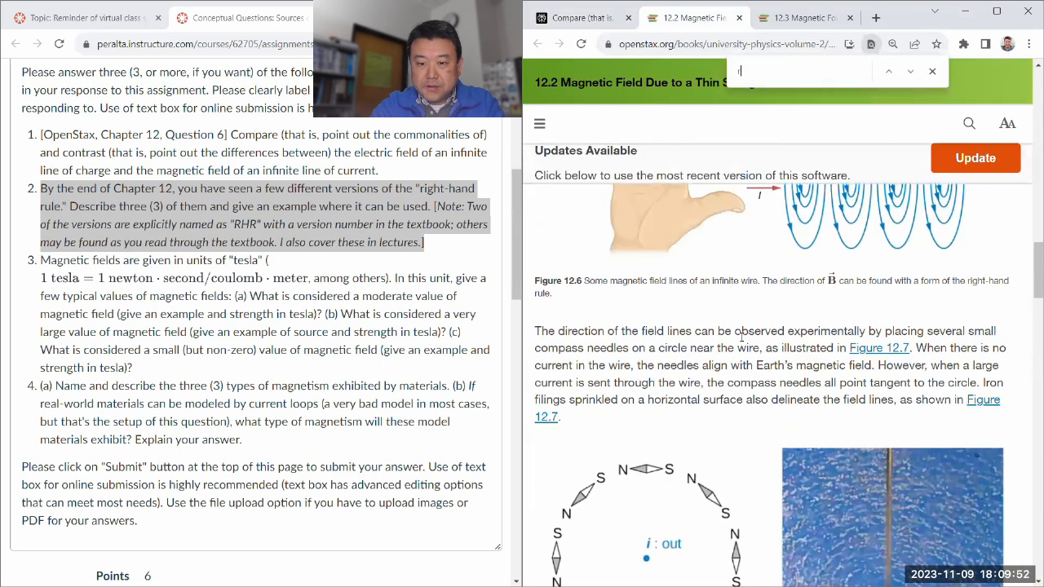
type("rhr-1")
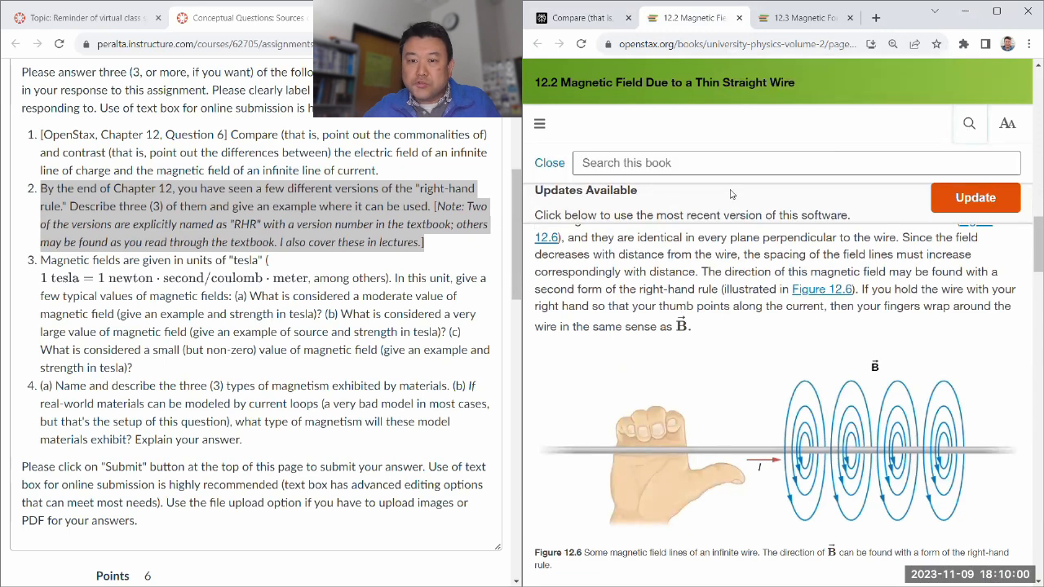
type("rhr-1")
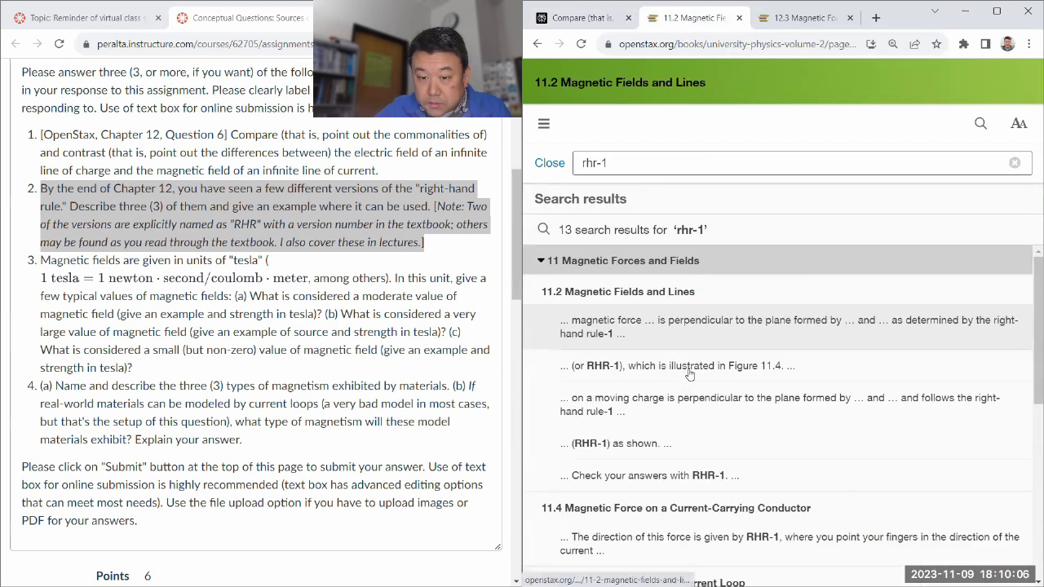
left_click(690, 365)
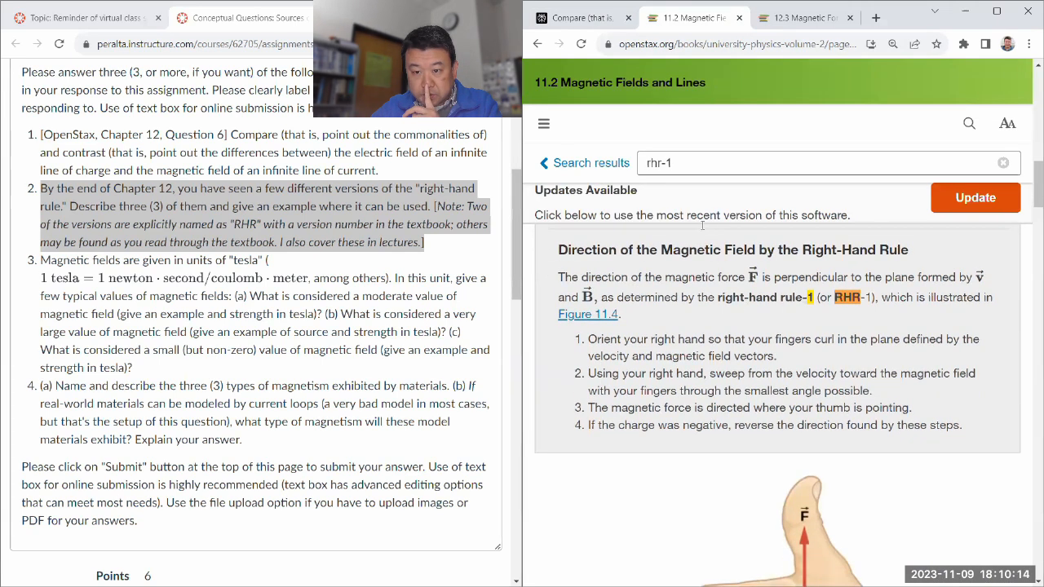
Step: Read section 11.2's right-hand rule-1 strategy and figure, then list the 13 'rhr-1' matches again
scroll("down", 3)
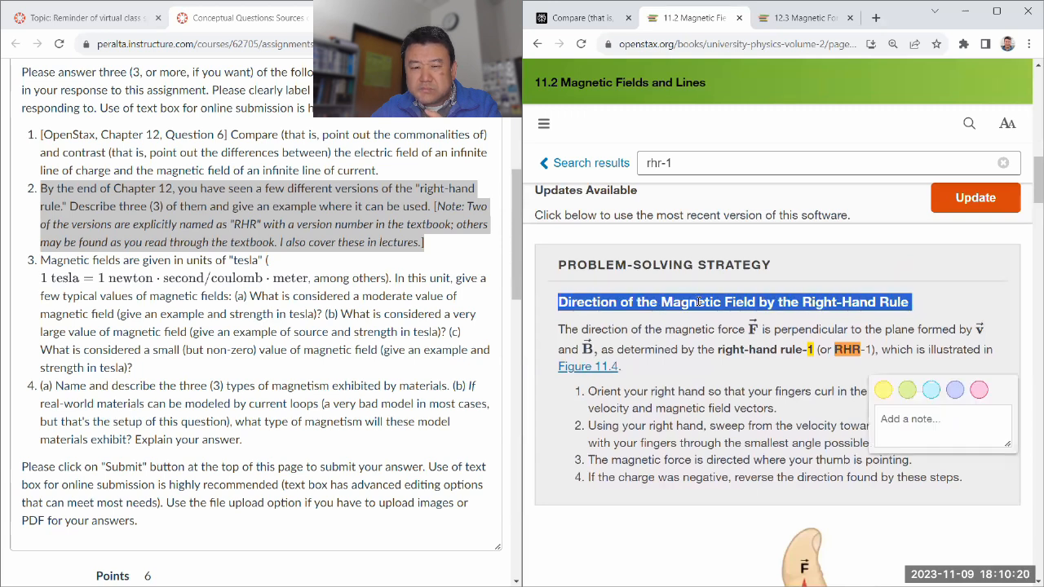
scroll("down", 3)
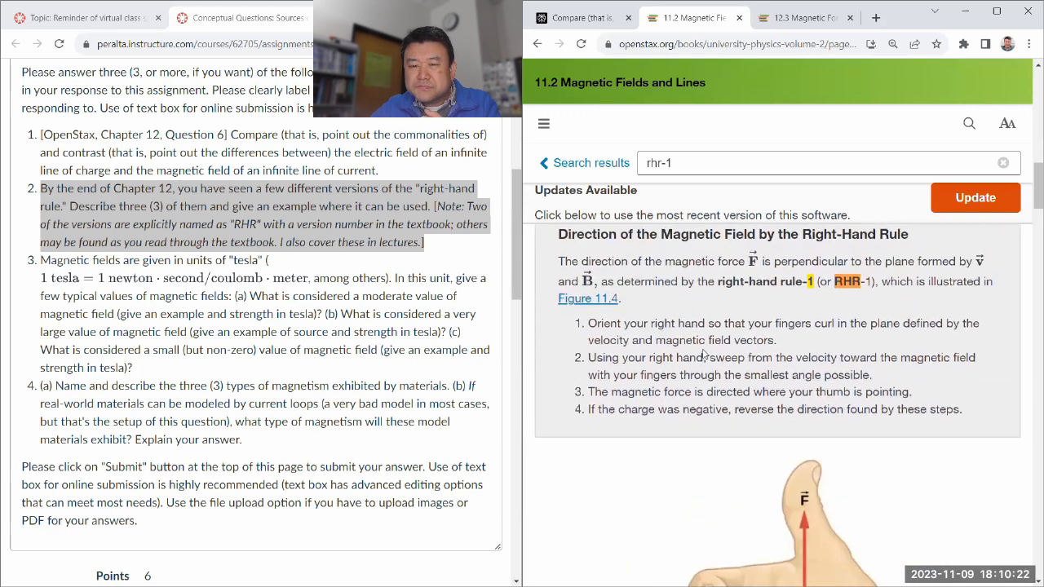
mouse_move(751, 305)
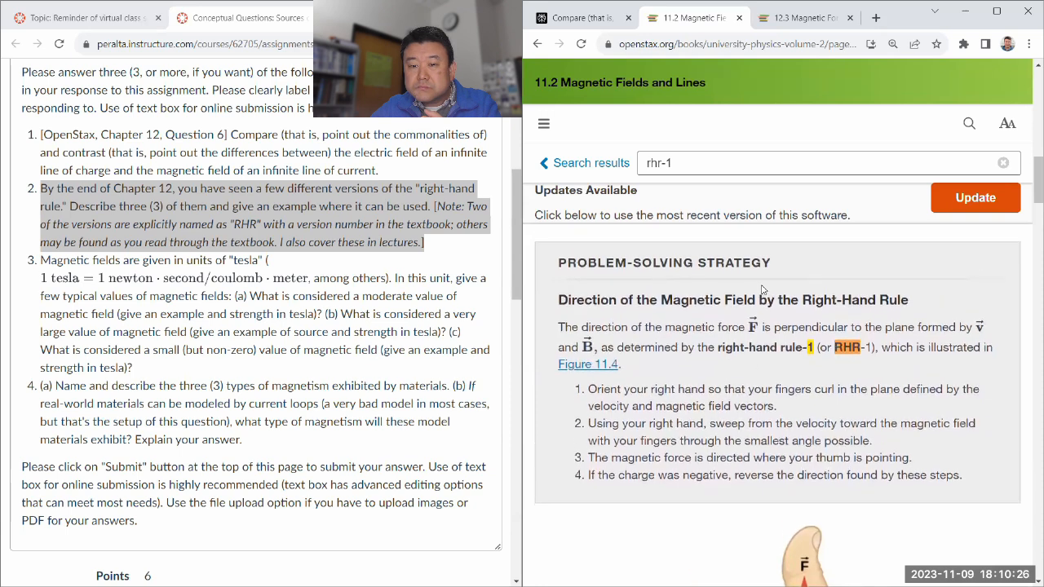
scroll("down", 3)
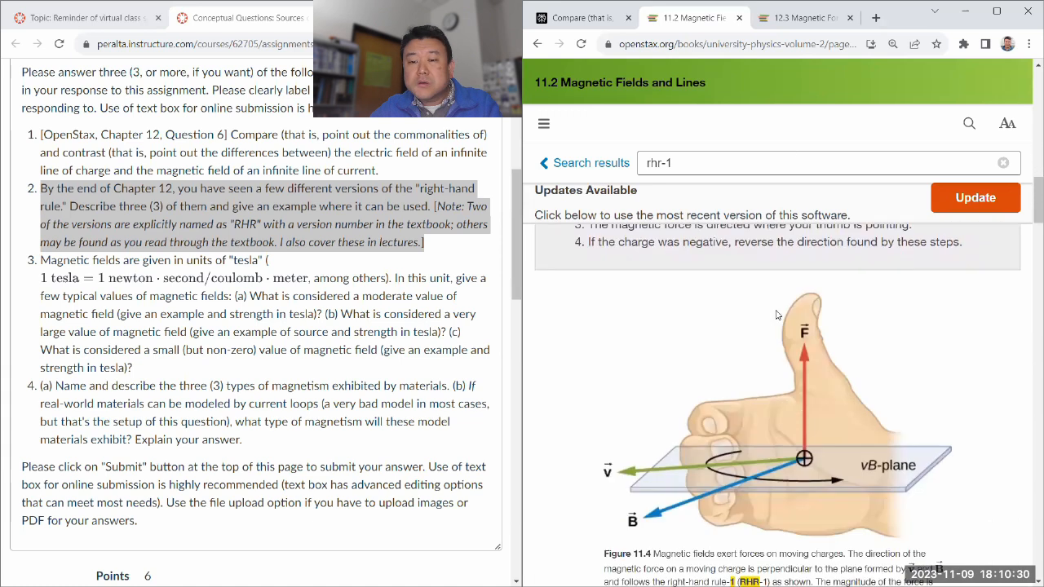
scroll("down", 3)
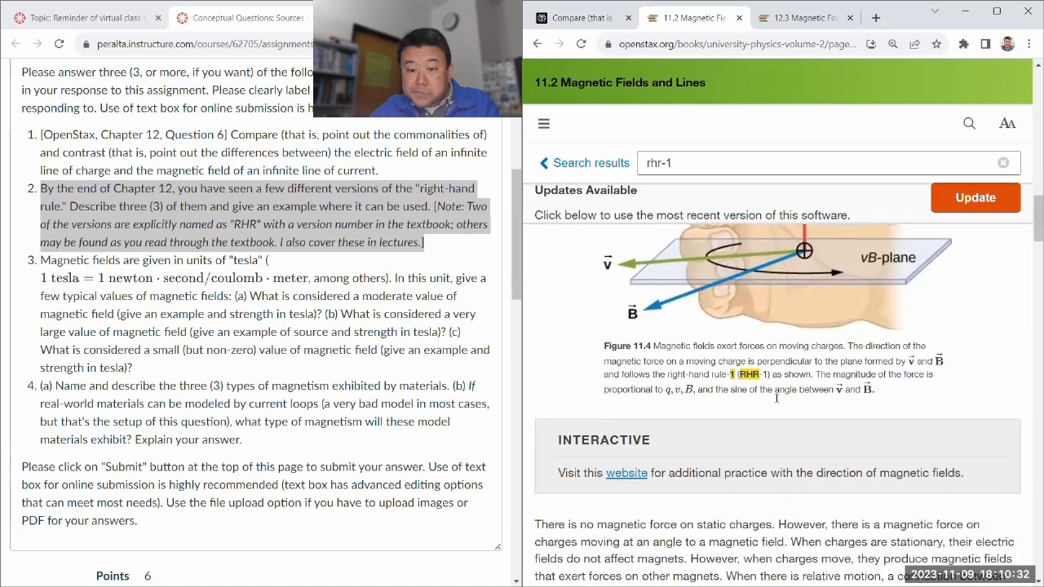
scroll("down", 3)
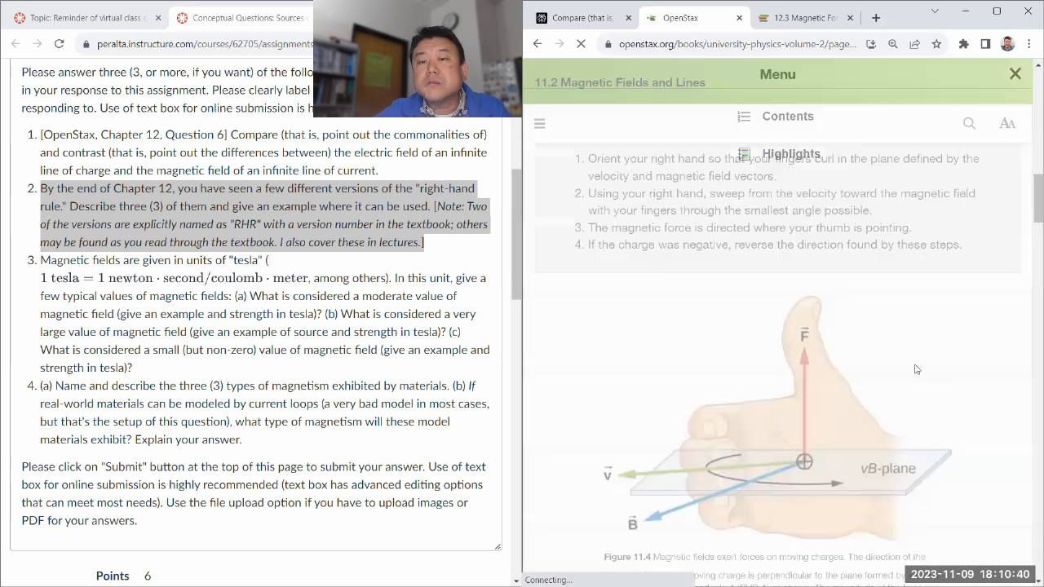
type("rhr-1")
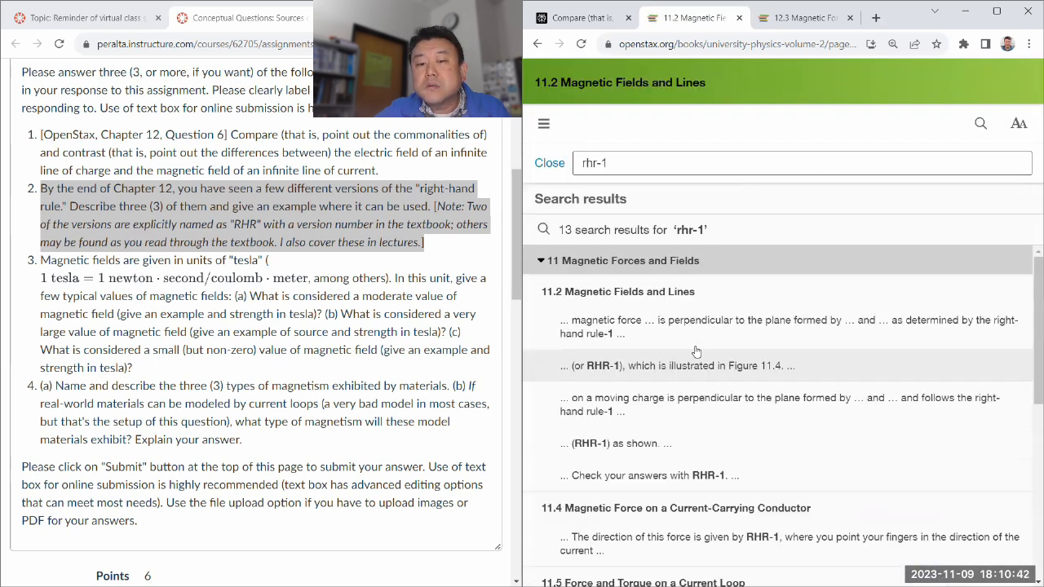
Step: Open an 11.2 Magnetic Fields and Lines result and highlight the magnetic field definition passage
left_click(676, 365)
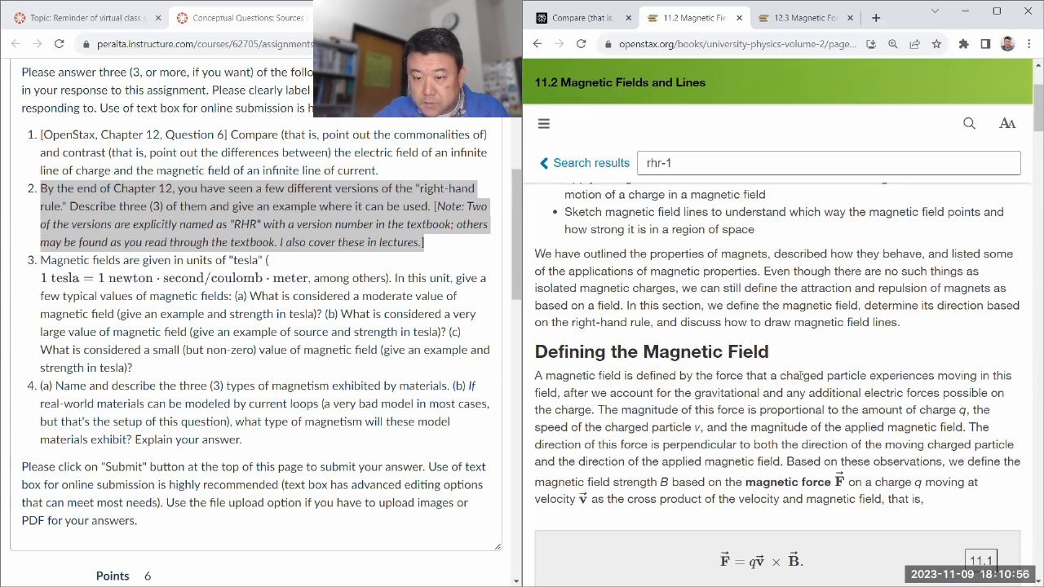
scroll("down", 3)
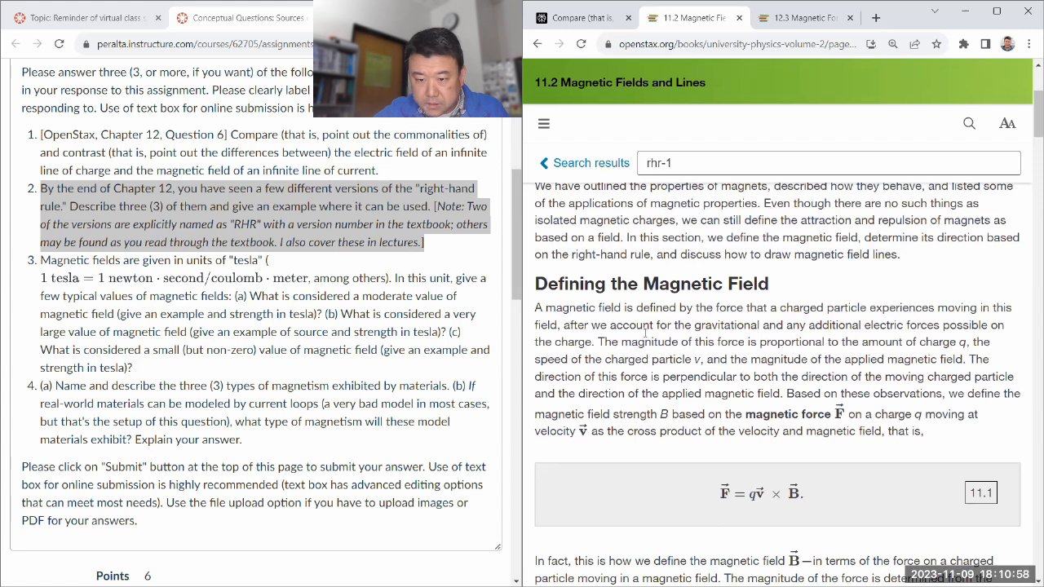
scroll("down", 3)
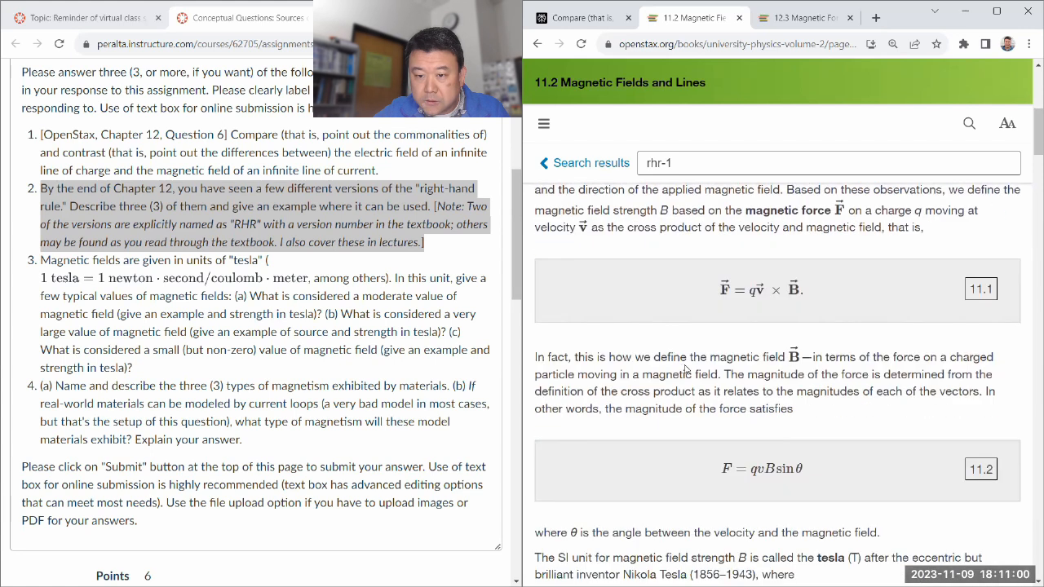
scroll("down", 3)
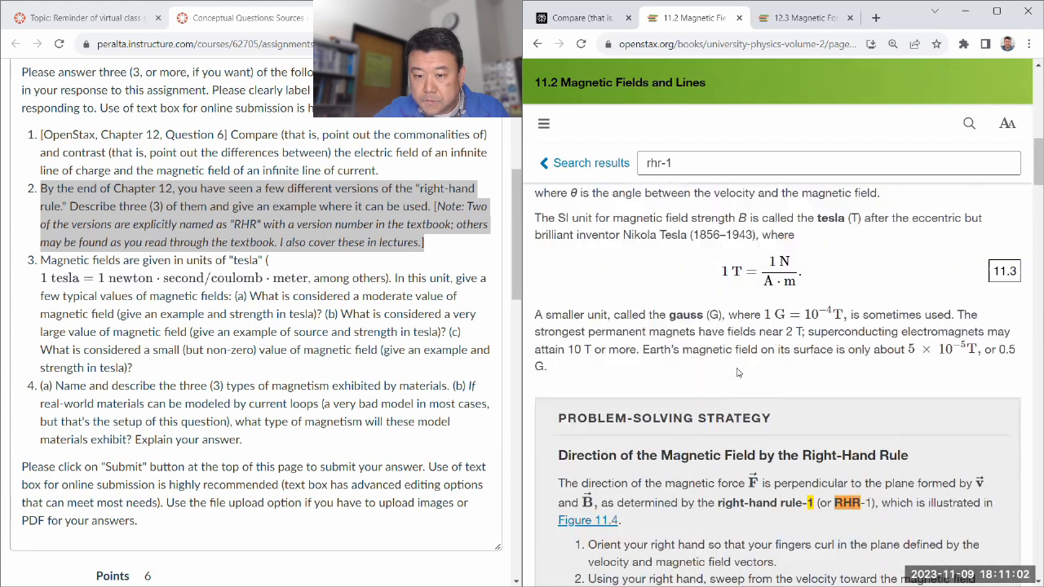
scroll("down", 3)
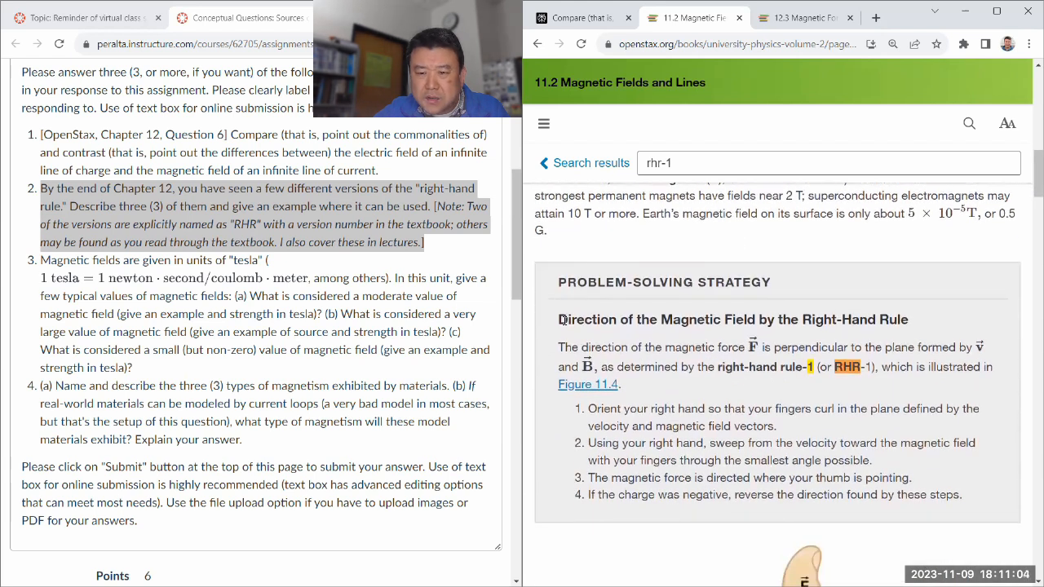
left_click_drag(560, 318, 792, 318)
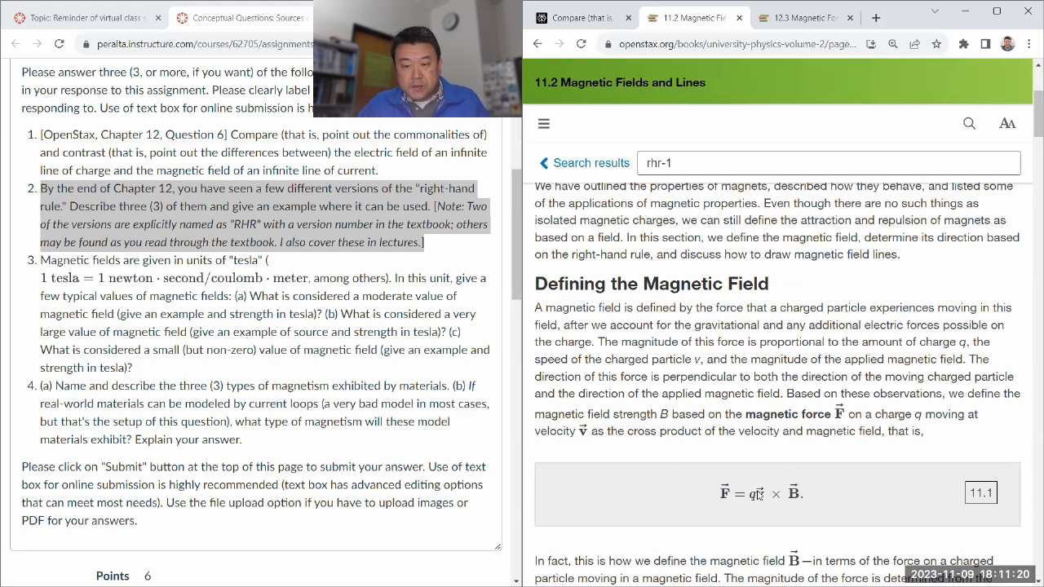
Step: Reach the Direction of the Magnetic Field by the Right-Hand Rule box, then return to Perplexity's answer
scroll("down", 3)
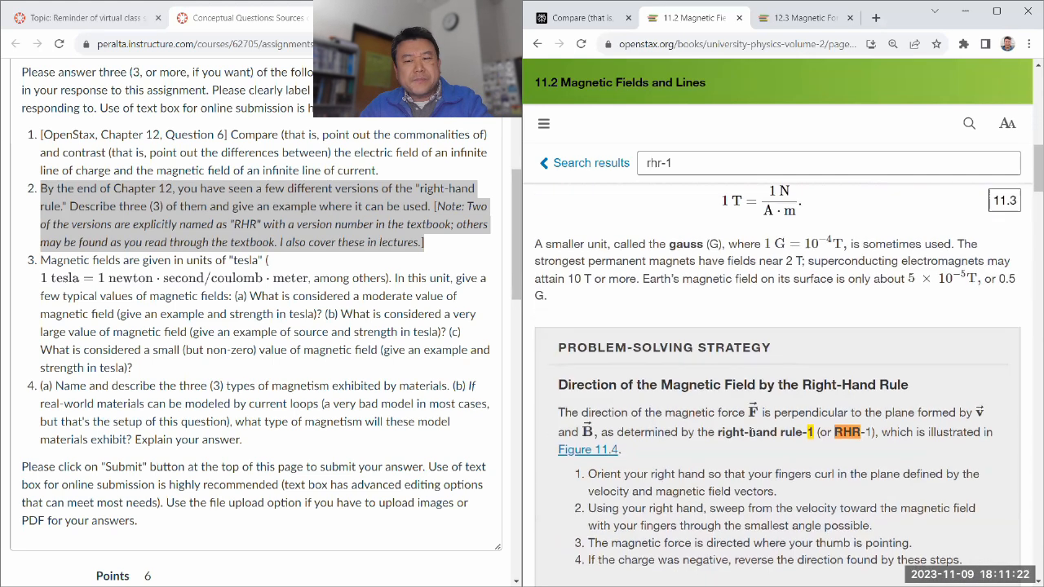
scroll("down", 3)
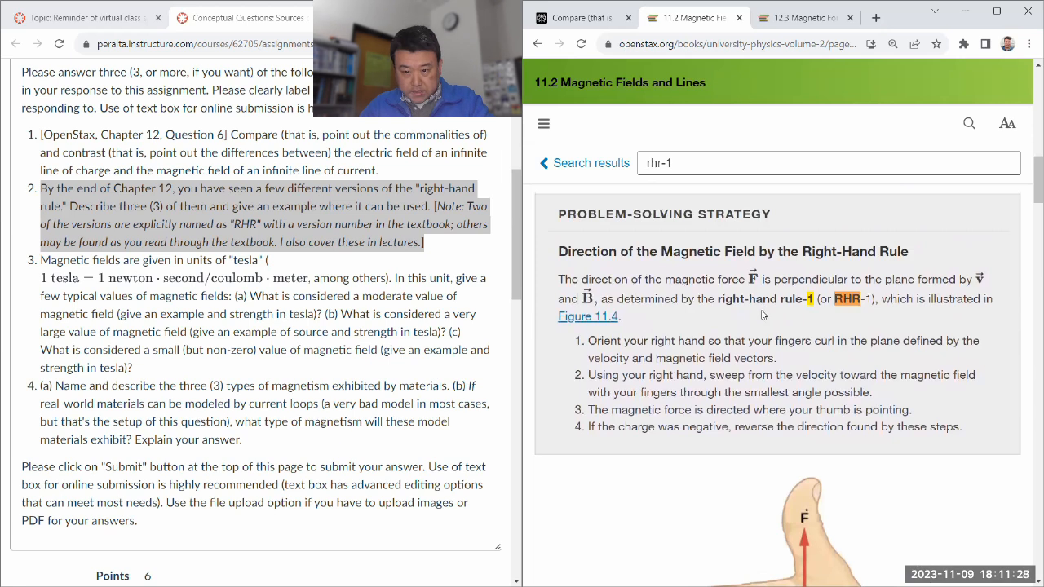
left_click(579, 16)
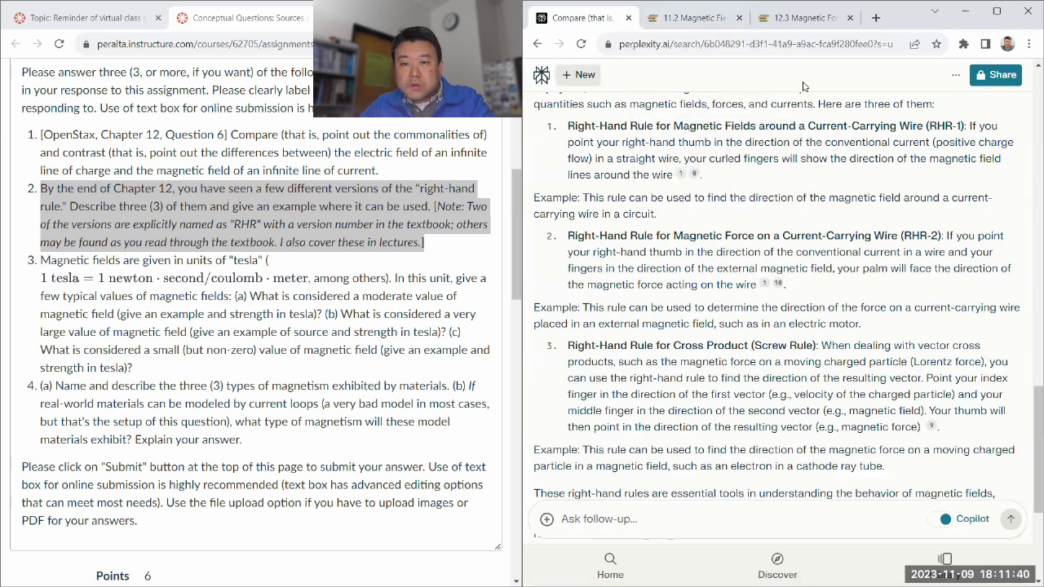
Step: Find RHR-1 near Figure 12.9 in the 12.3 parallel-currents section, then search the book for 'rhr-2'
left_click(803, 17)
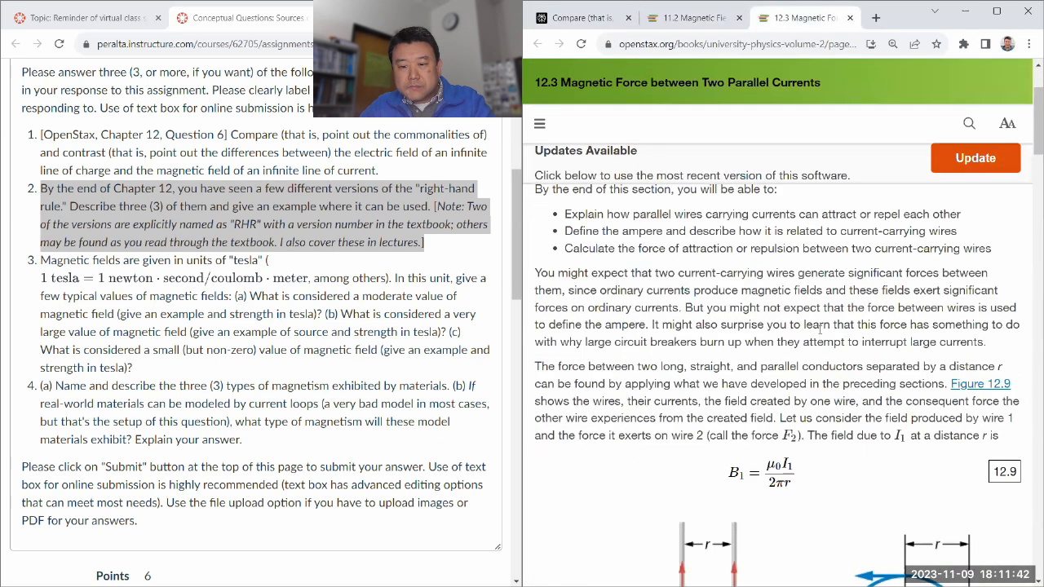
type("hr-1")
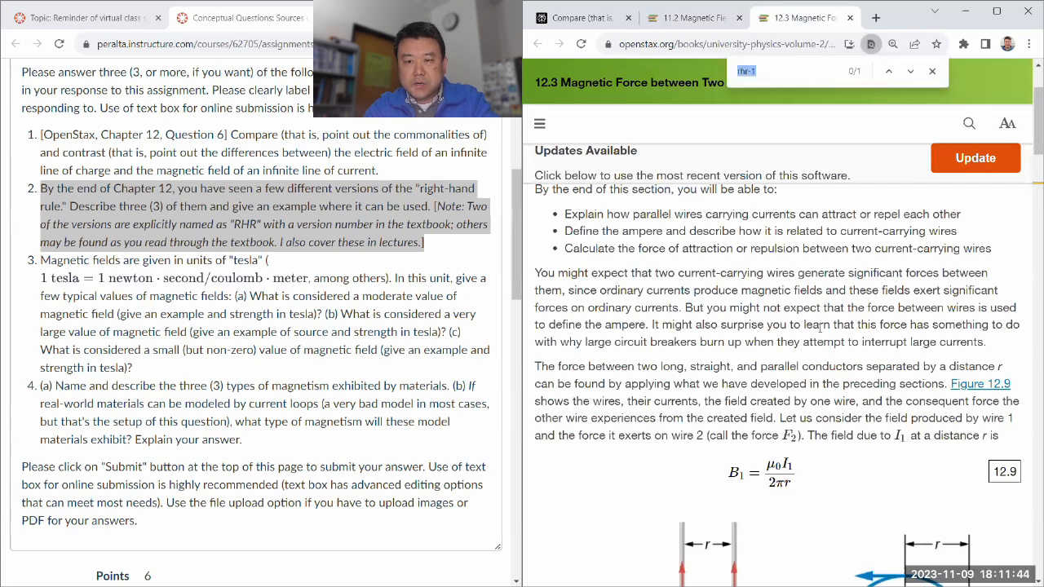
left_click(887, 72)
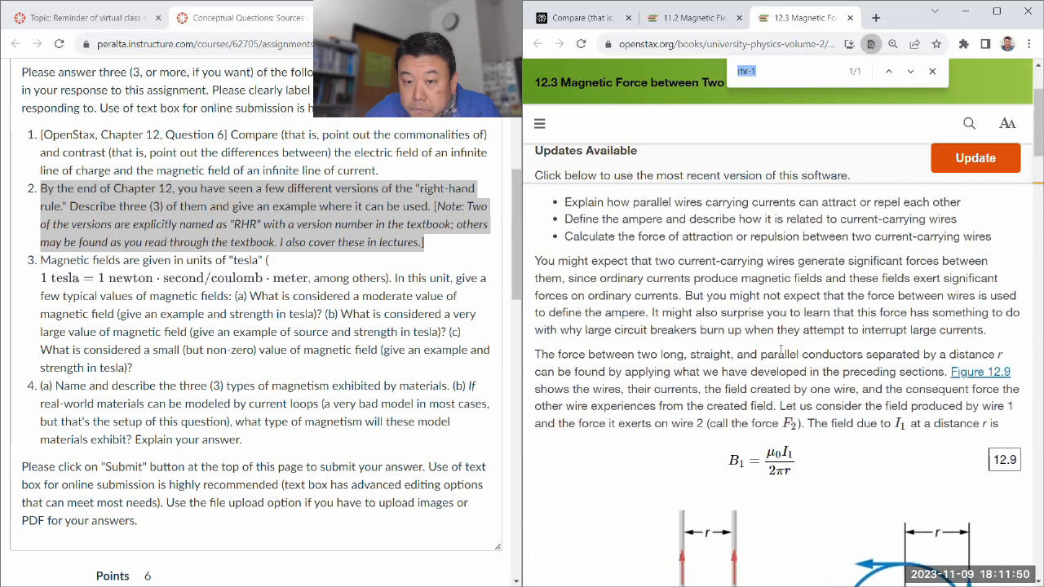
scroll("down", 3)
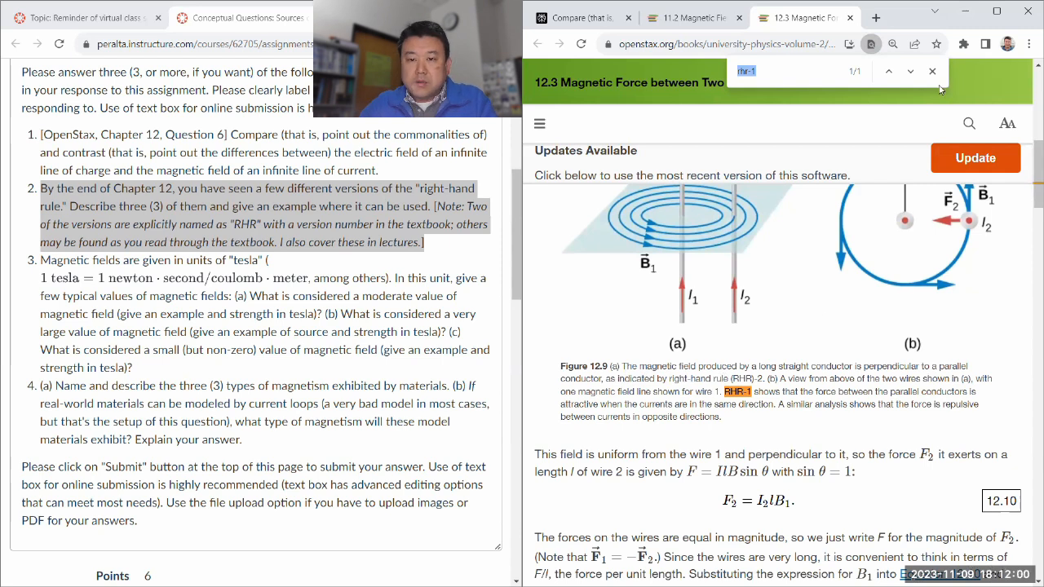
type("rhr-2")
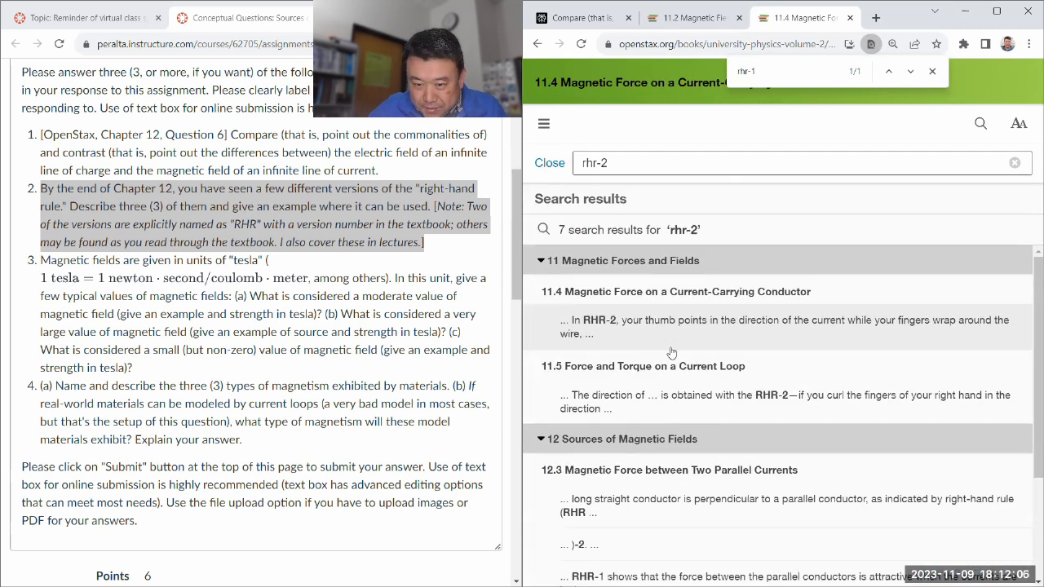
Step: Read section 11.4's RHR-2 passage and figure for a current-carrying wire, then return to the Perplexity answer
scroll("down", 3)
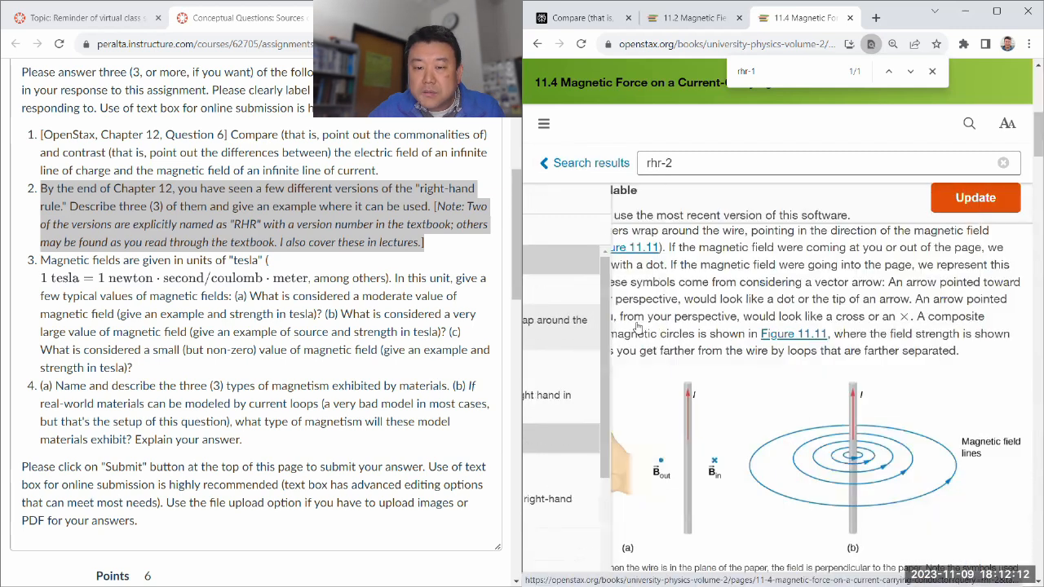
scroll("down", 3)
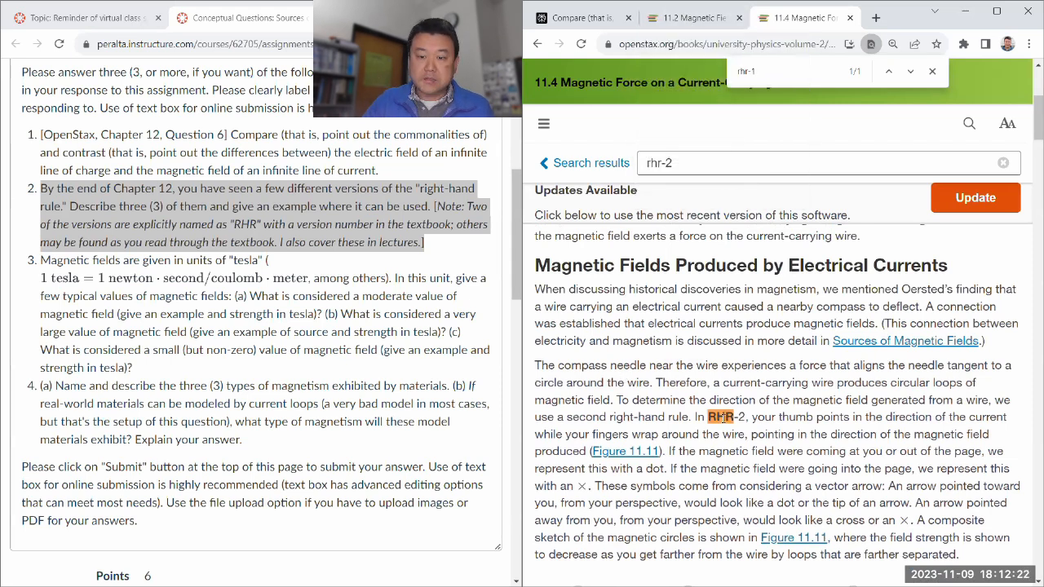
scroll("down", 3)
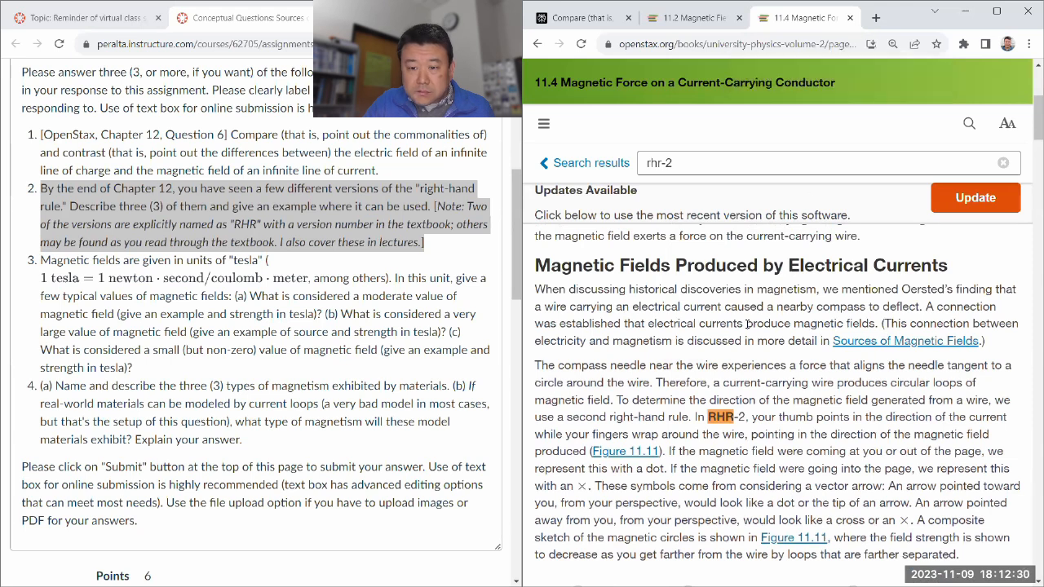
mouse_move(738, 408)
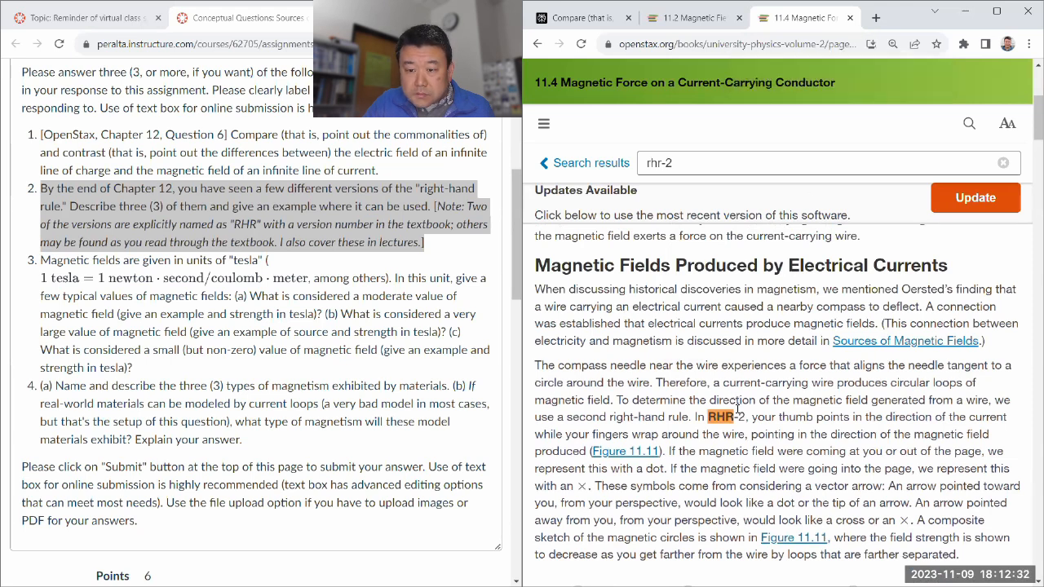
scroll("down", 3)
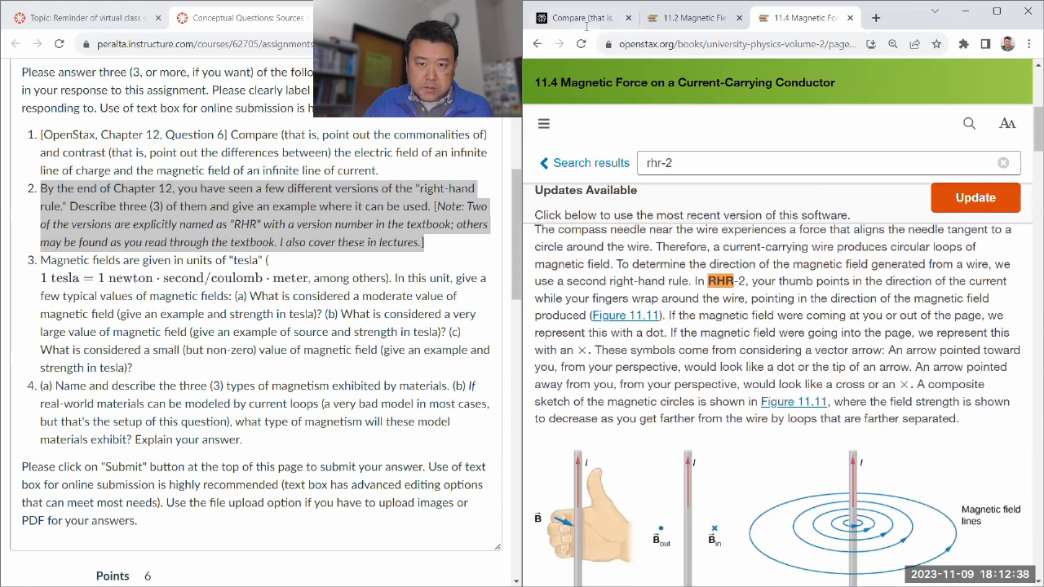
left_click(579, 16)
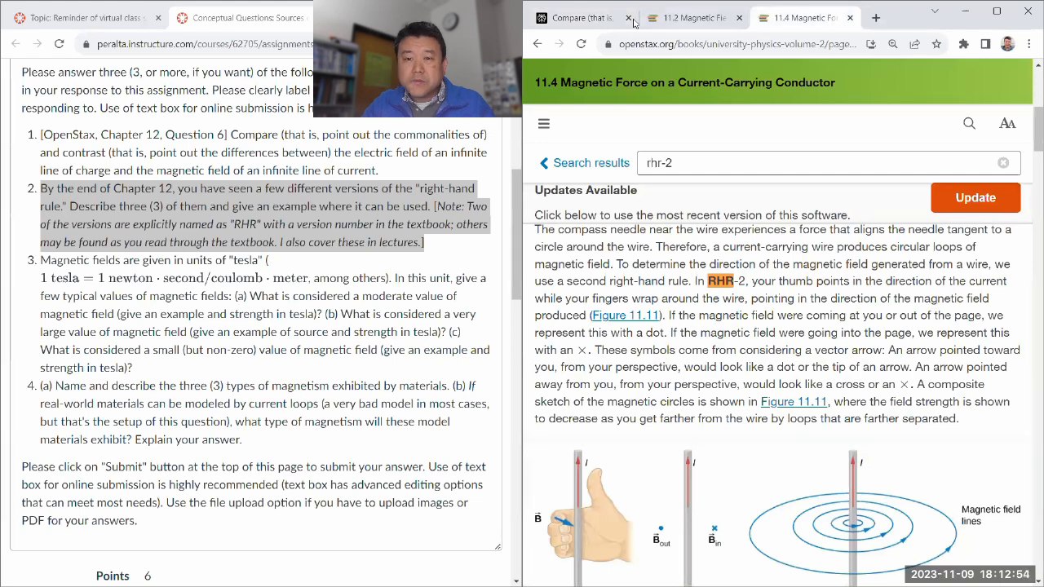
left_click(579, 17)
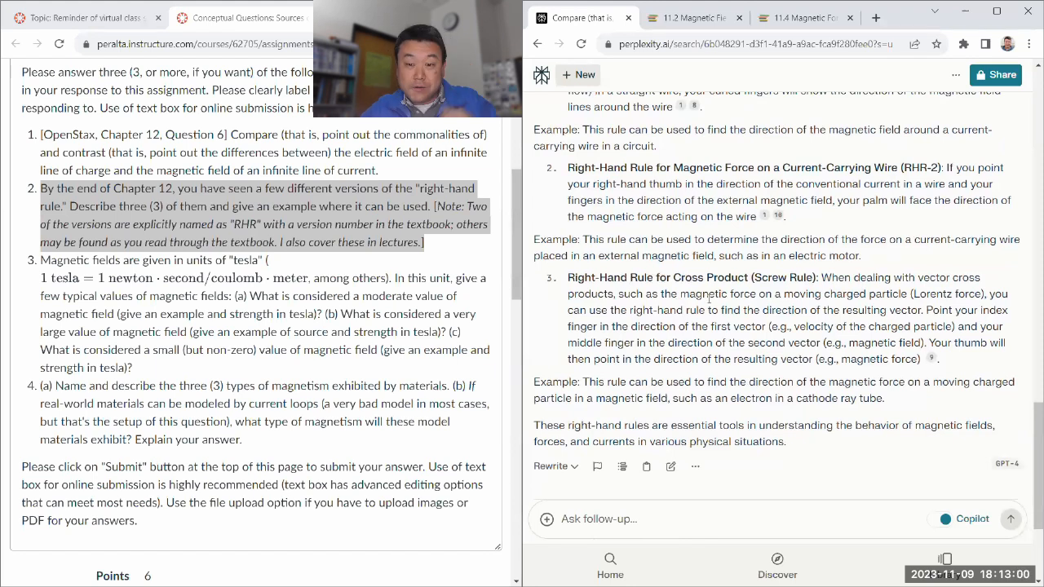
scroll("down", 3)
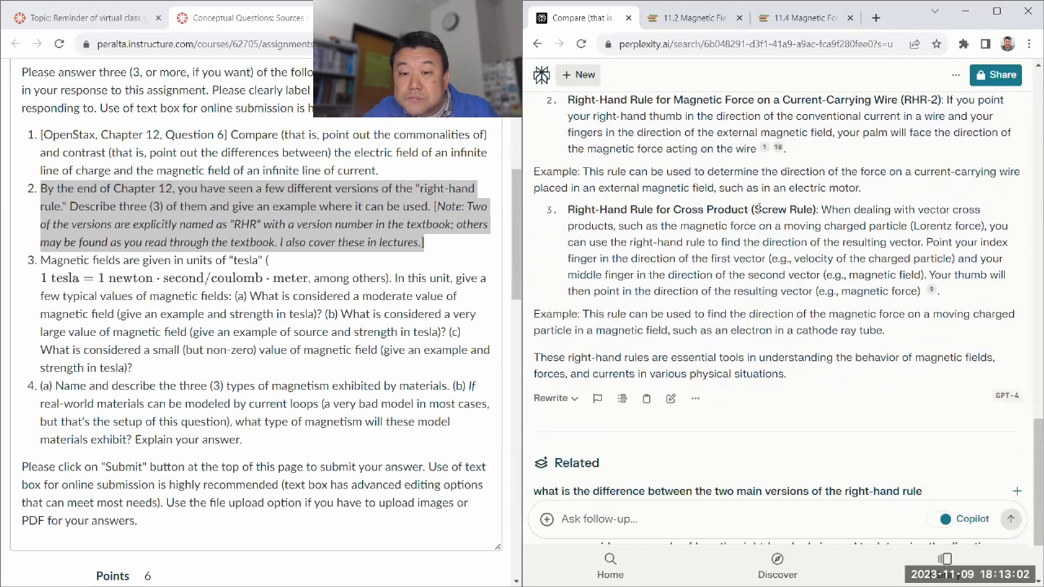
double_click(770, 208)
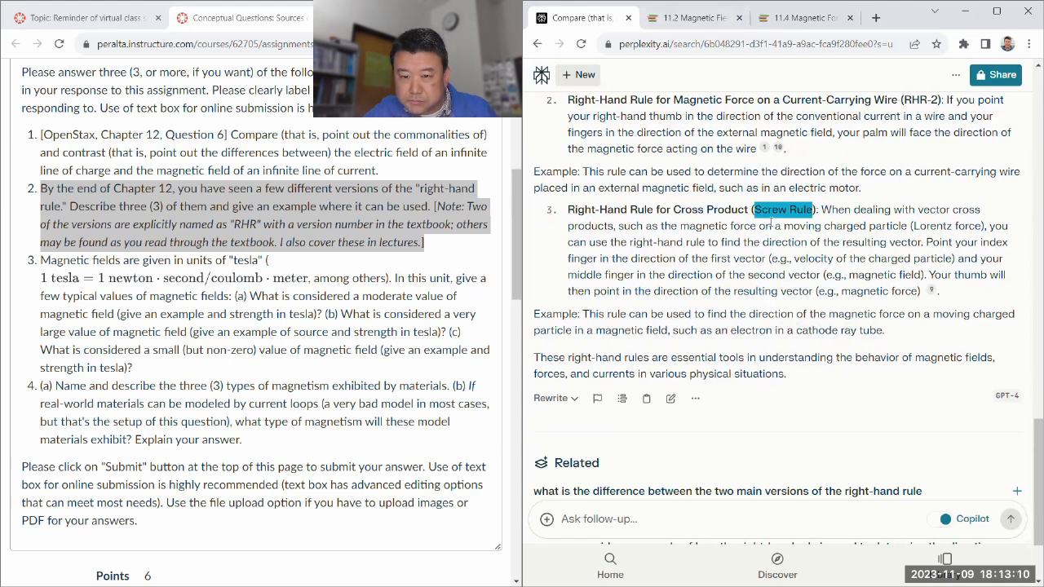
mouse_move(845, 77)
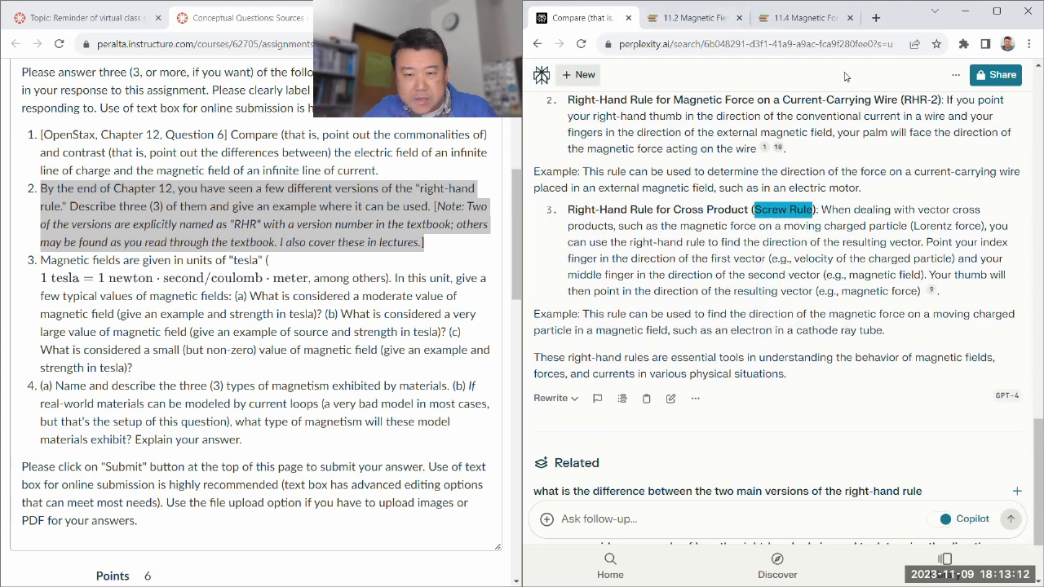
left_click(803, 16)
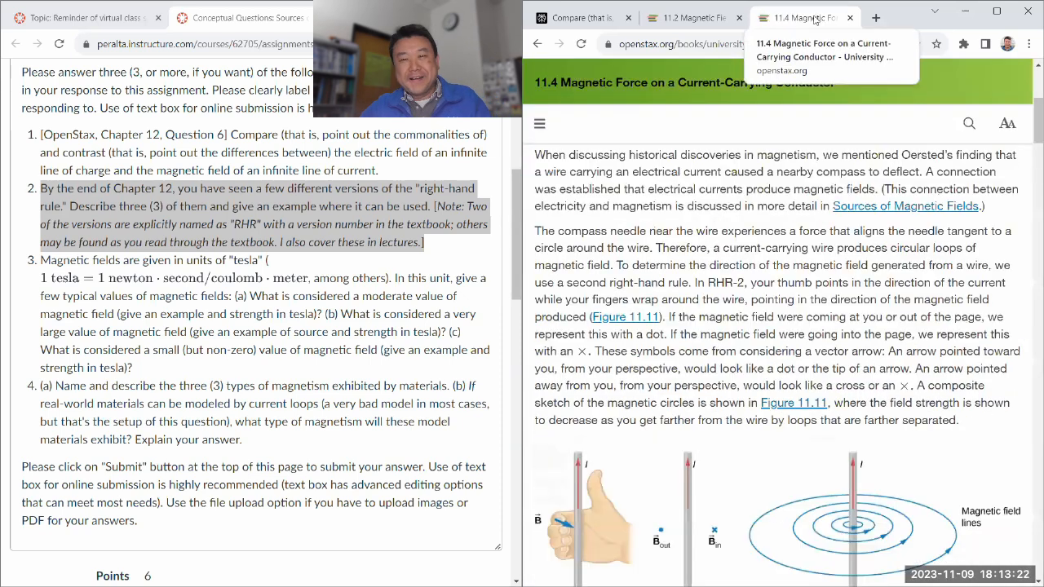
left_click(584, 16)
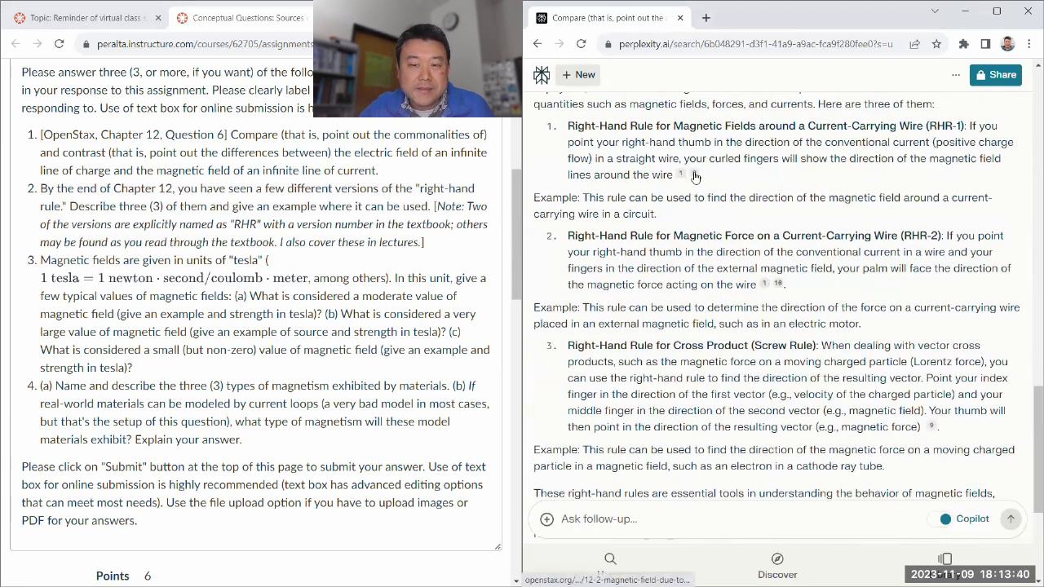
Step: Open the cited straight-wire textbook section and browse its table of contents
left_click(694, 175)
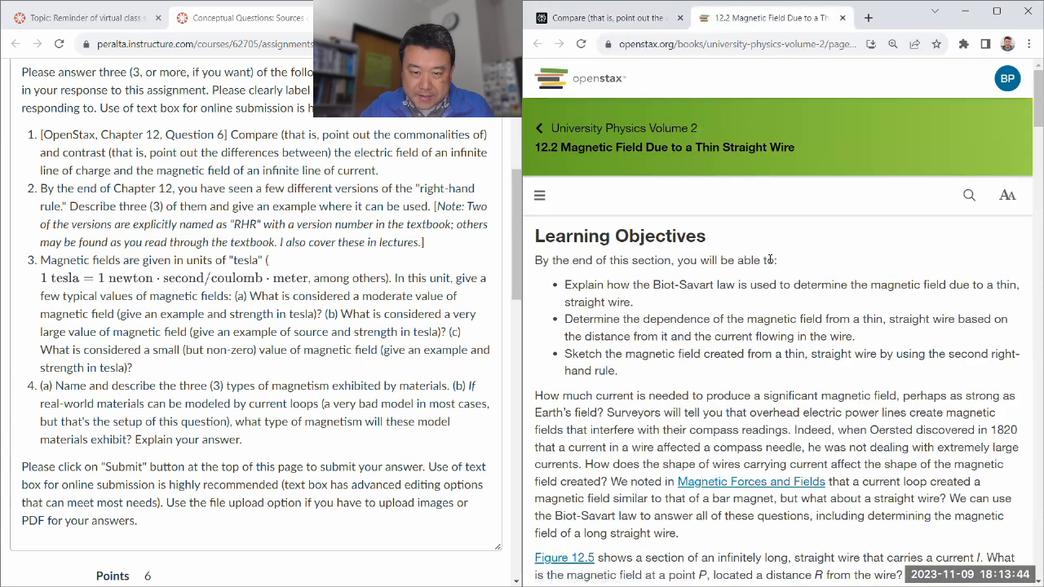
left_click(538, 196)
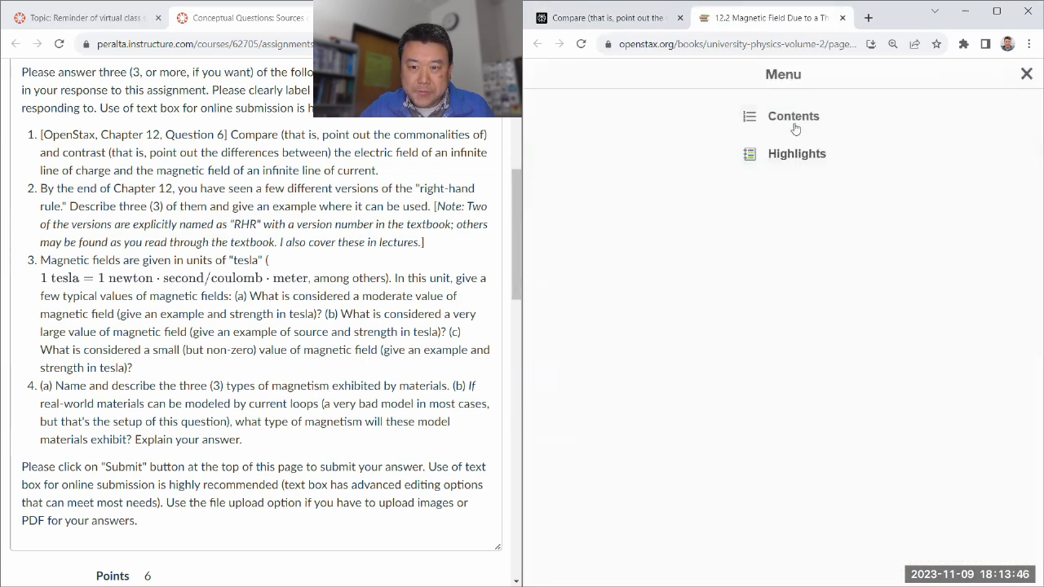
left_click(793, 116)
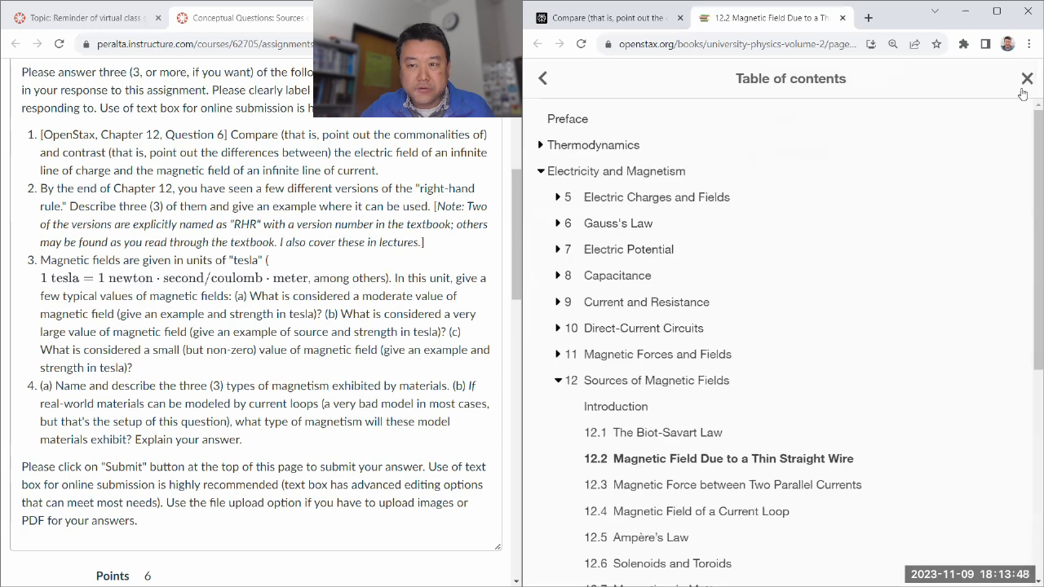
left_click(1027, 78)
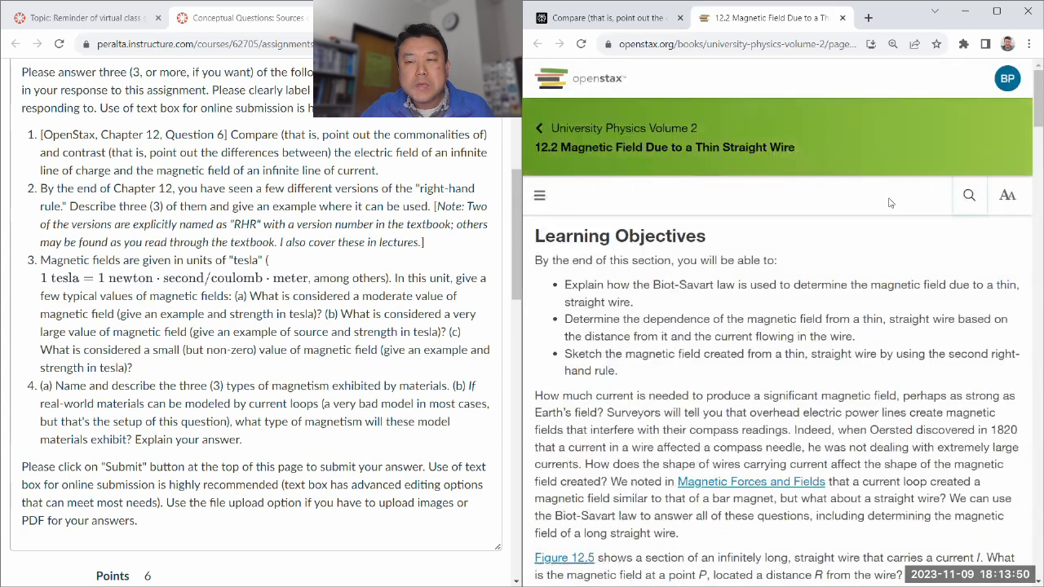
Step: Search the book for 'right hand rule' and read the 12.5 Ampère's Law example among the 26 results
type("right")
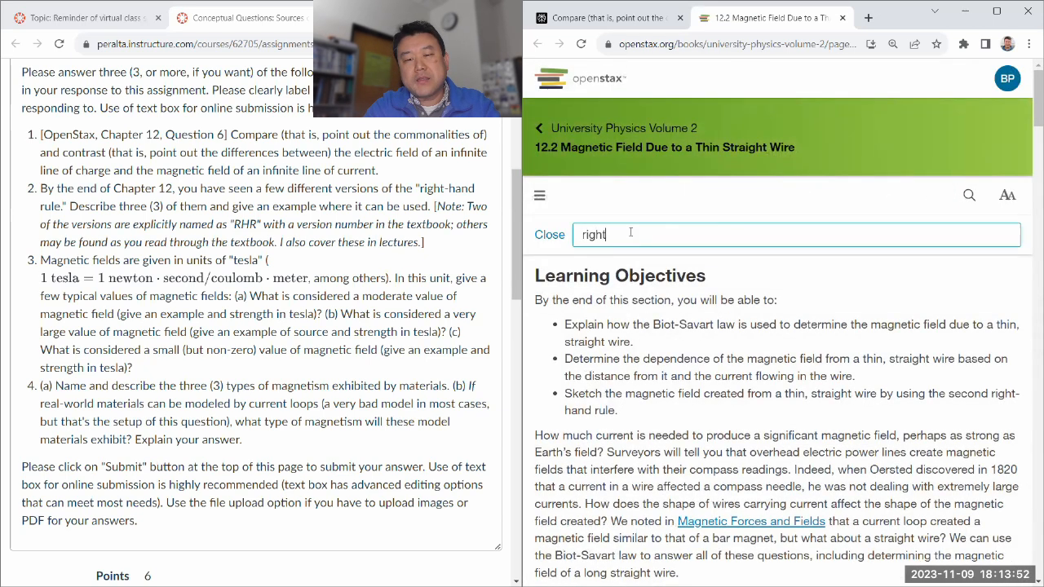
type("hand rule")
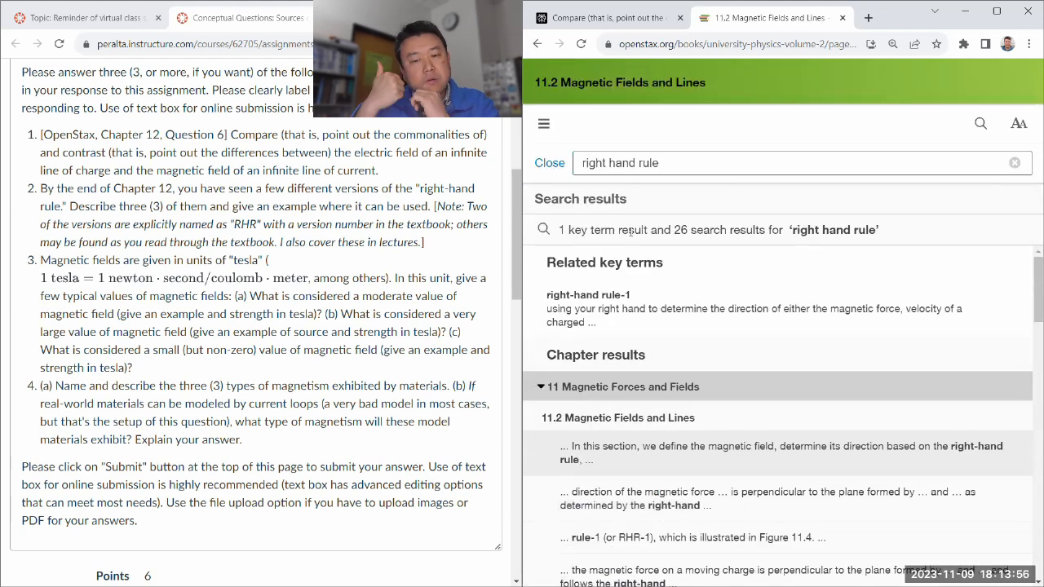
scroll("down", 3)
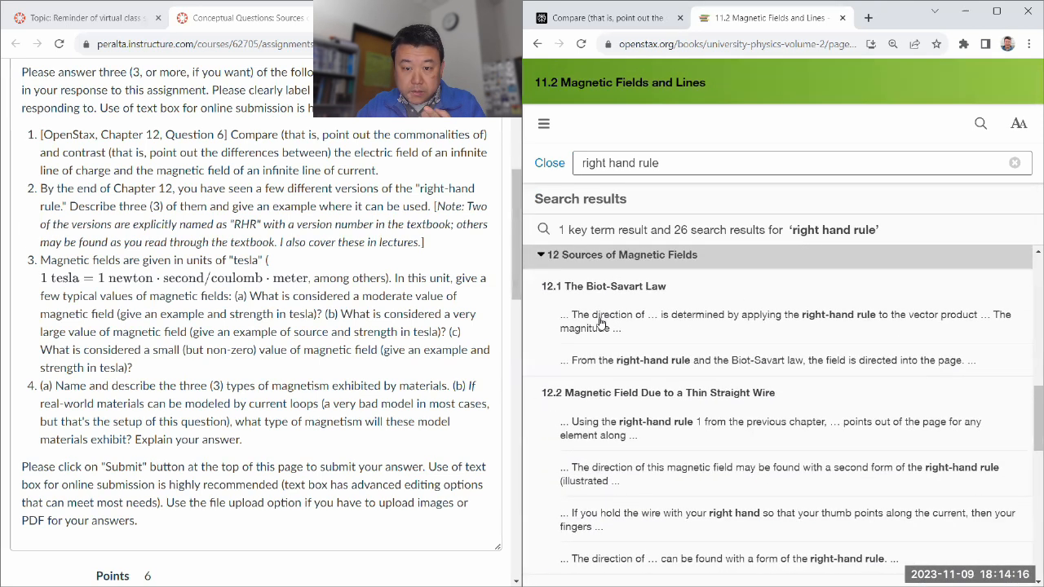
scroll("down", 3)
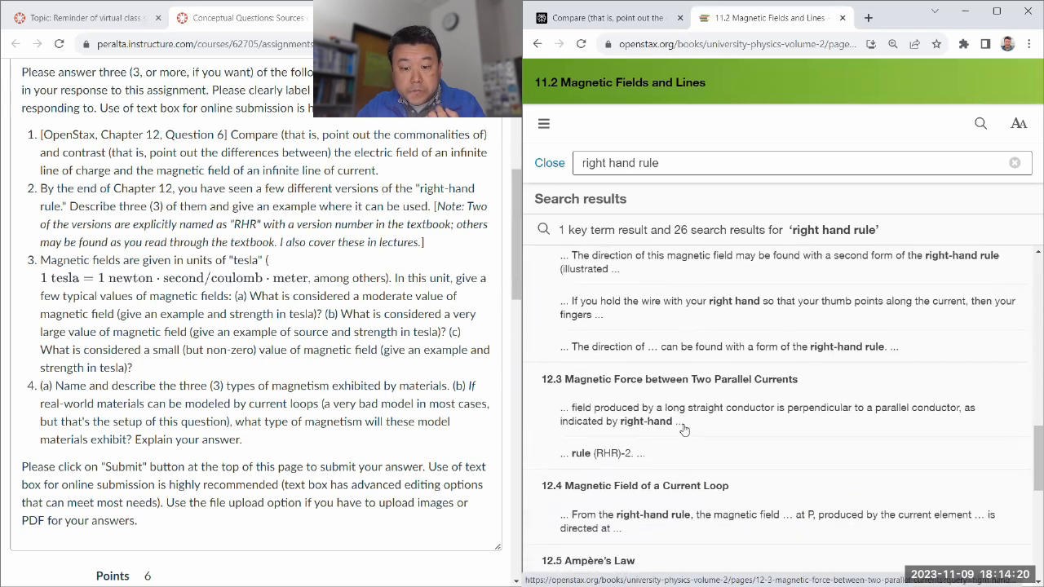
scroll("down", 3)
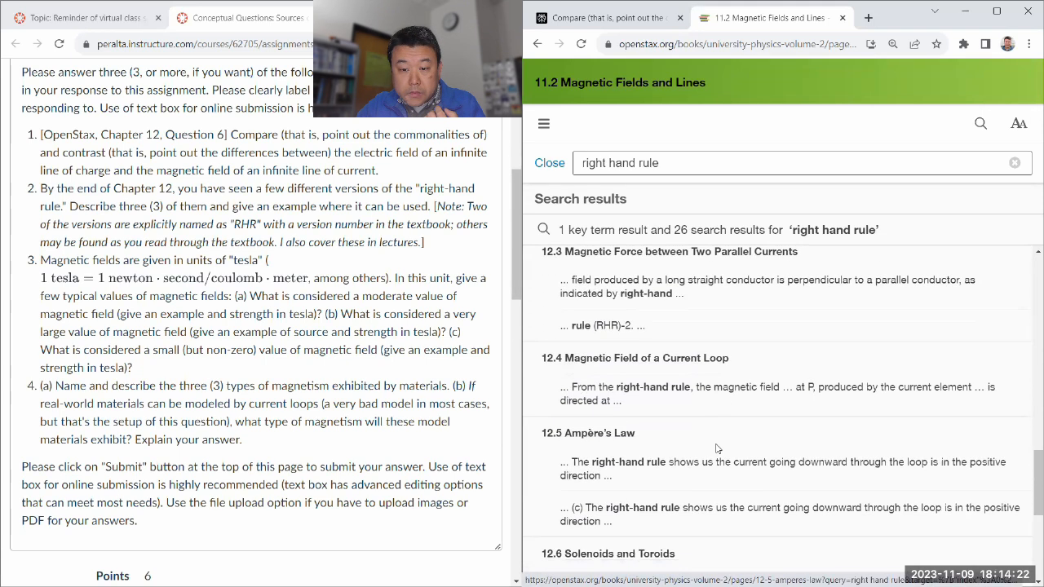
scroll("down", 3)
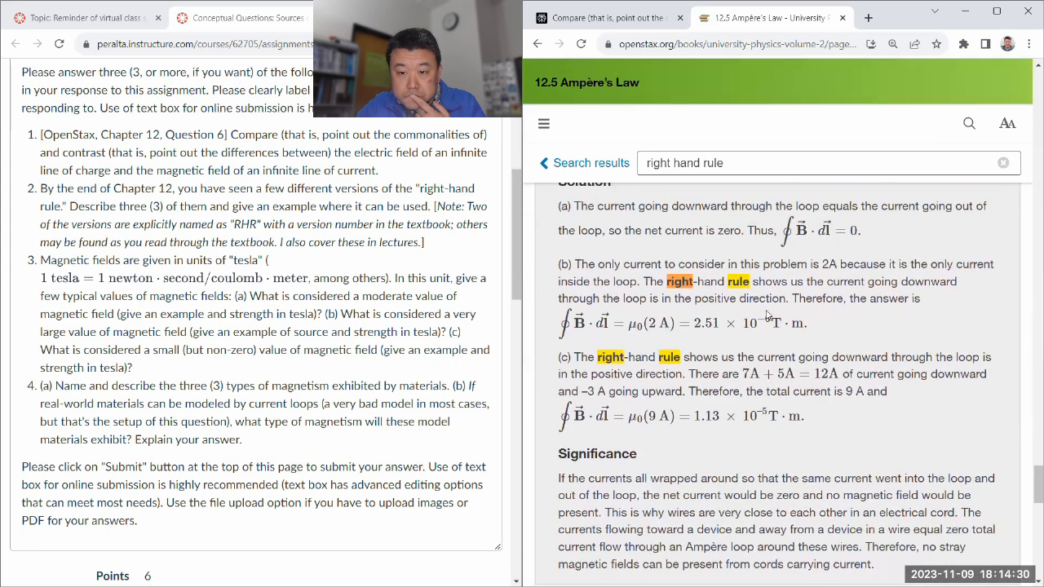
Step: Step through the 'right' matches in section 12.4, Magnetic Field of a Current Loop, then start a new tab
scroll("down", 3)
type("right")
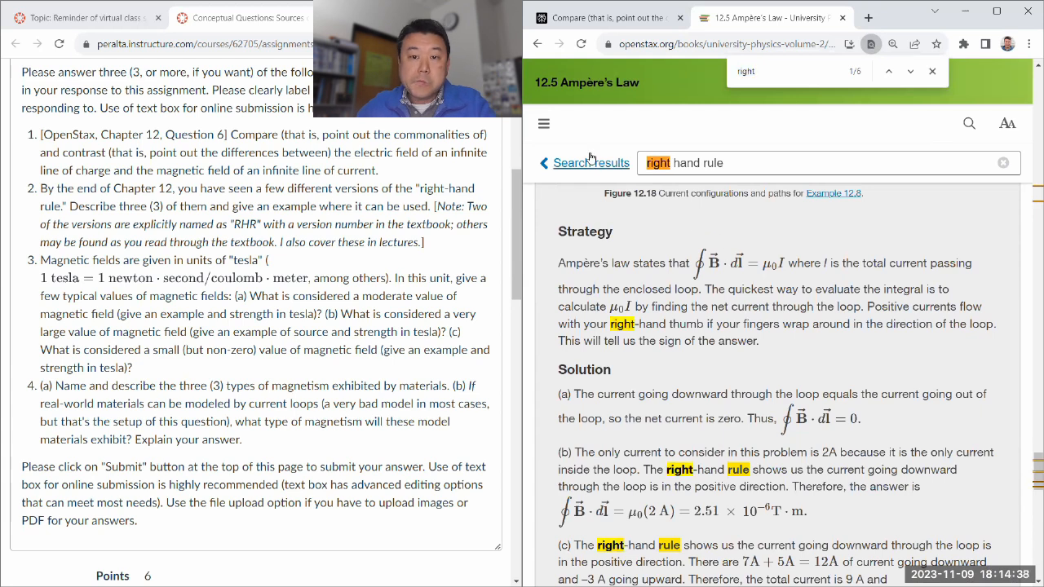
left_click(590, 163)
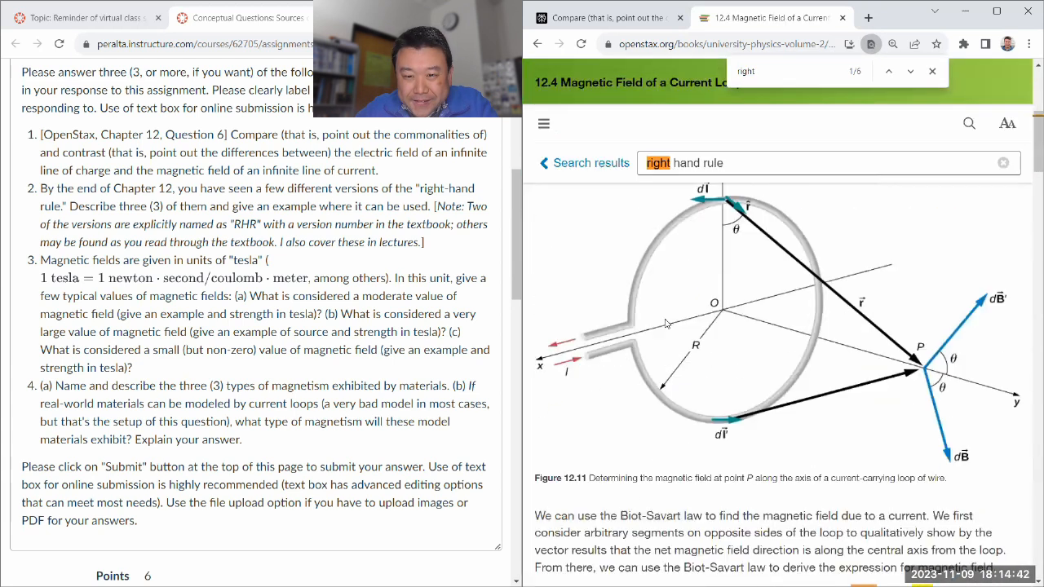
scroll("down", 3)
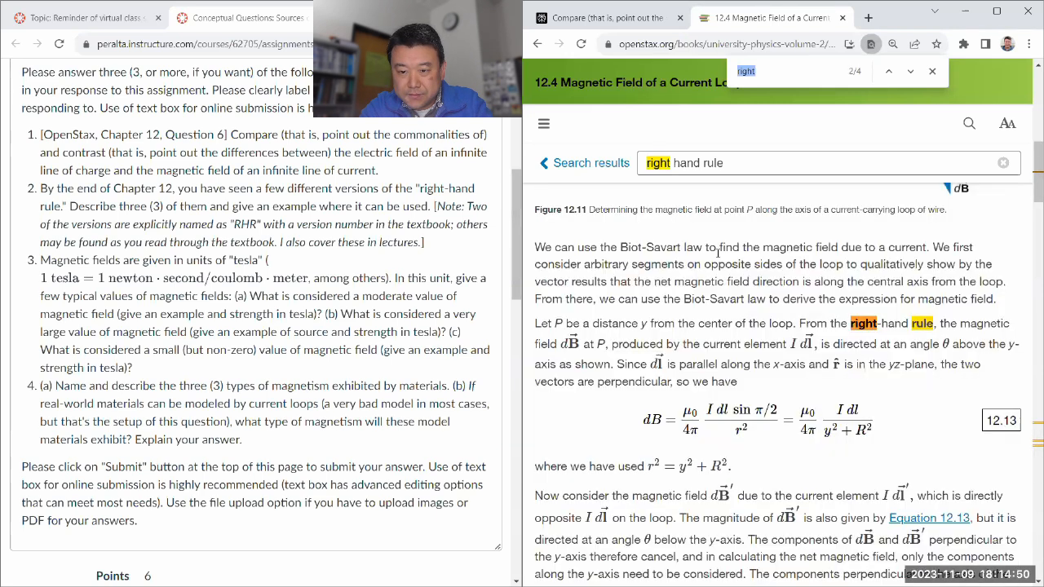
left_click(910, 71)
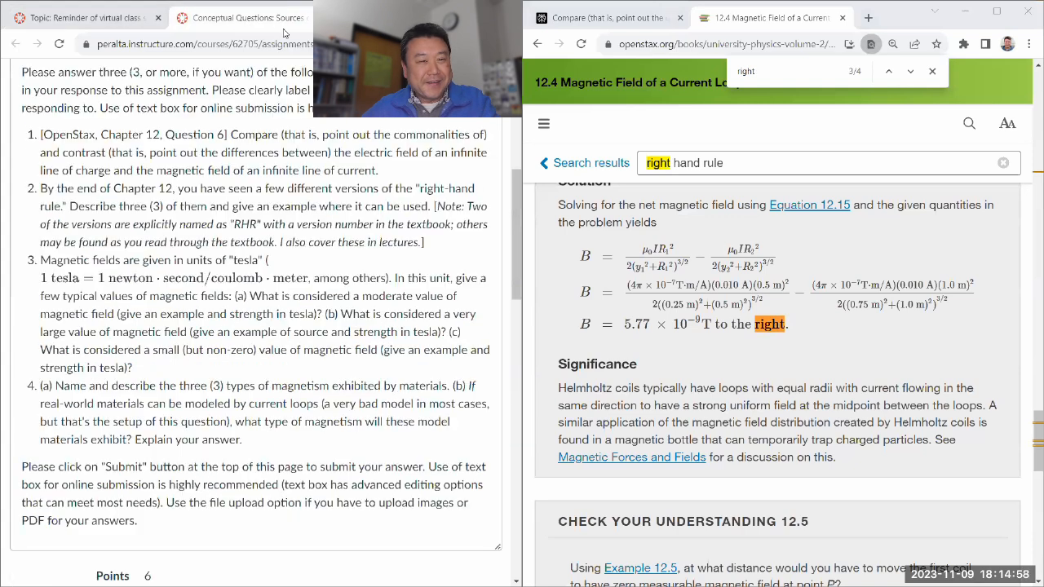
left_click(268, 17)
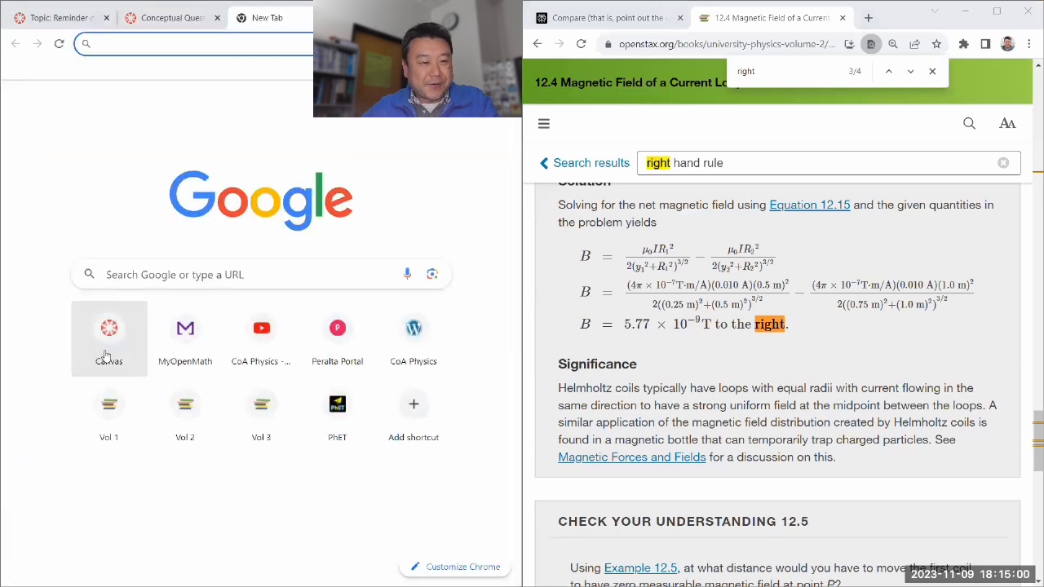
Step: Browse the Physics 4B course modules in Canvas down to Week 10
left_click(107, 328)
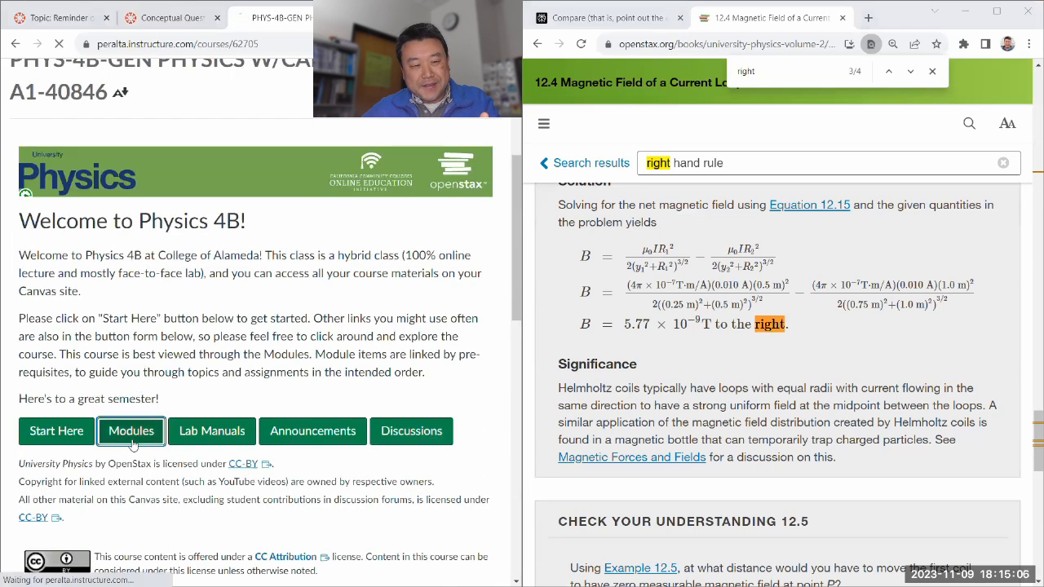
left_click(130, 431)
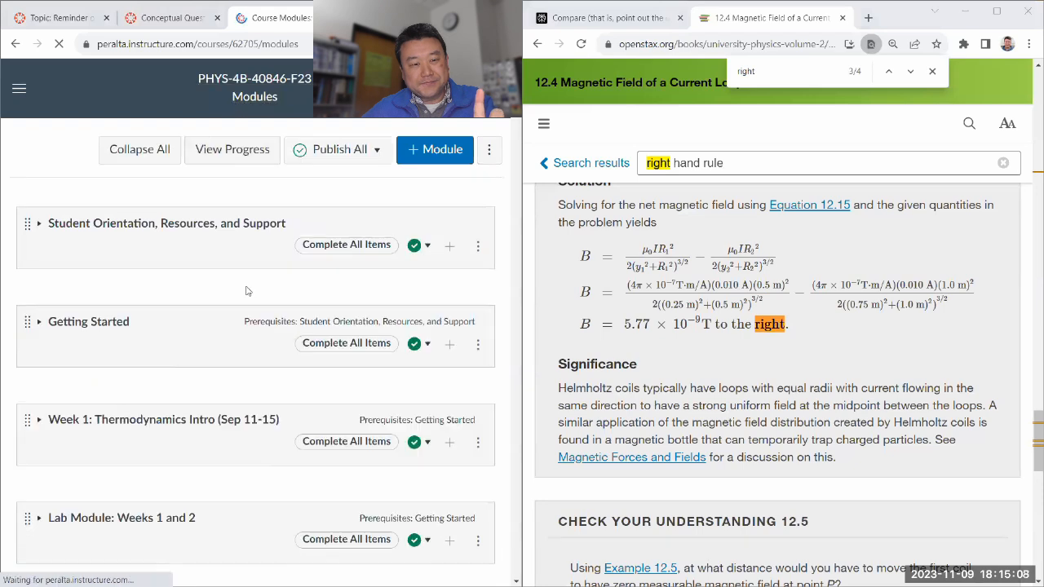
scroll("down", 3)
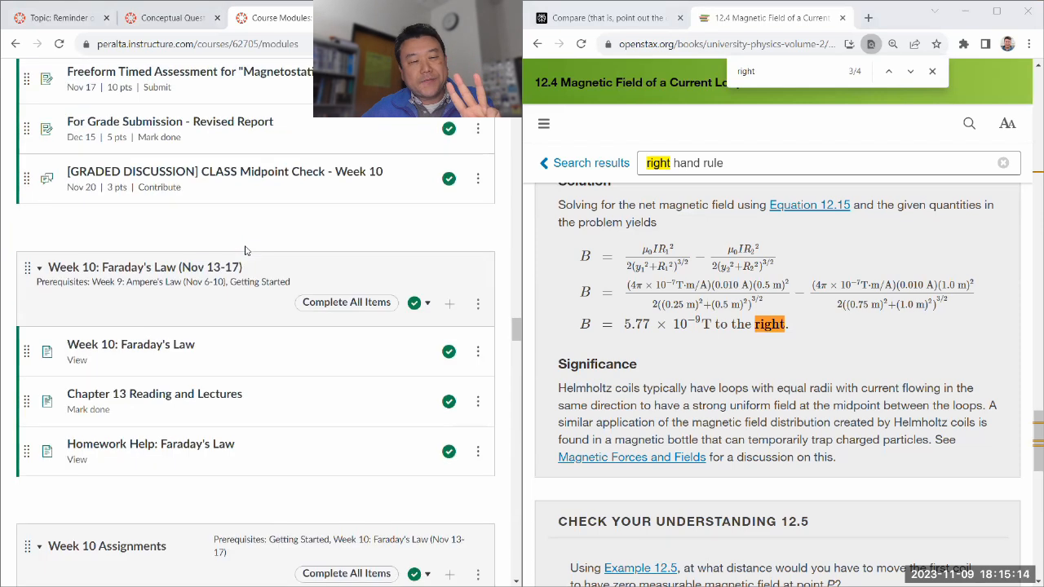
scroll("down", 3)
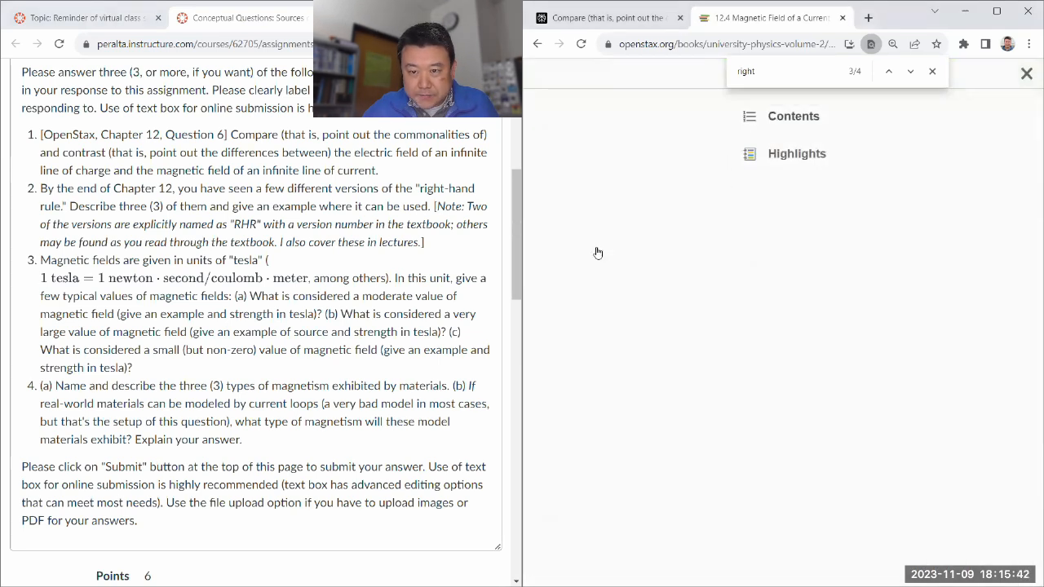
Step: Read OpenStax section 12.6, Solenoids and Toroids, down to the infinite-solenoid field derivation
left_click(793, 116)
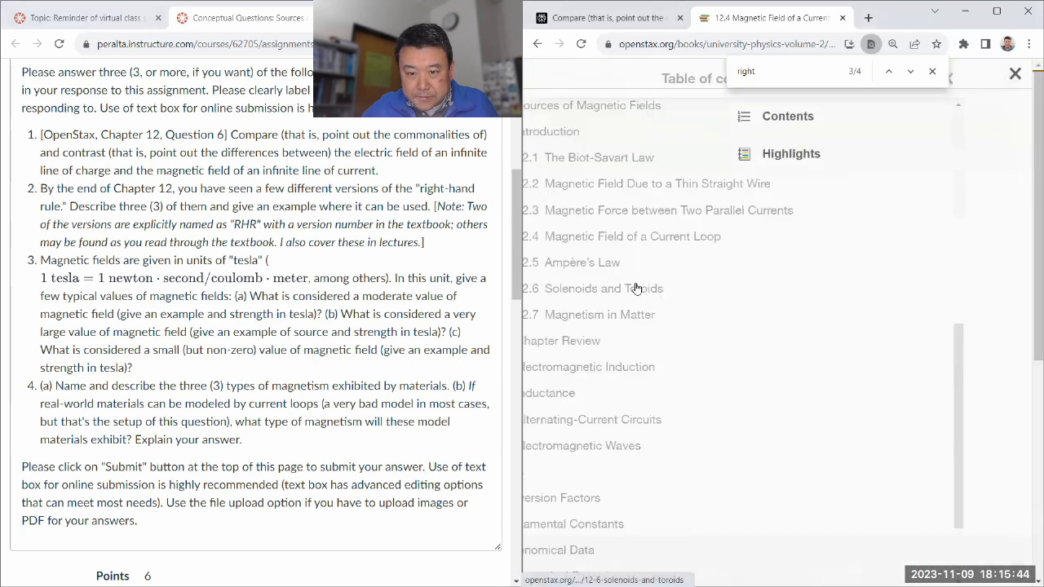
left_click(593, 287)
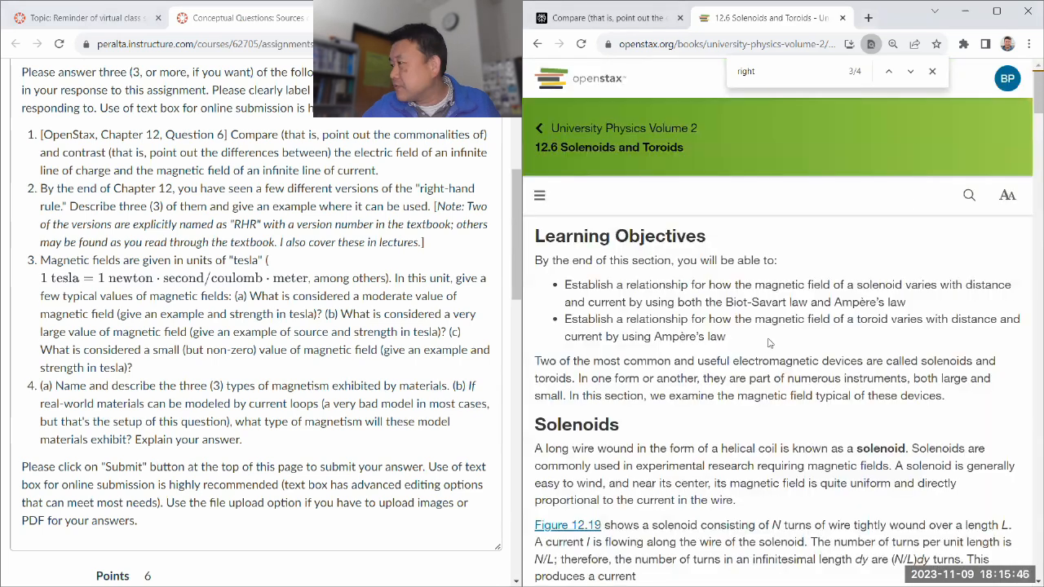
scroll("down", 3)
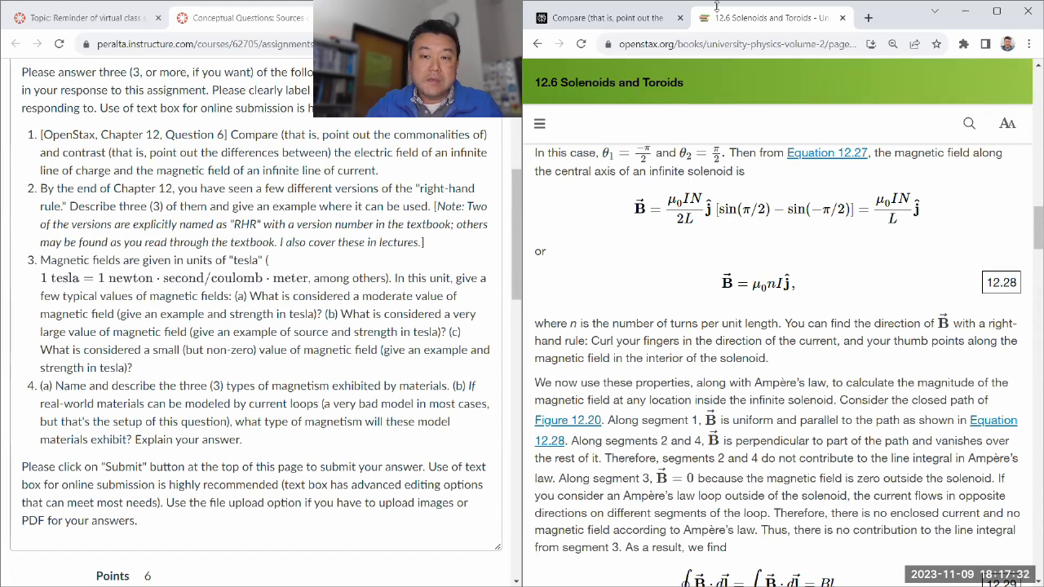
mouse_move(747, 16)
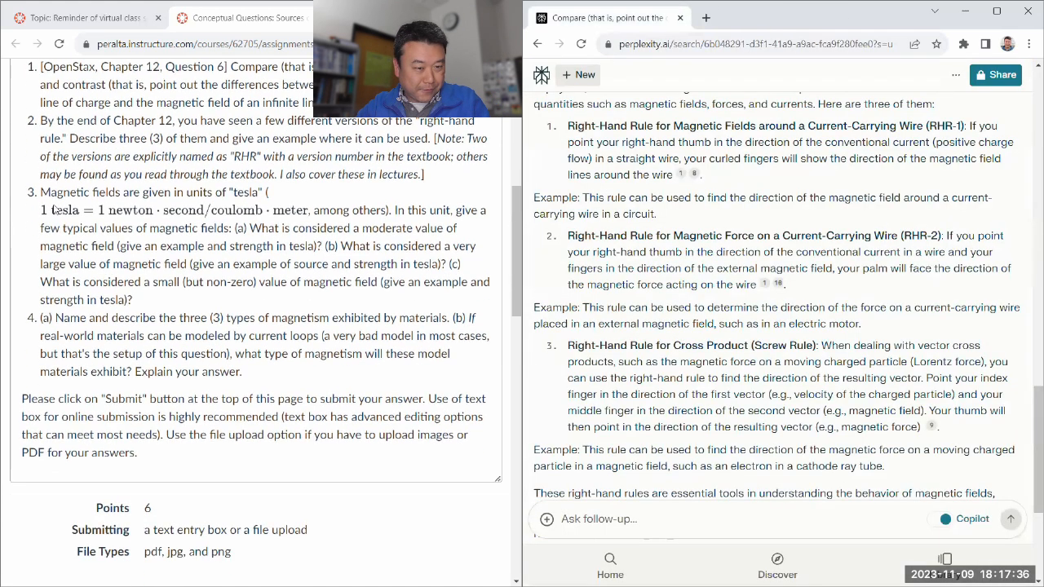
Step: Paste Canvas question 3 on typical magnetic field values into the follow-up box, fixing the tesla unit formula
left_click_drag(40, 192, 134, 300)
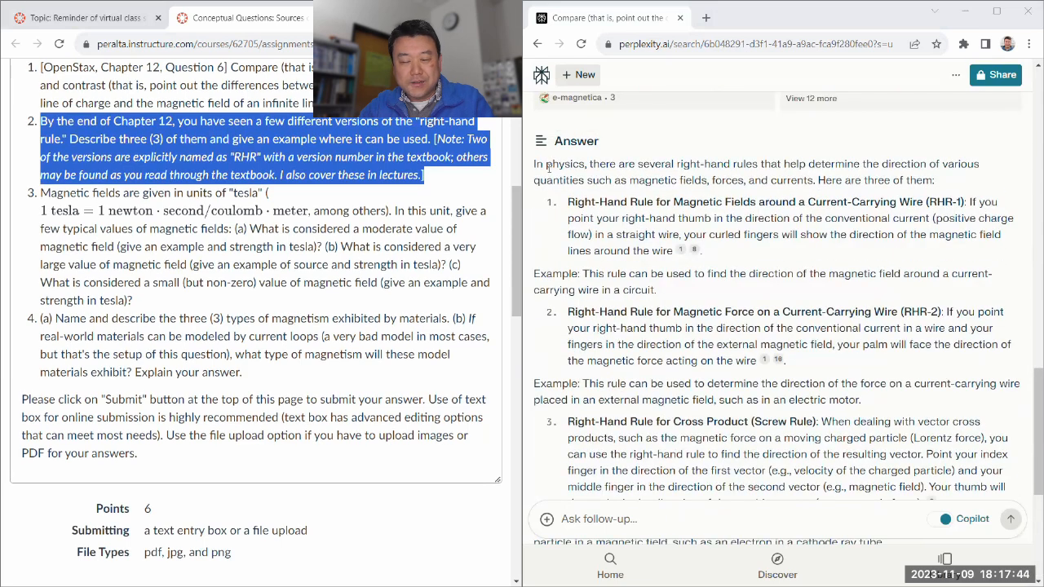
scroll("down", 3)
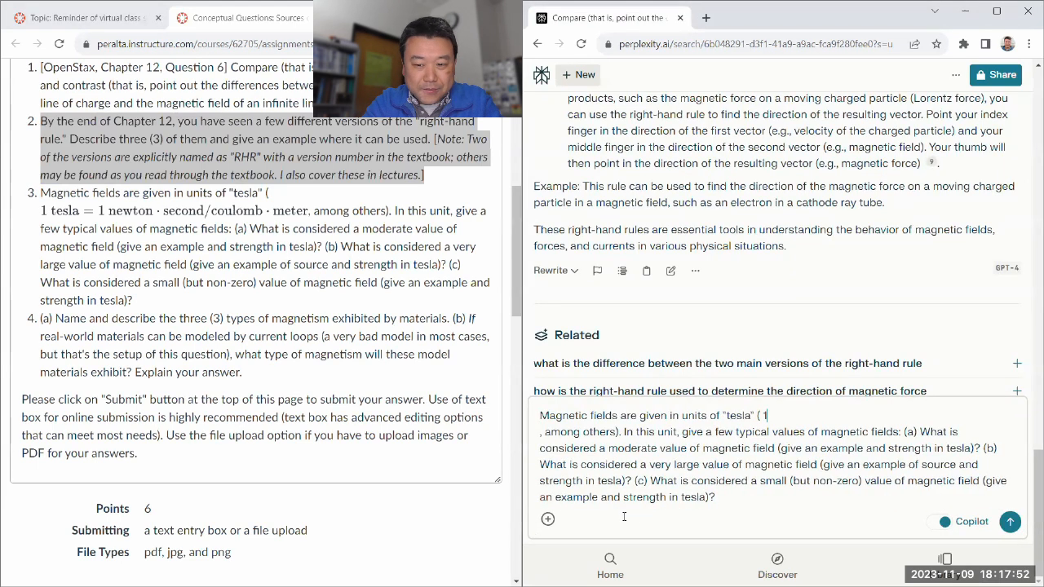
type("teslua")
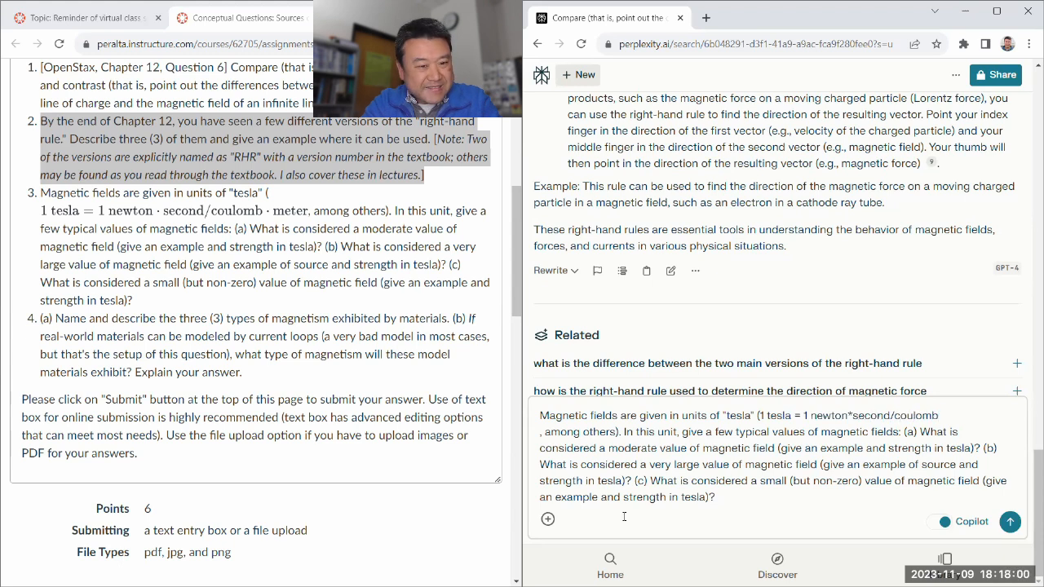
type("*meter")
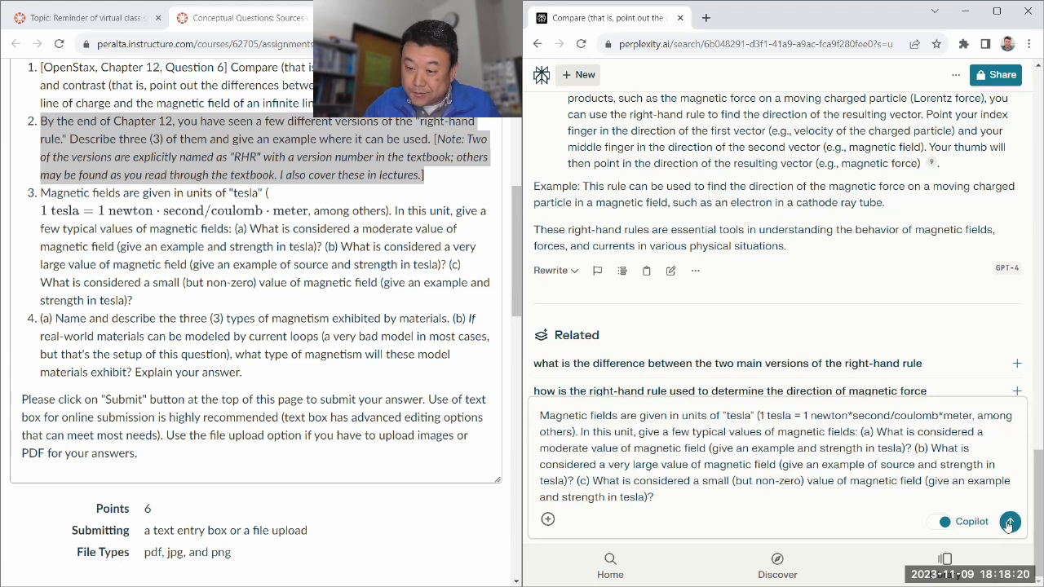
Step: Submit the field-values question and read the answer citing refrigerator magnet, MRI, 45.22 T, brain and Earth
left_click(1010, 522)
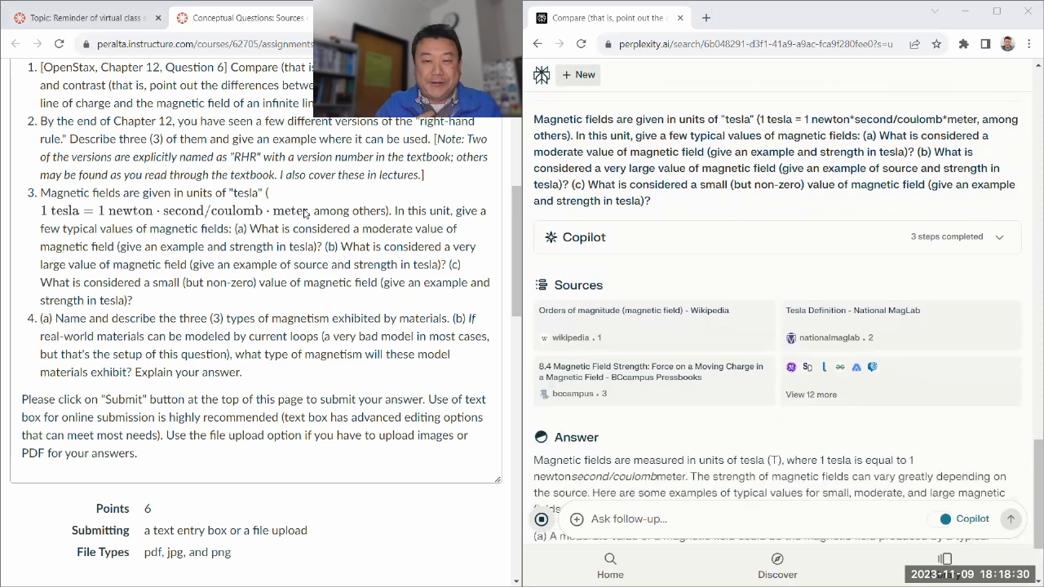
scroll("down", 3)
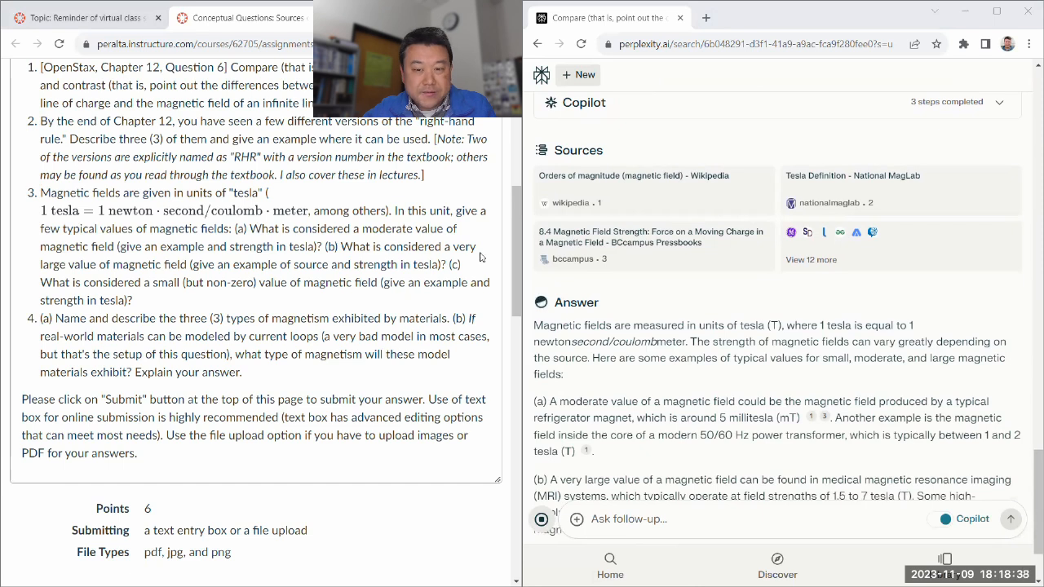
scroll("down", 3)
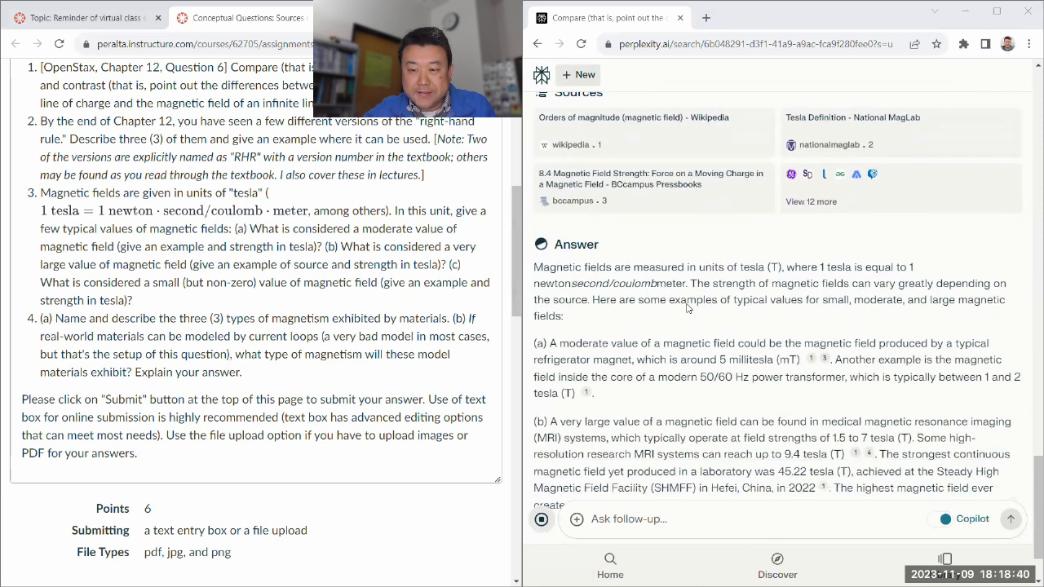
scroll("down", 3)
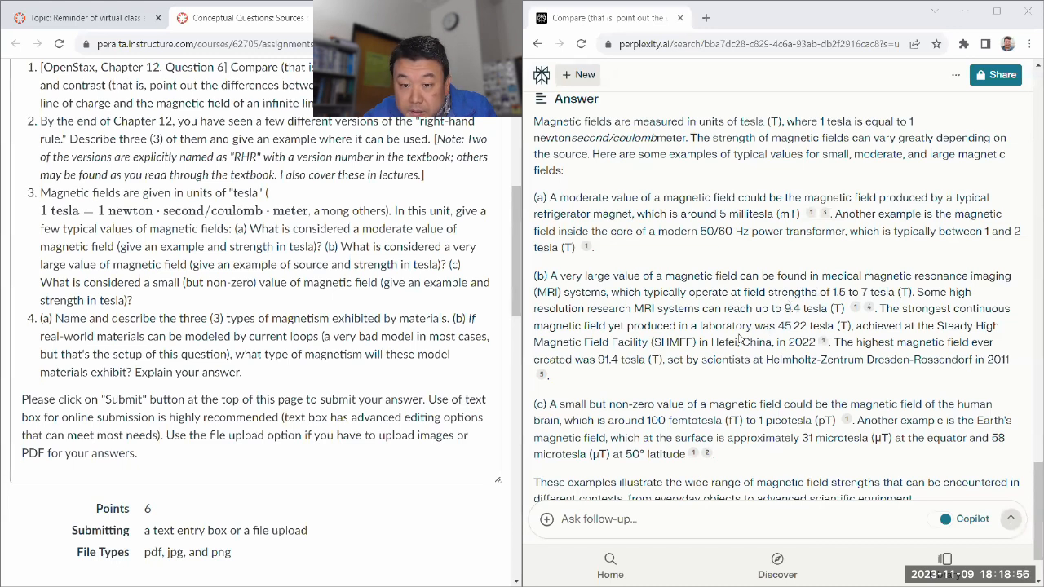
scroll("down", 3)
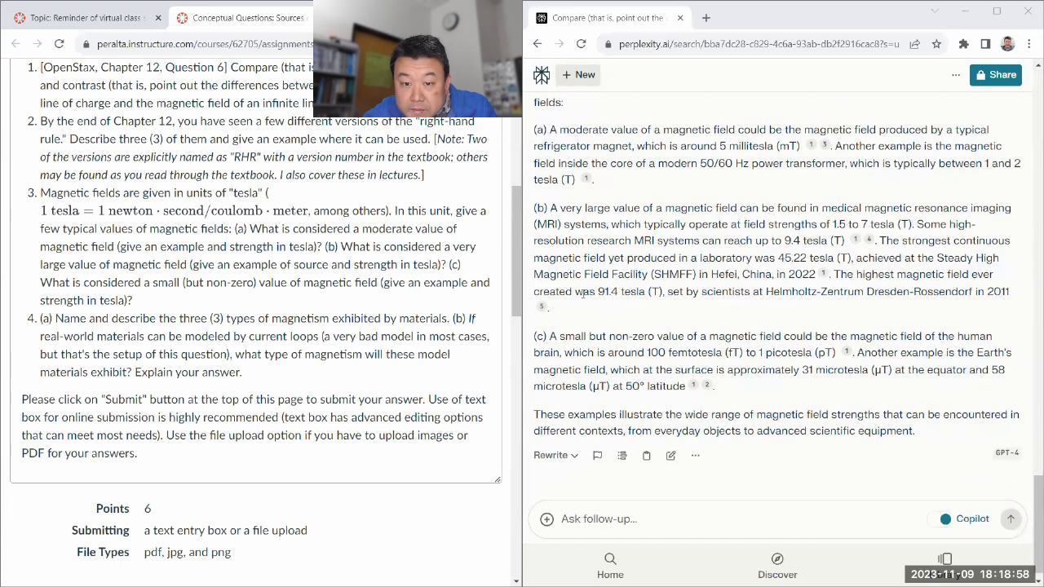
double_click(601, 290)
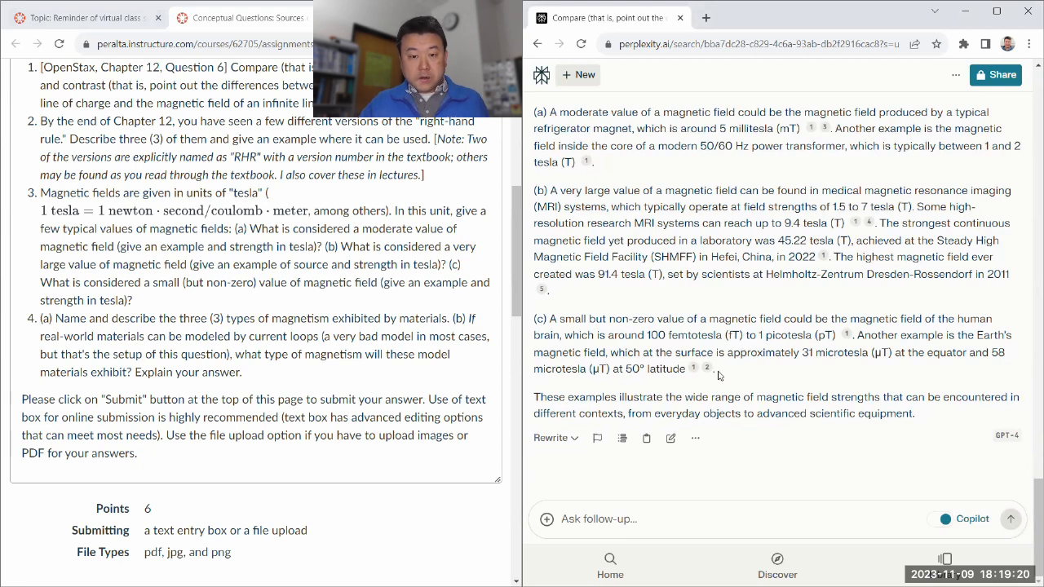
mouse_move(757, 345)
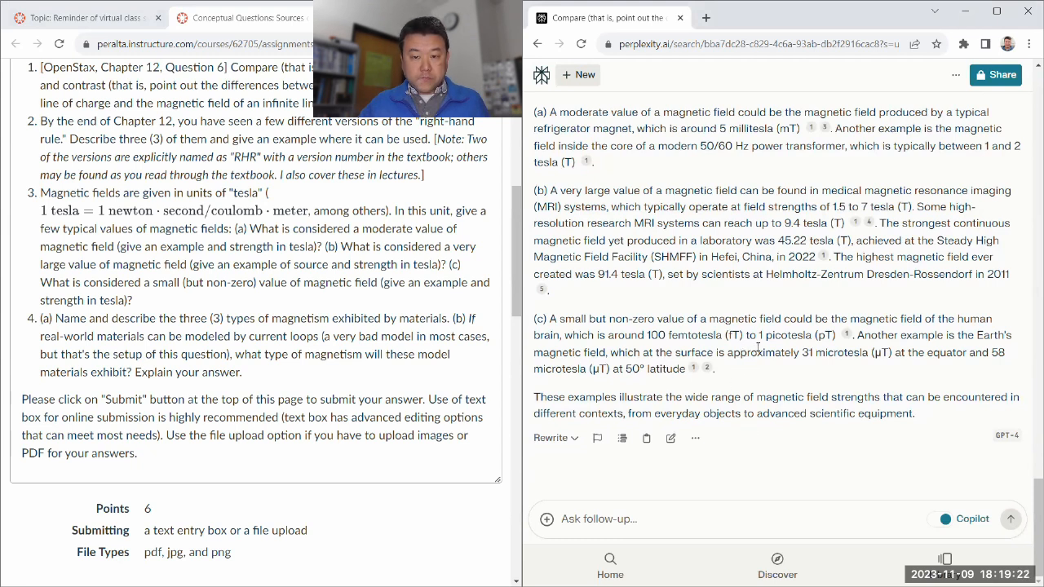
mouse_move(742, 346)
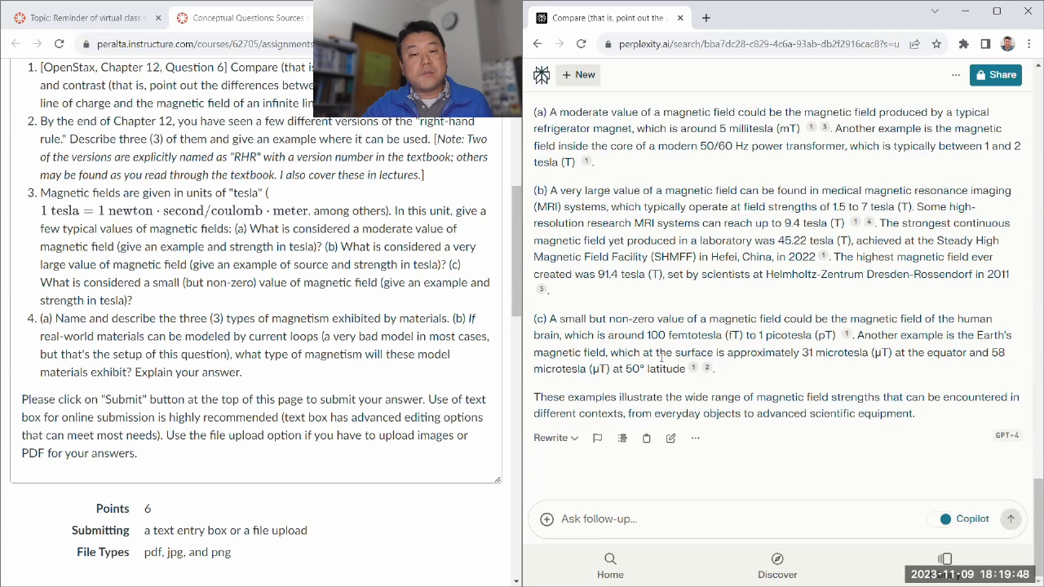
mouse_move(739, 369)
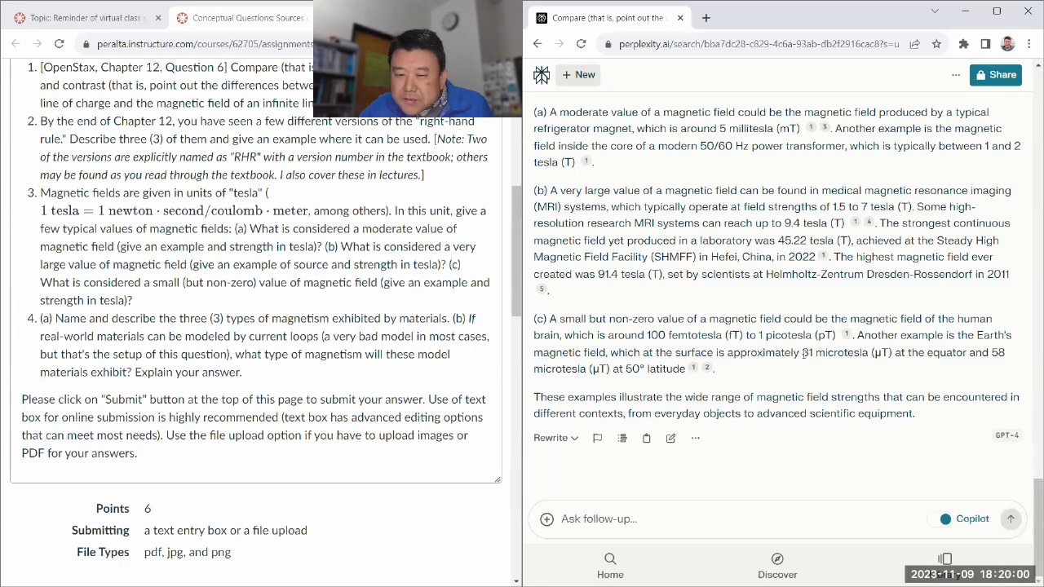
double_click(807, 353)
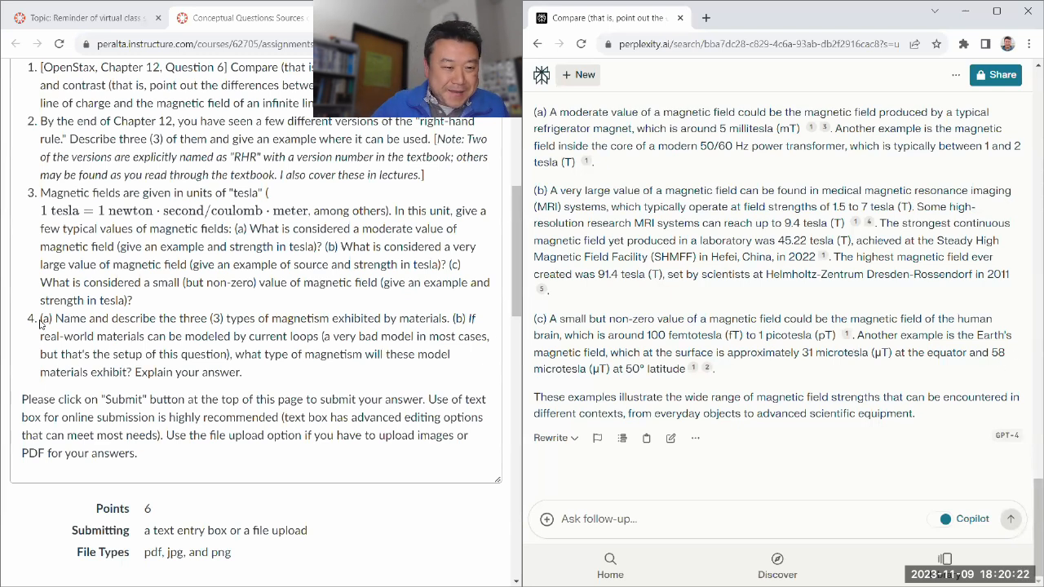
Step: Paste Canvas question 4 on the three types of magnetism into the follow-up box and submit it
left_click_drag(39, 318, 264, 372)
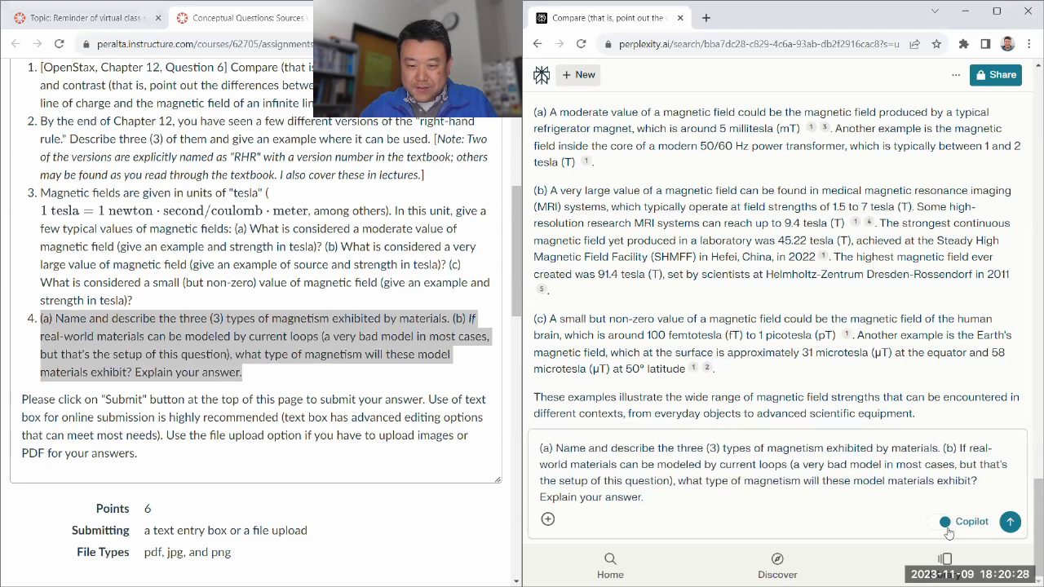
left_click(1009, 522)
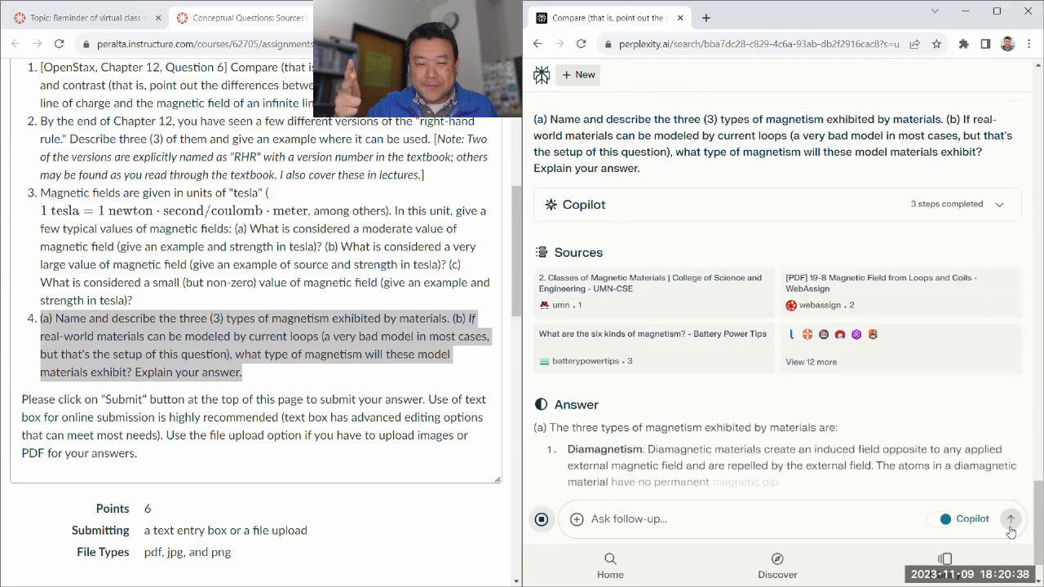
scroll("down", 3)
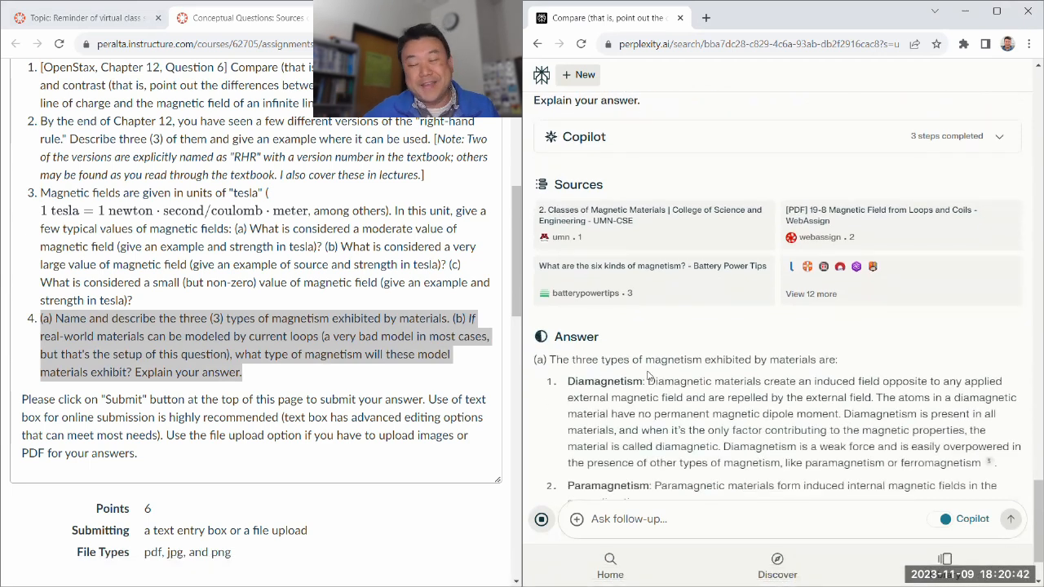
Step: Read the answer's diamagnetism section, highlighting its definition
scroll("down", 3)
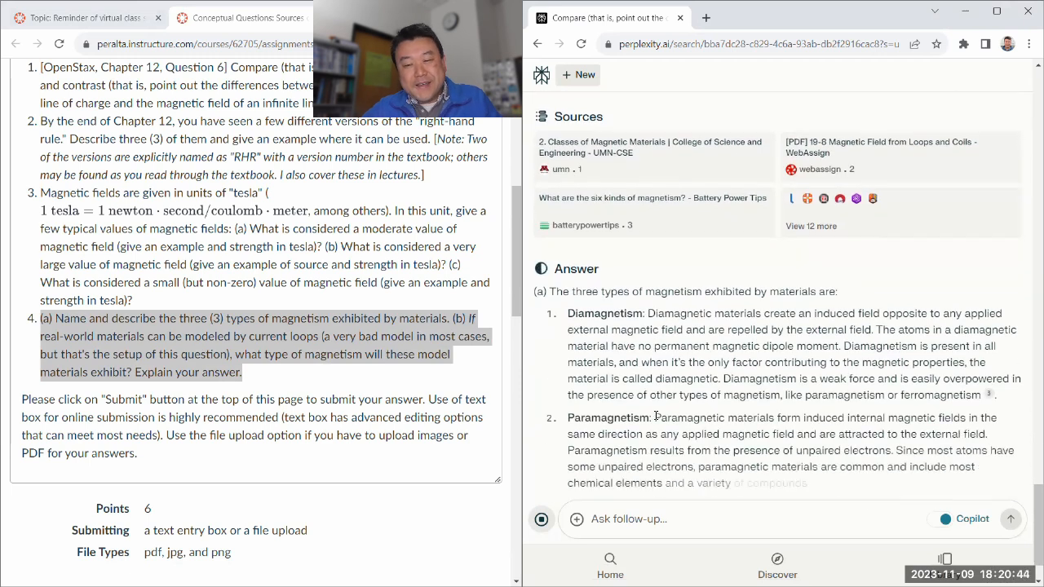
scroll("down", 3)
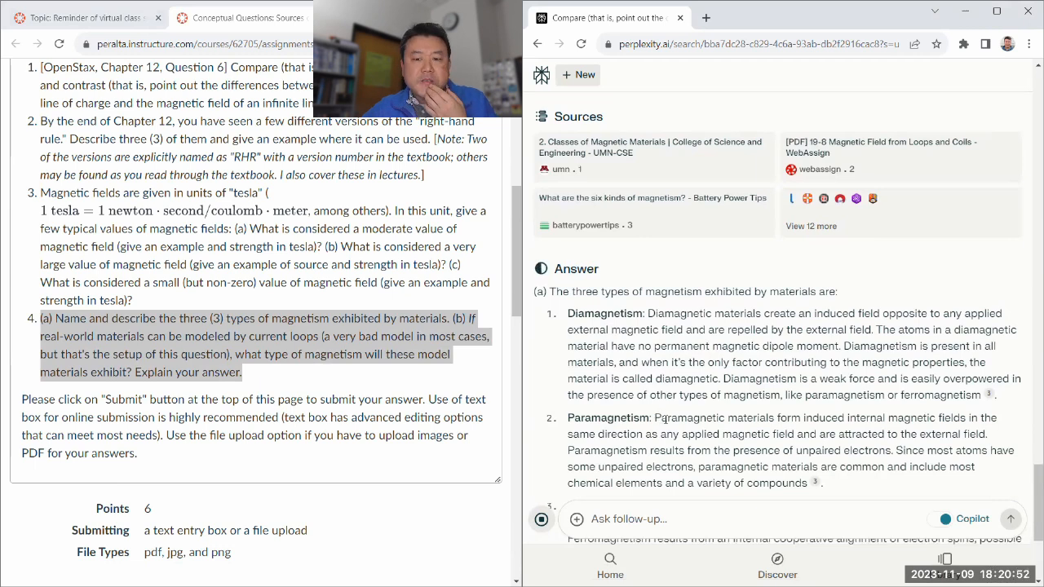
scroll("down", 3)
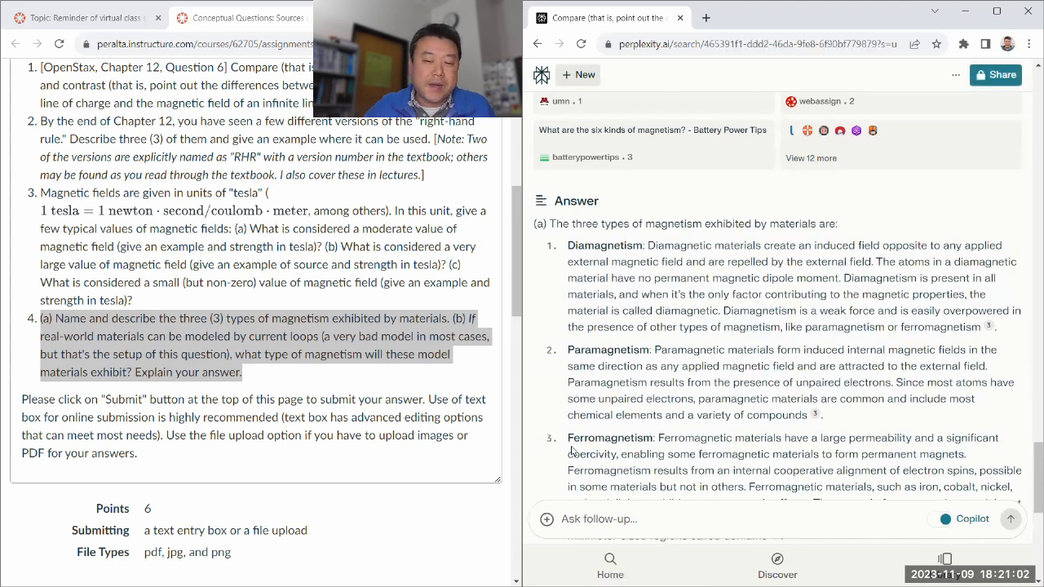
scroll("down", 3)
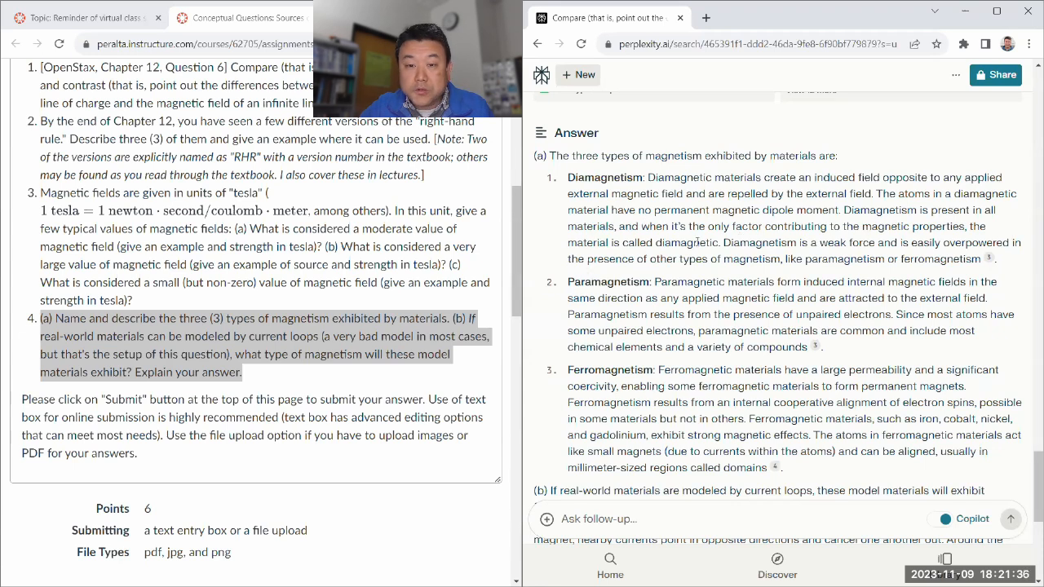
left_click_drag(568, 176, 633, 208)
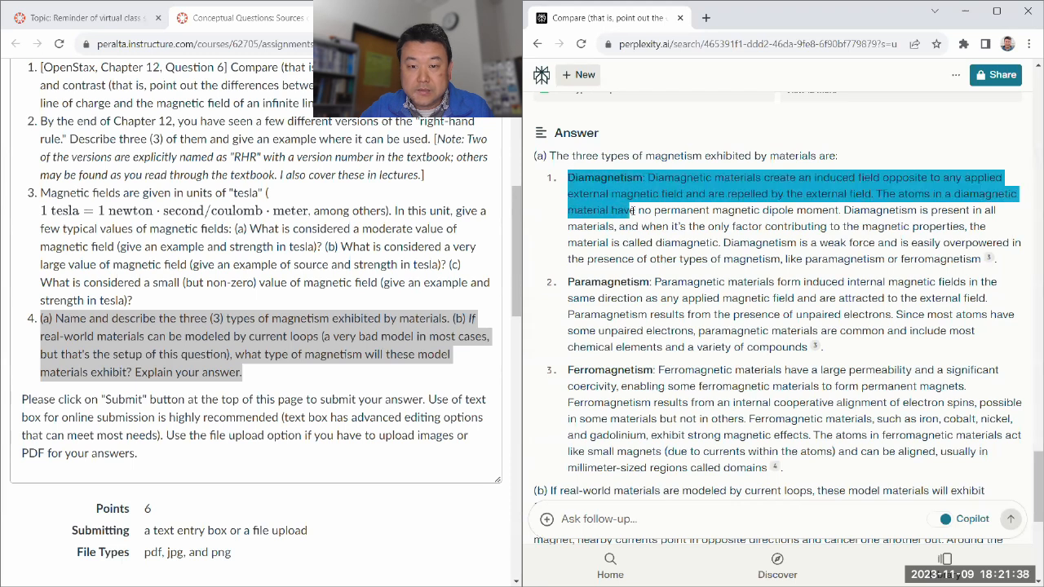
Step: Continue through paramagnetism, ferromagnetism and part (b)'s conclusion that current-loop models exhibit ferromagnetism
scroll("down", 3)
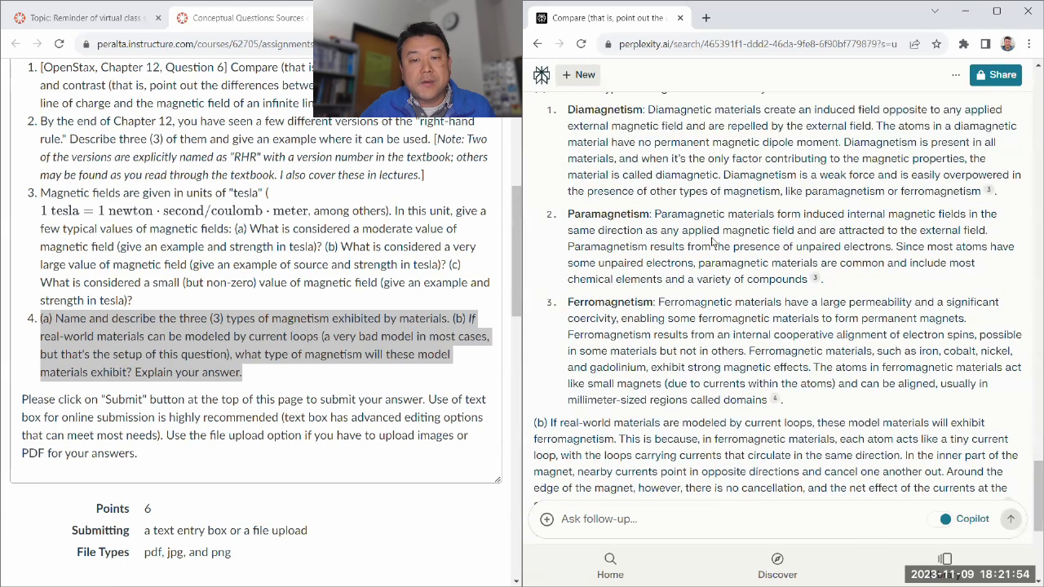
scroll("down", 3)
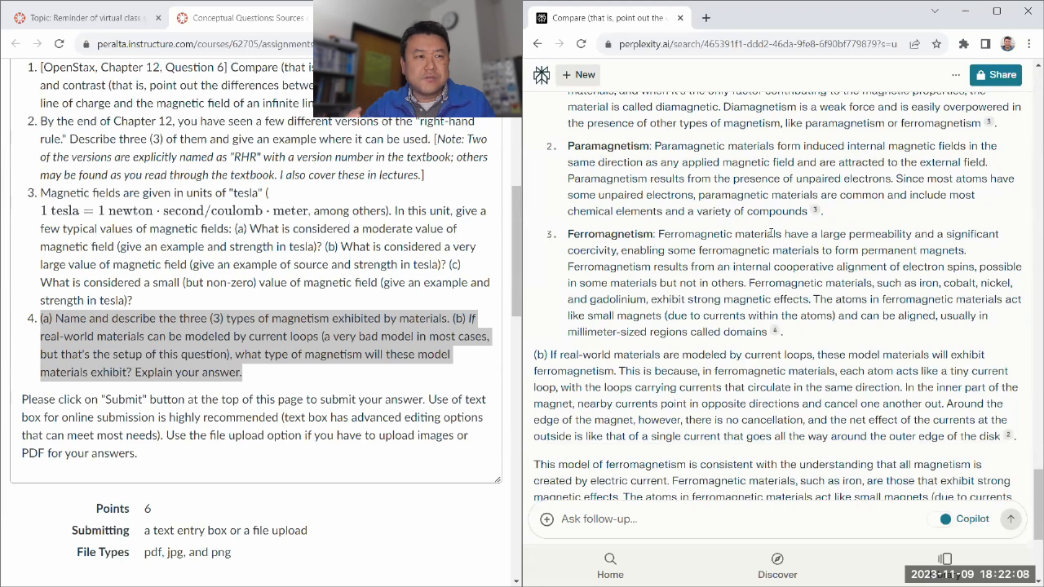
scroll("down", 3)
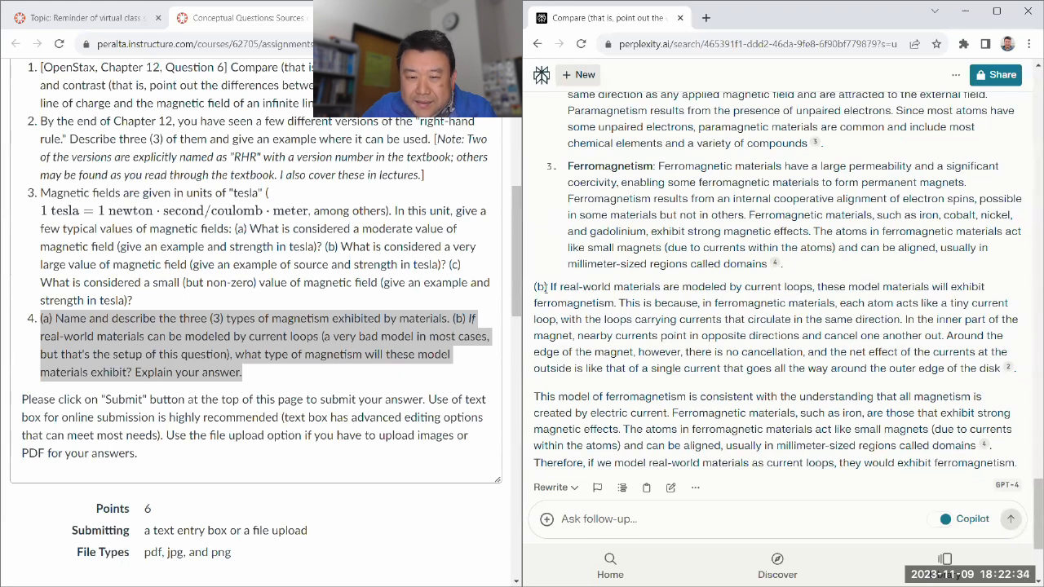
left_click_drag(540, 287, 605, 302)
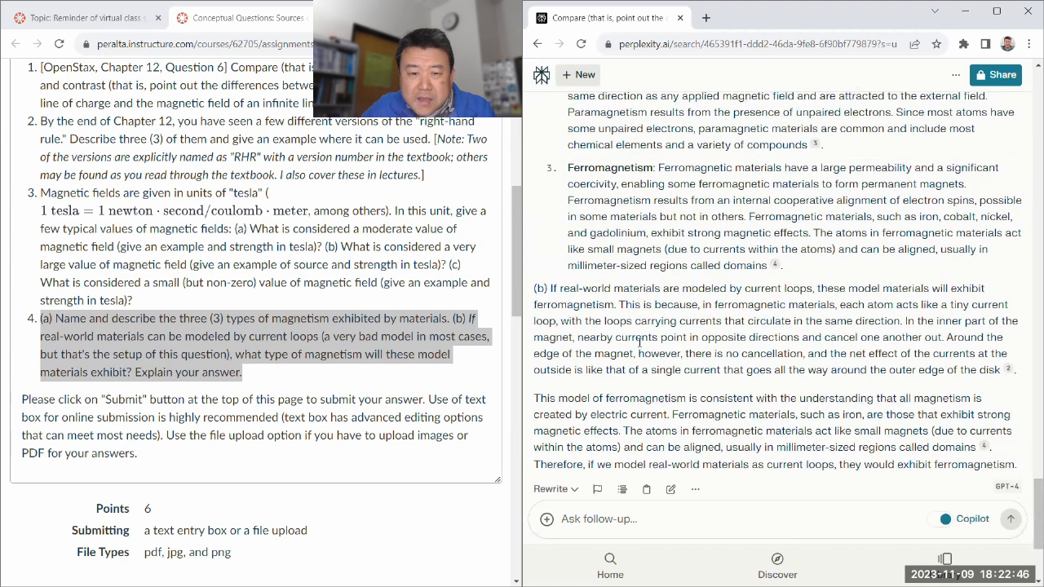
scroll("down", 3)
type("Are you sure about (b")
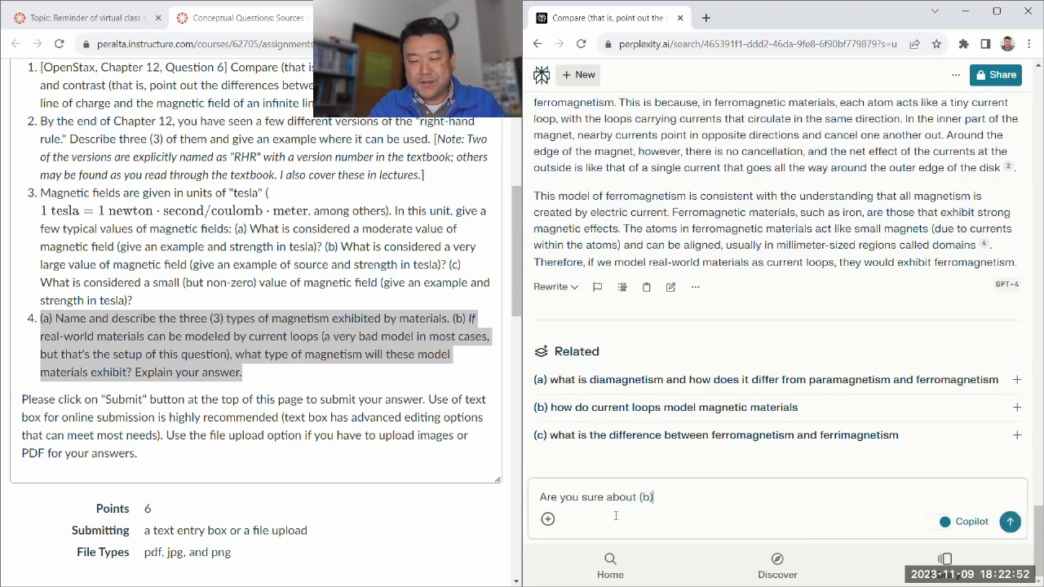
Step: Send 'Are you sure about (b)?' citing the instructor's claim that classical physics gives only diamagnetism
type("?")
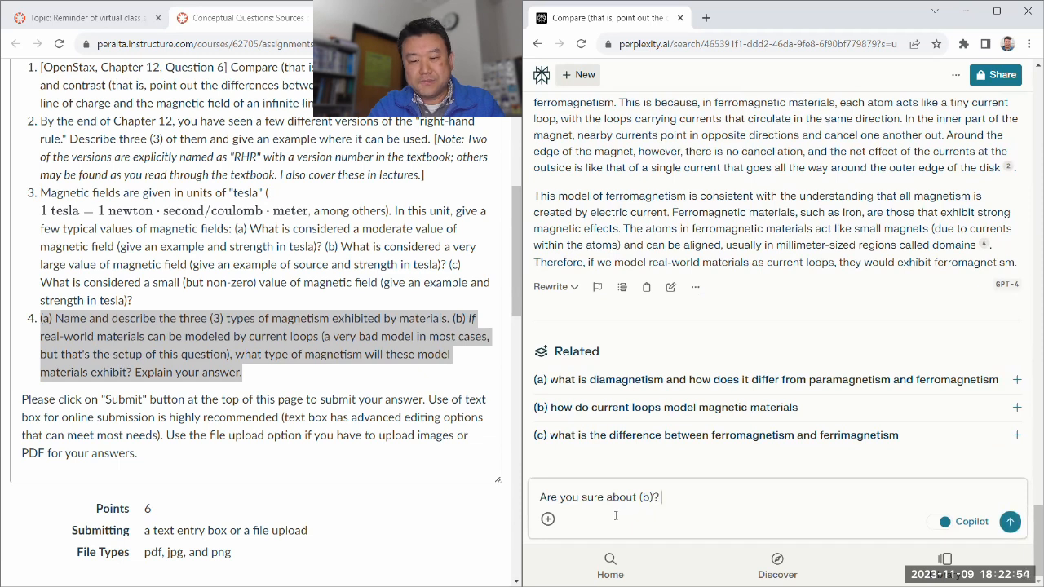
type("My instructor said if all we had were")
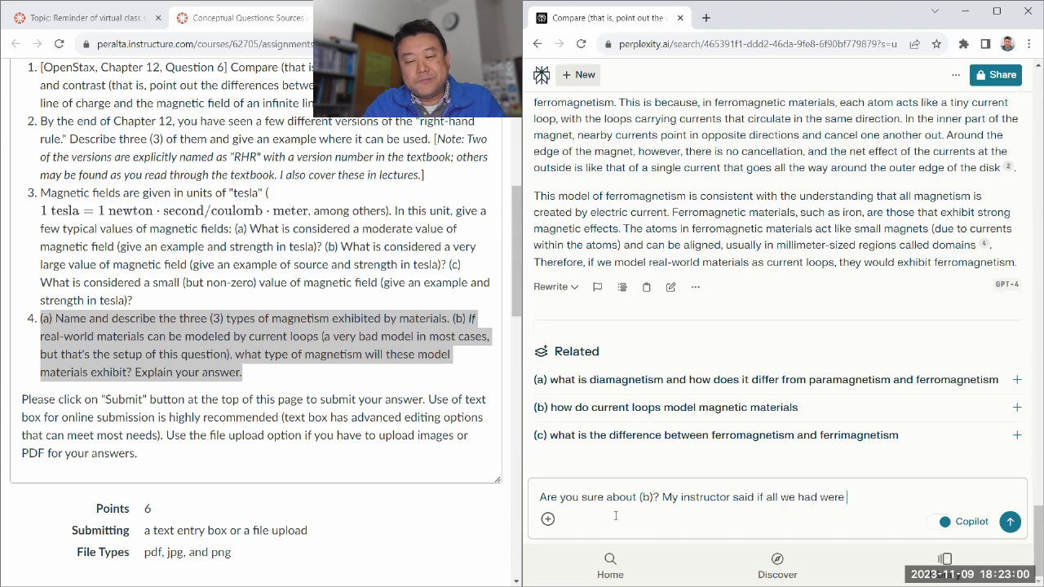
type("classical physics, then we would")
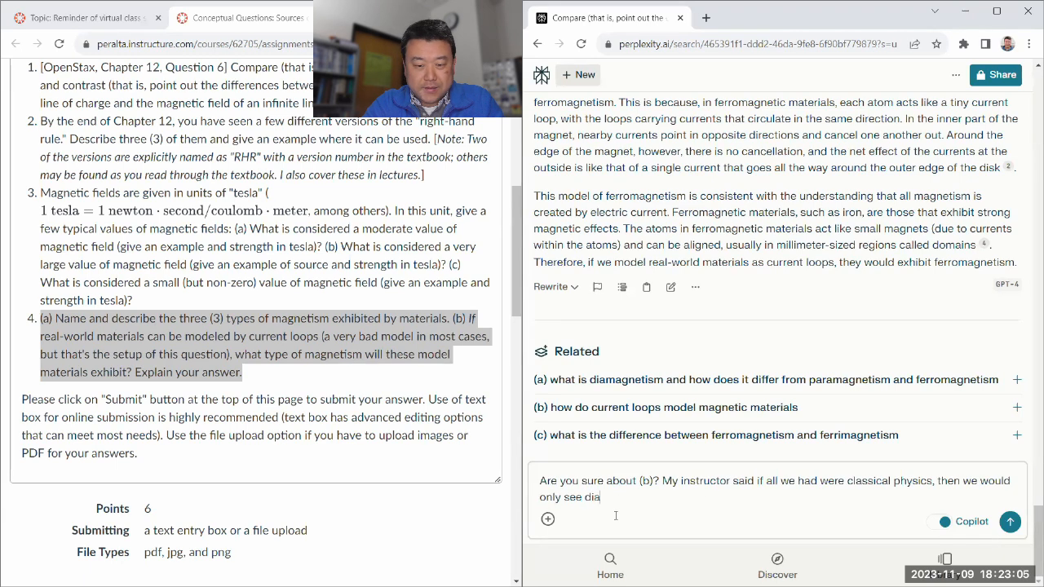
type("magnetism.")
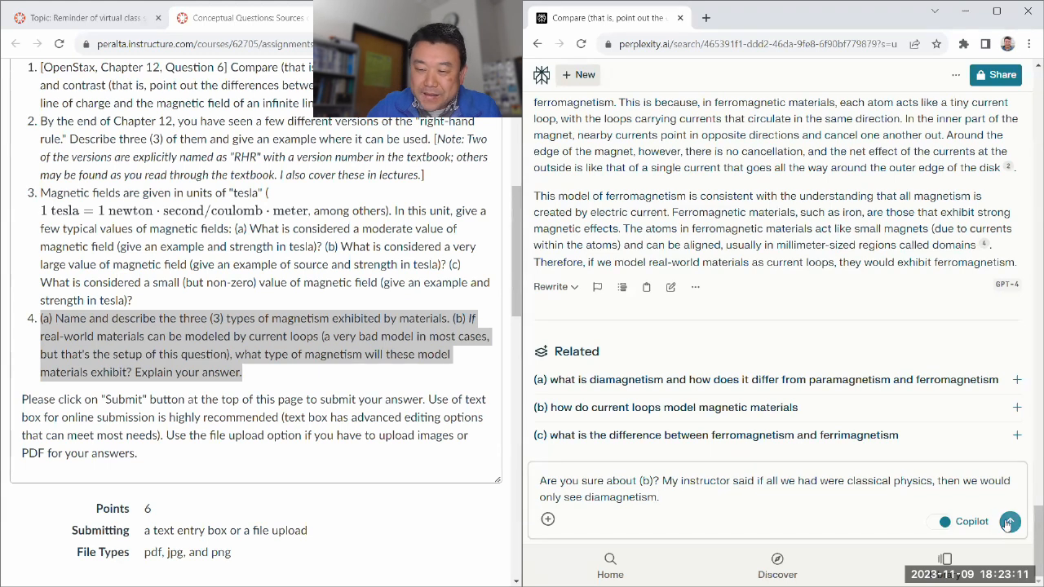
left_click(1009, 522)
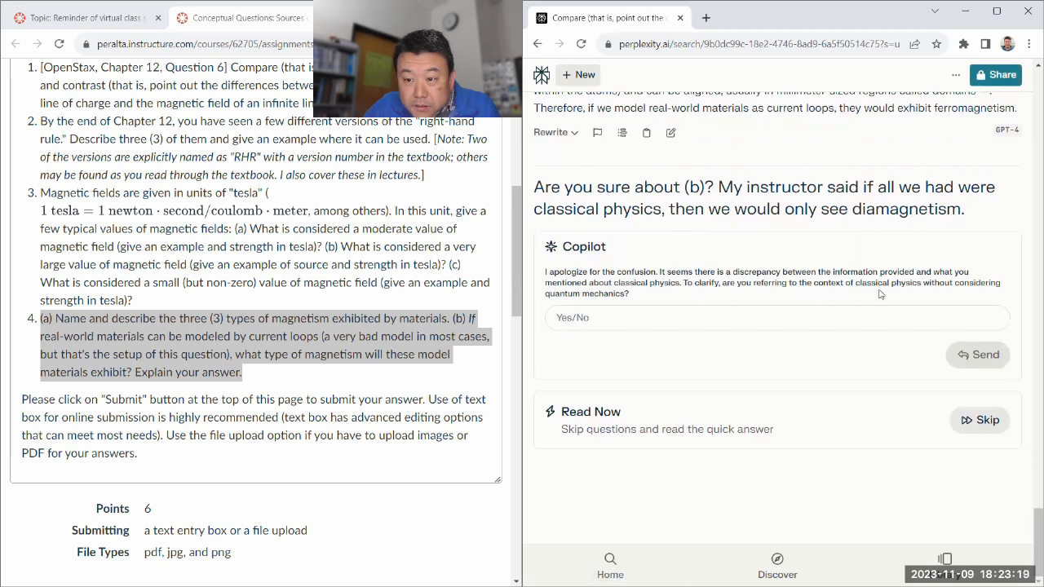
Step: Reply 'Yes' to the Copilot clarification that classical physics without quantum mechanics is meant
left_click(716, 316)
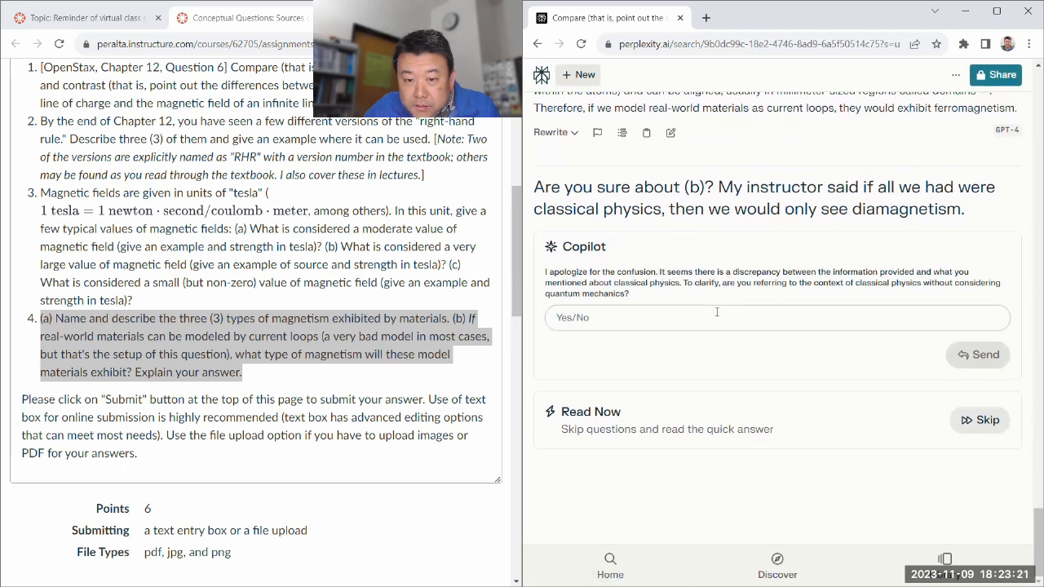
type("Yes")
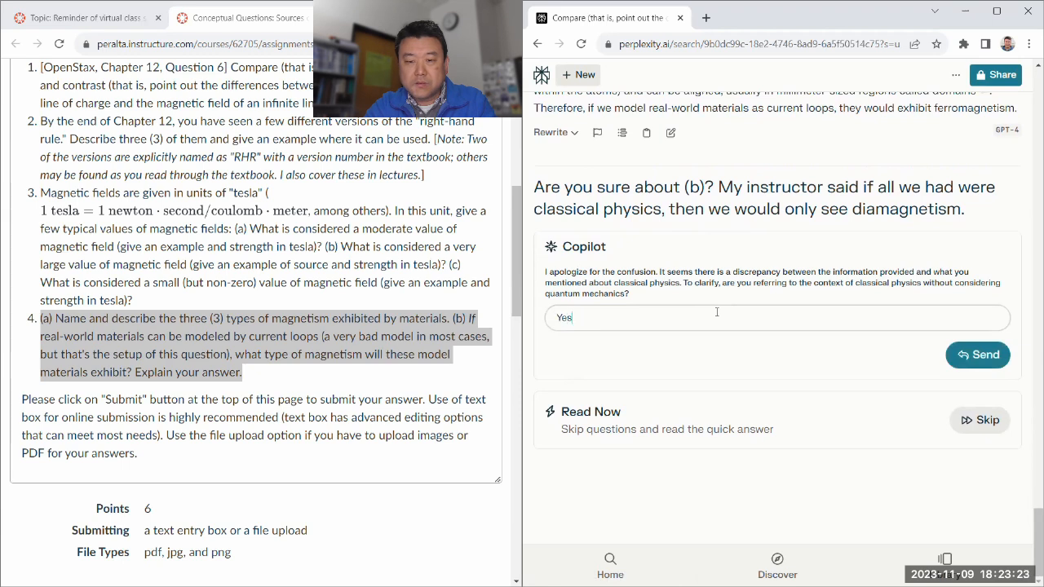
left_click(977, 356)
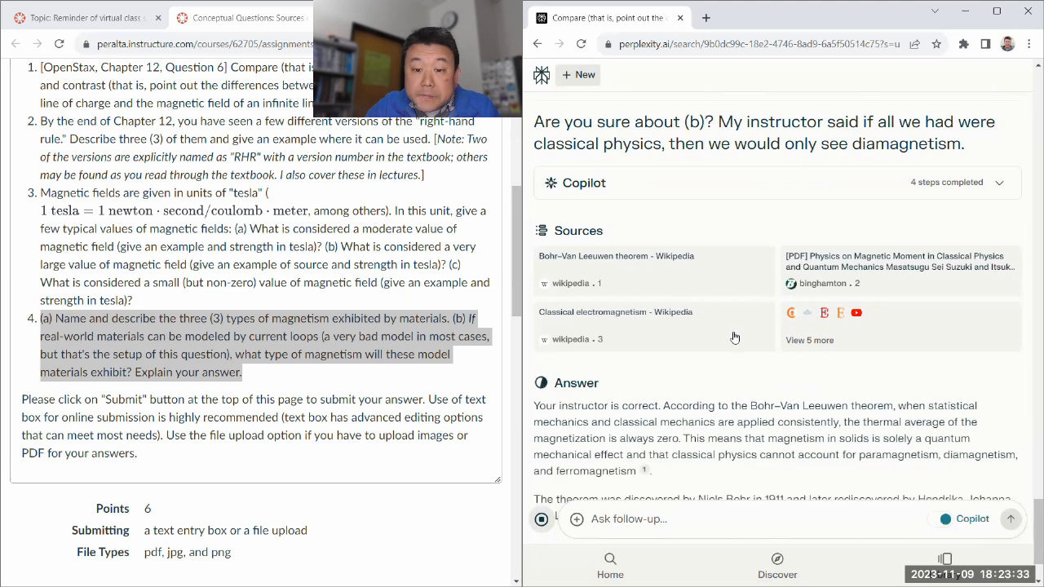
Step: Read the Bohr–van Leeuwen answer down to its summary that quantum mechanics is needed to explain magnetism
scroll("down", 3)
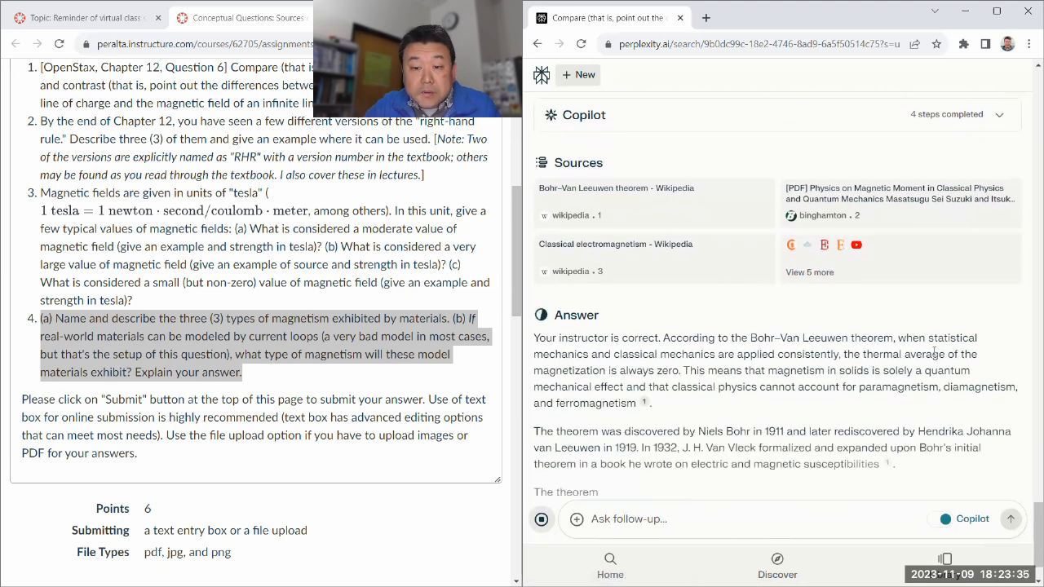
scroll("down", 3)
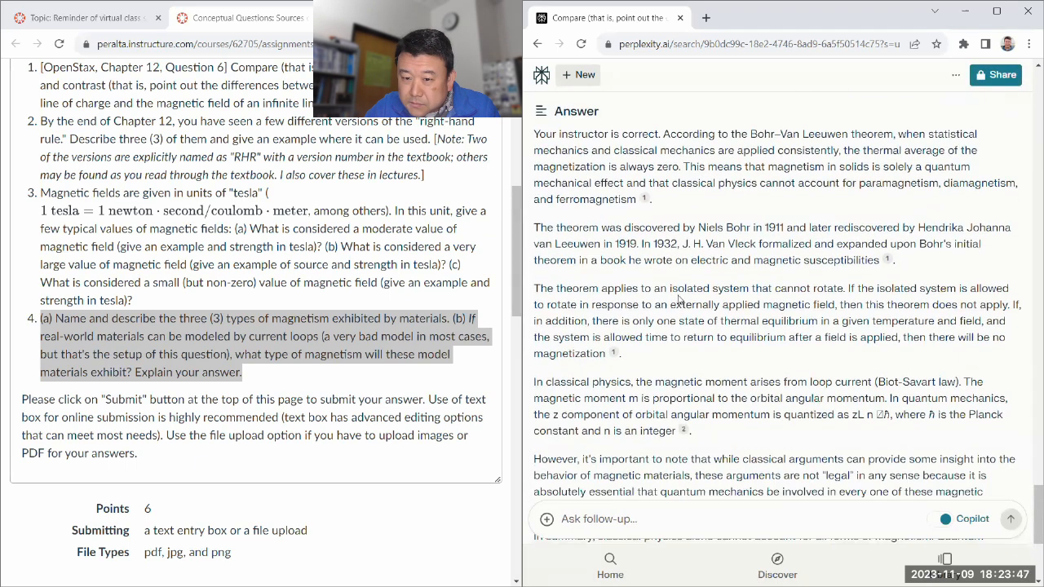
scroll("down", 3)
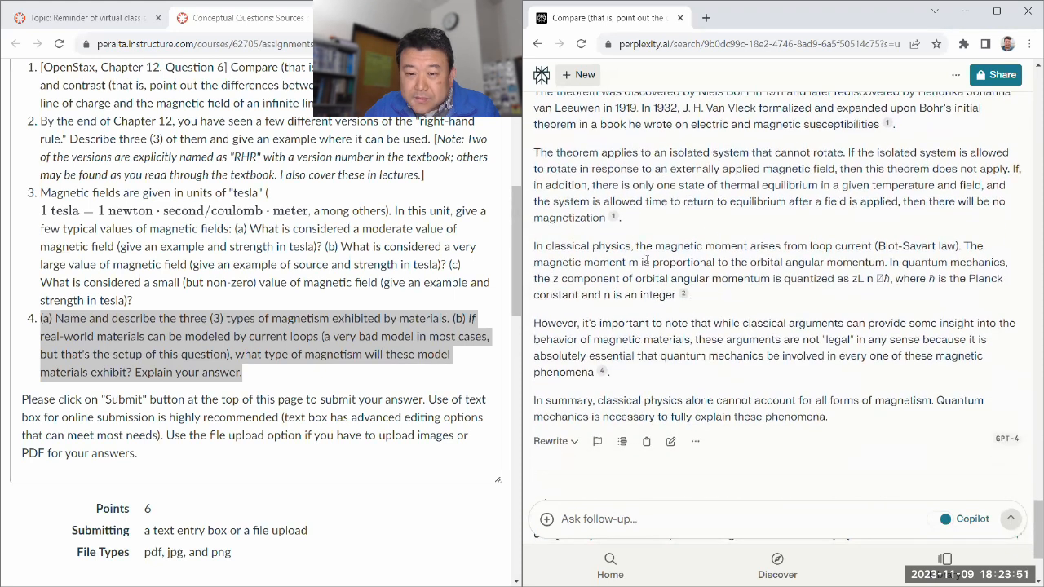
scroll("down", 3)
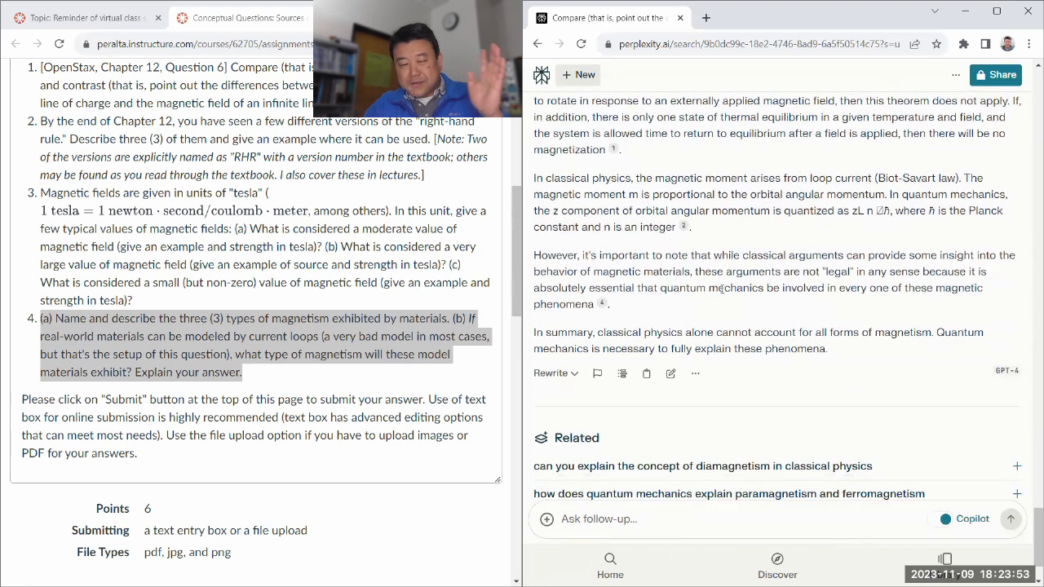